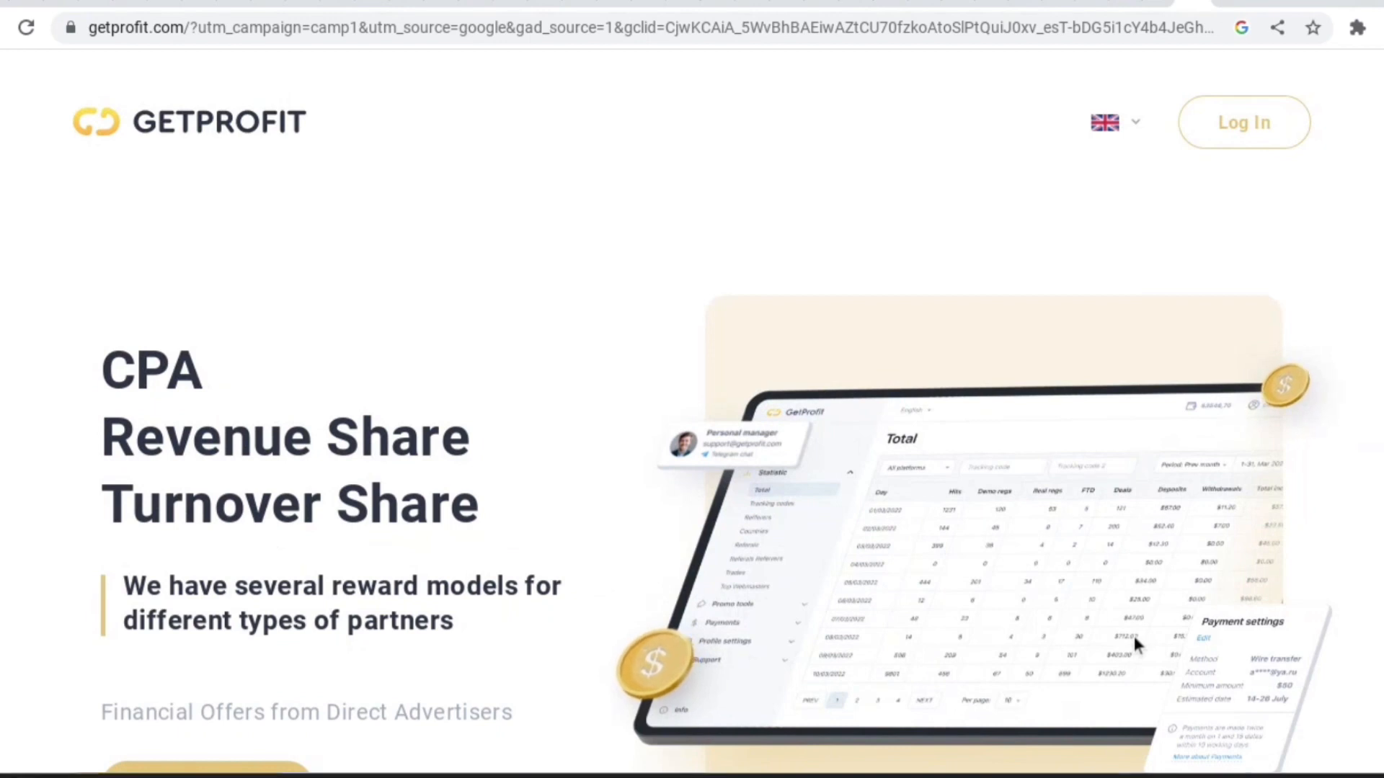
Step: Load the sign-up page at my.getprofit.com/auth?view=signup&utm_source=google&utm_campaign=camp1
scroll(down, 3)
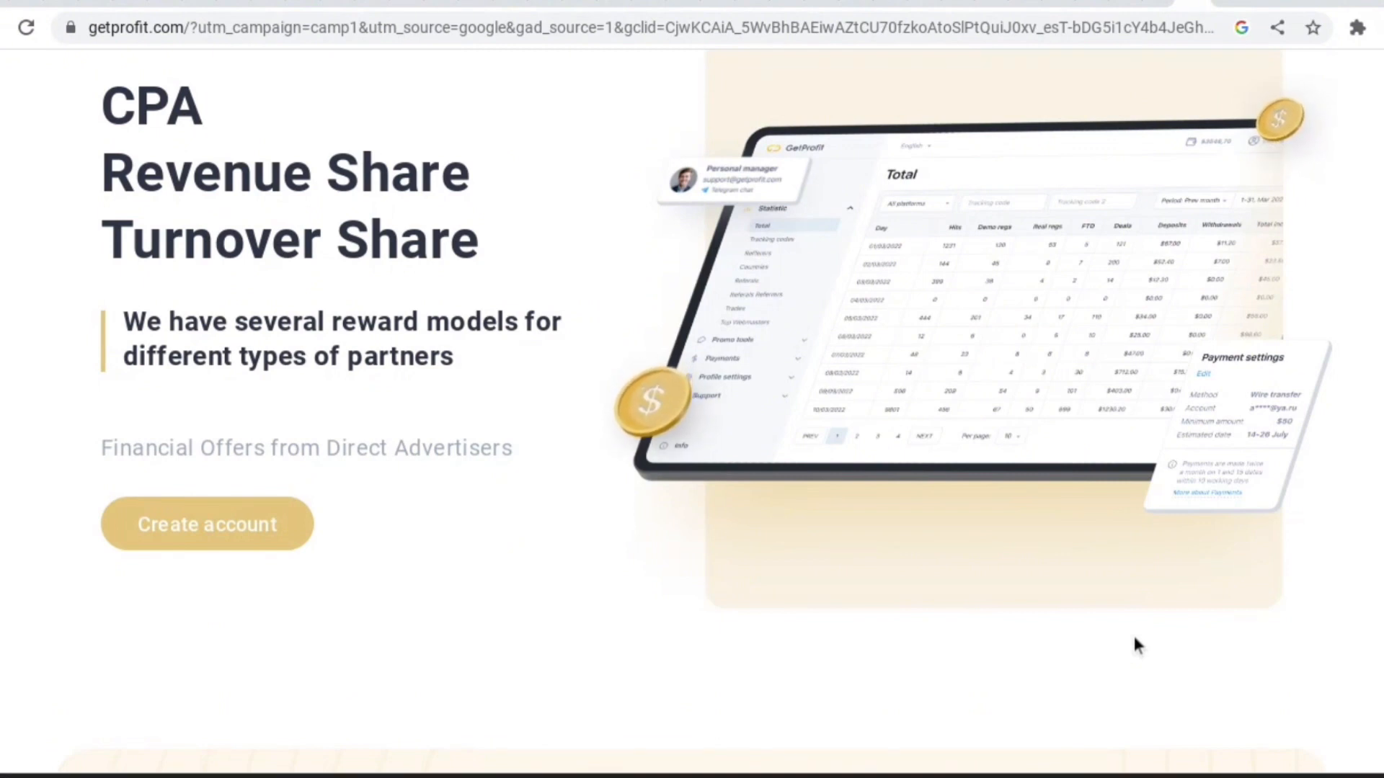
scroll(down, 3)
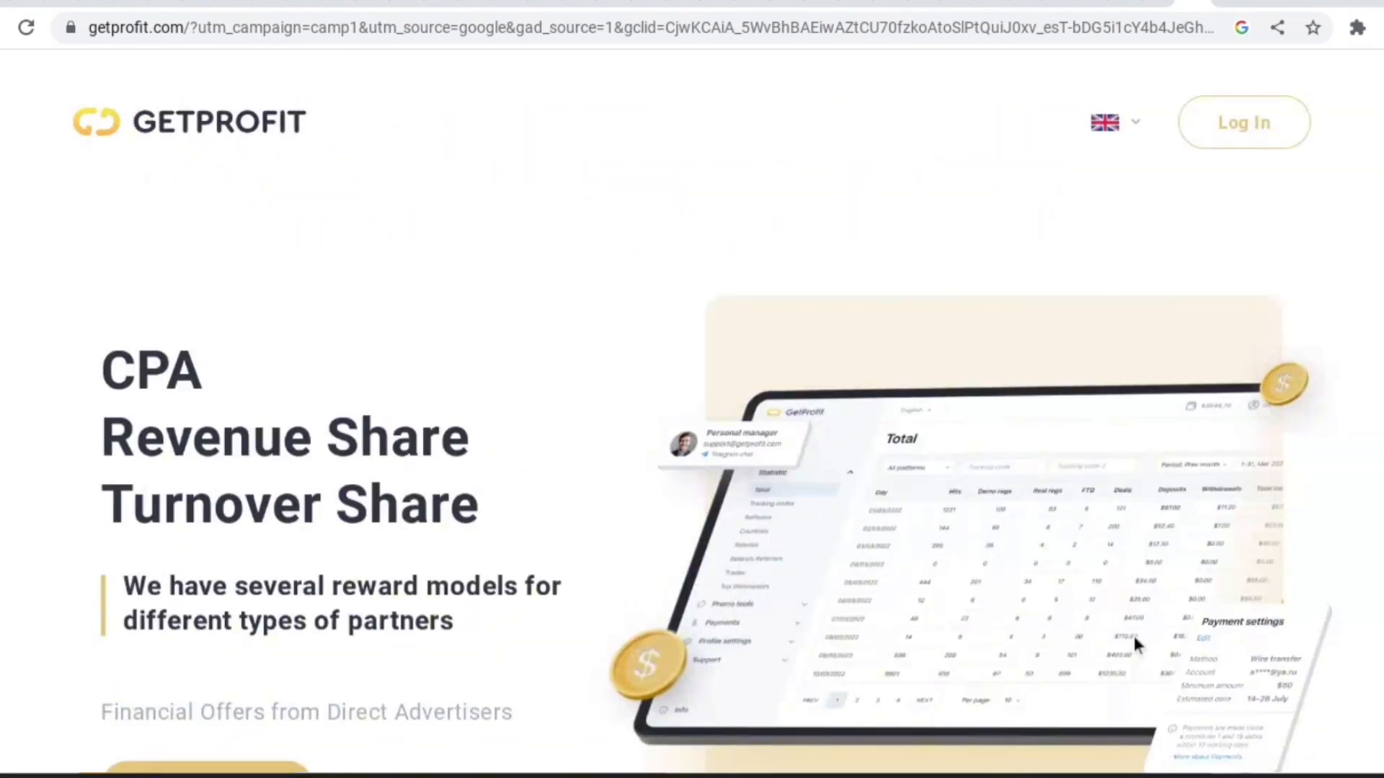
scroll(down, 3)
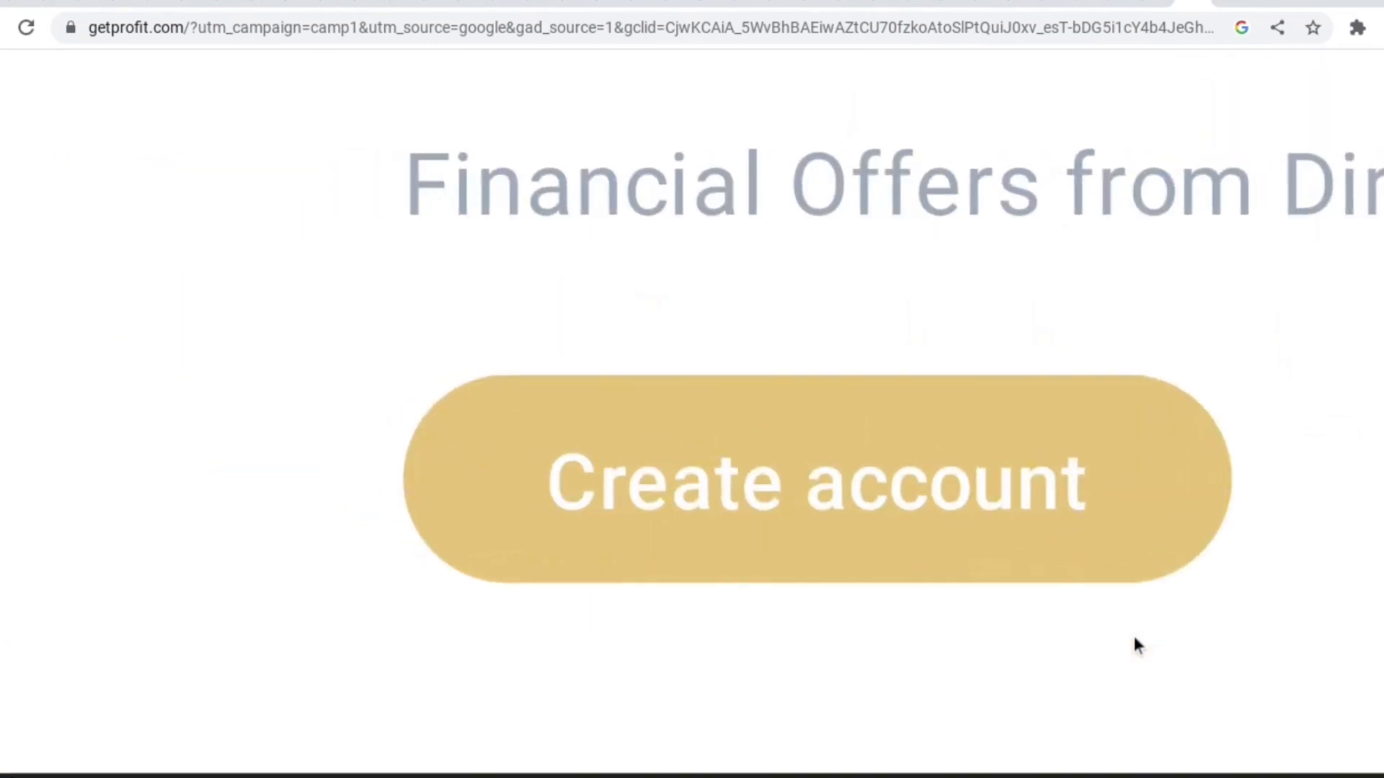
scroll(down, 3)
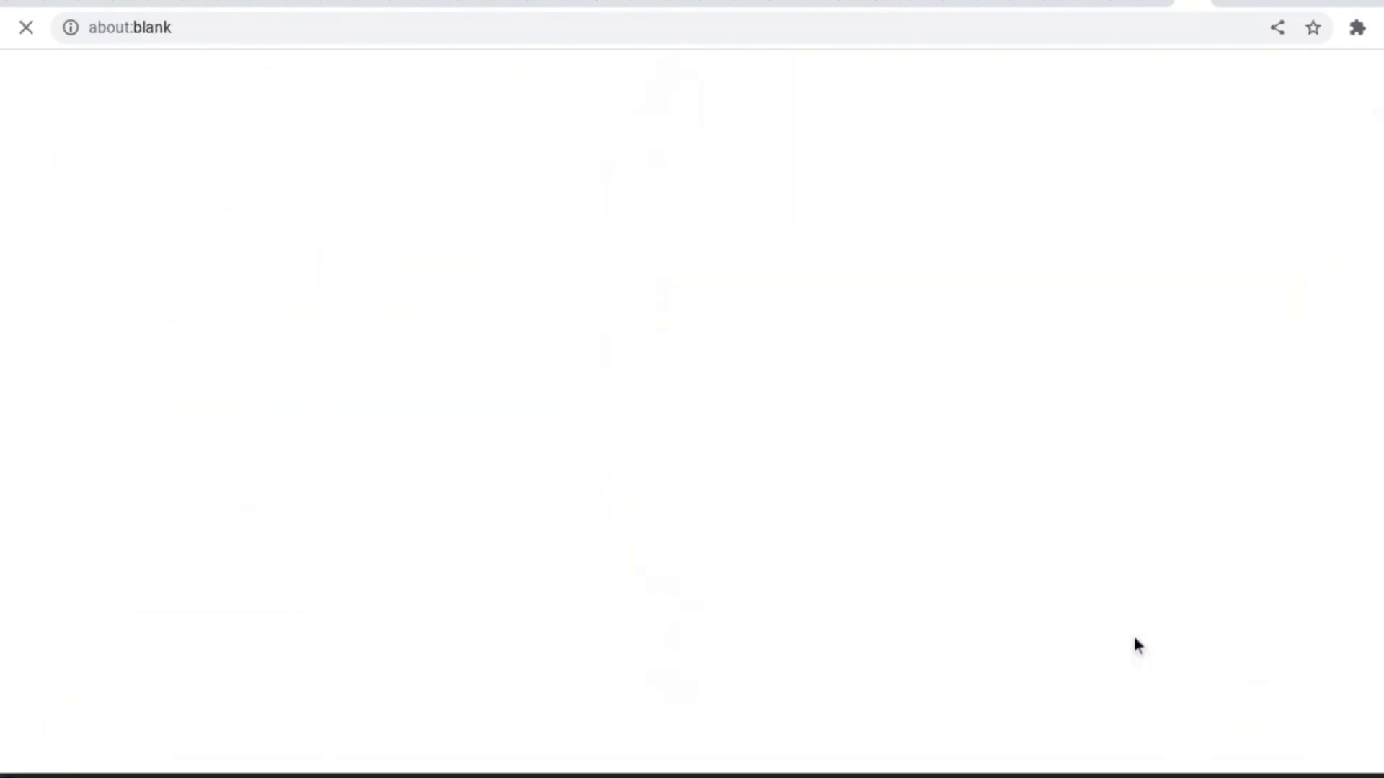
text(my.getprofit.com/auth?view=signup&utm_source=google&utm_campaign=camp1)
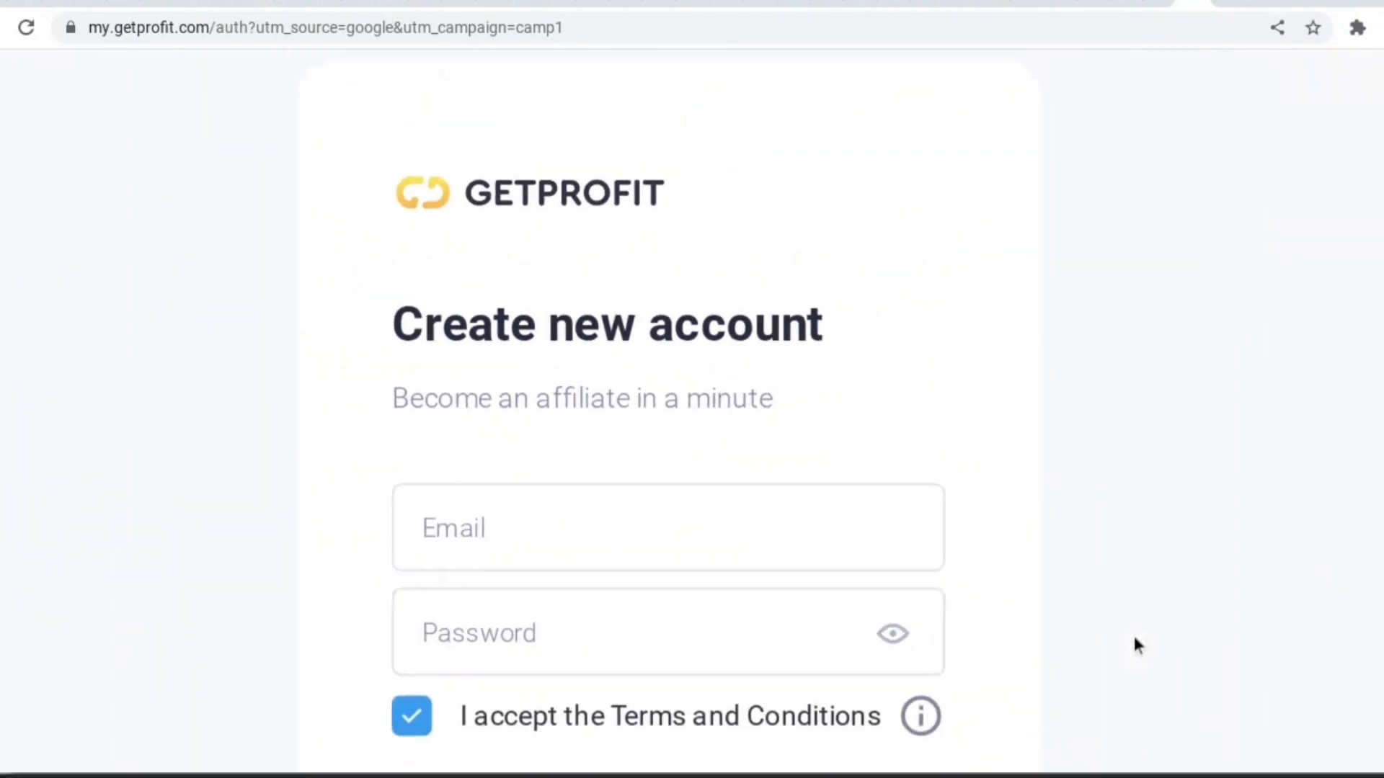
scroll(down, 3)
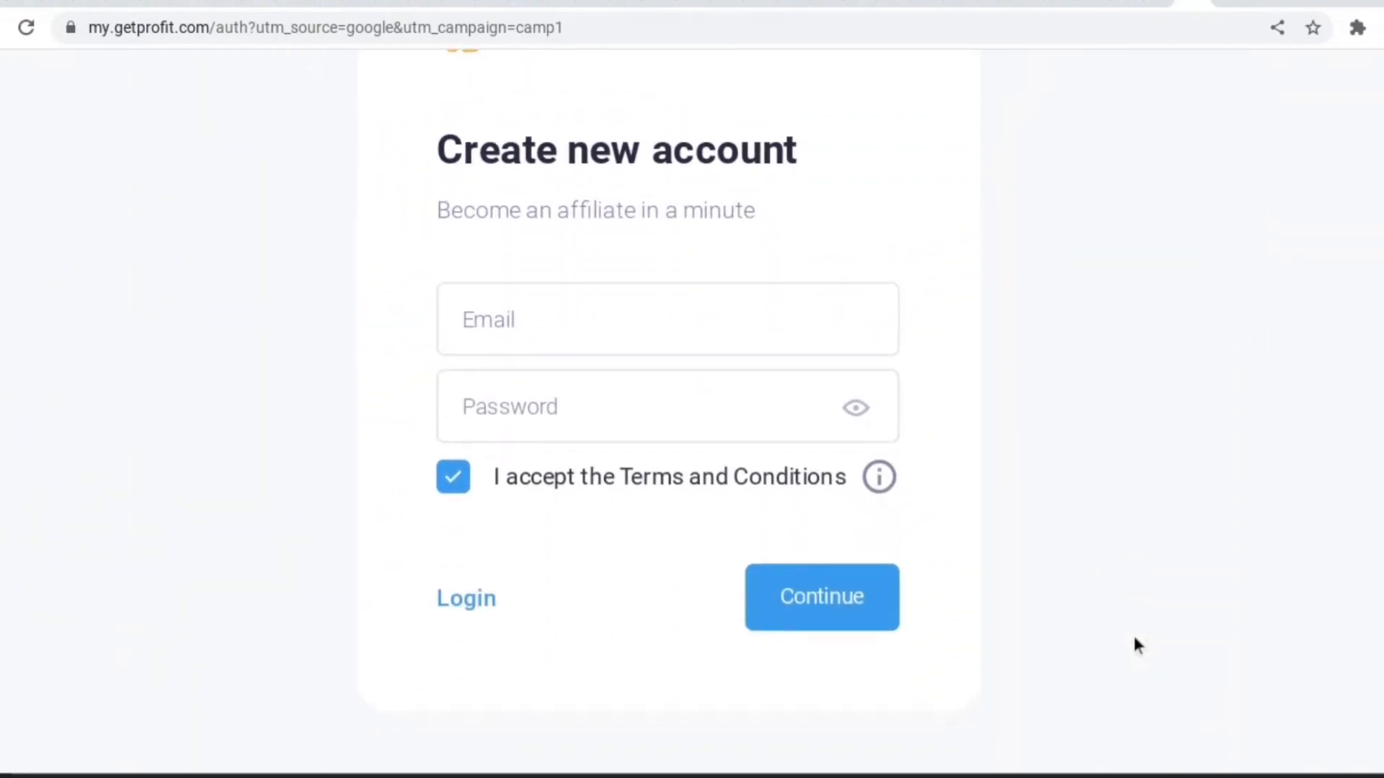
Step: Fill in the saved email address and a password, then submit the account form
click(666, 319)
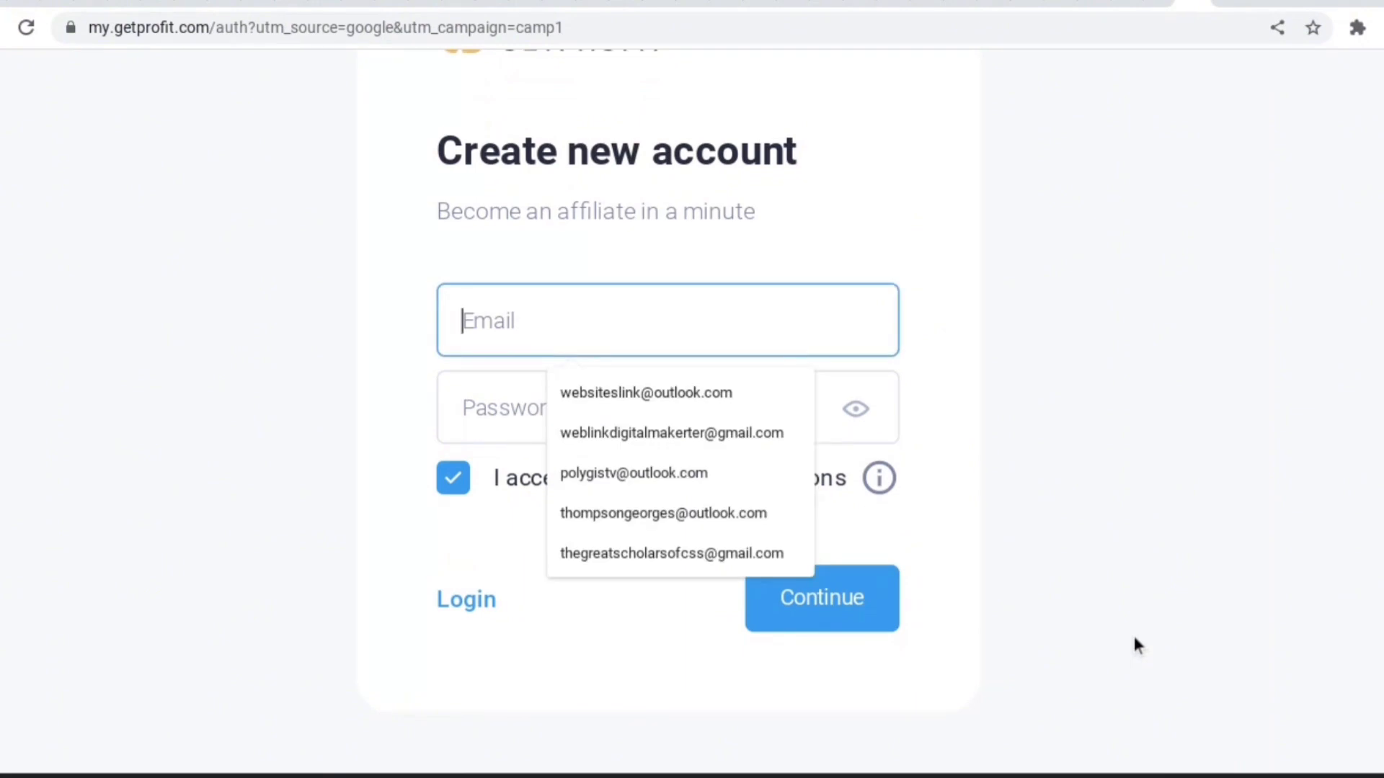
click(645, 393)
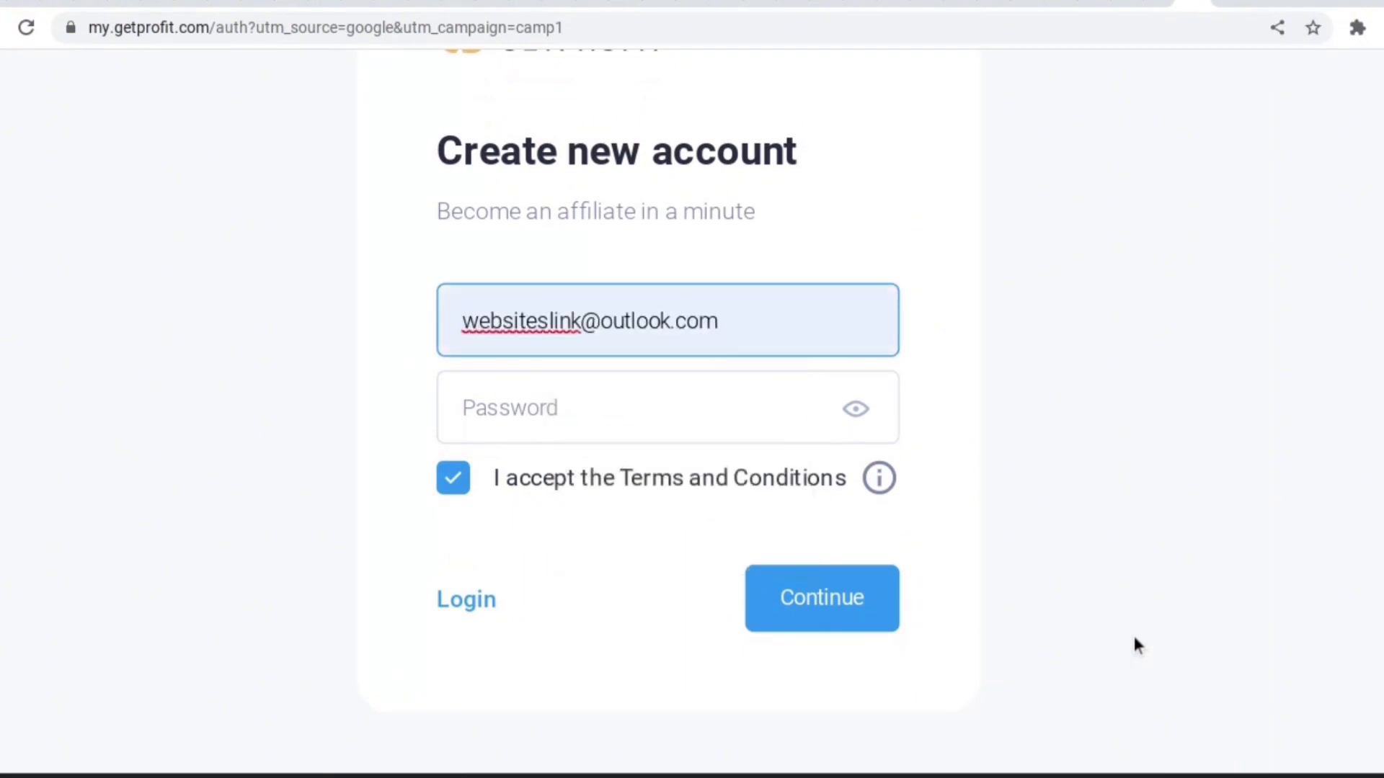
click(666, 406)
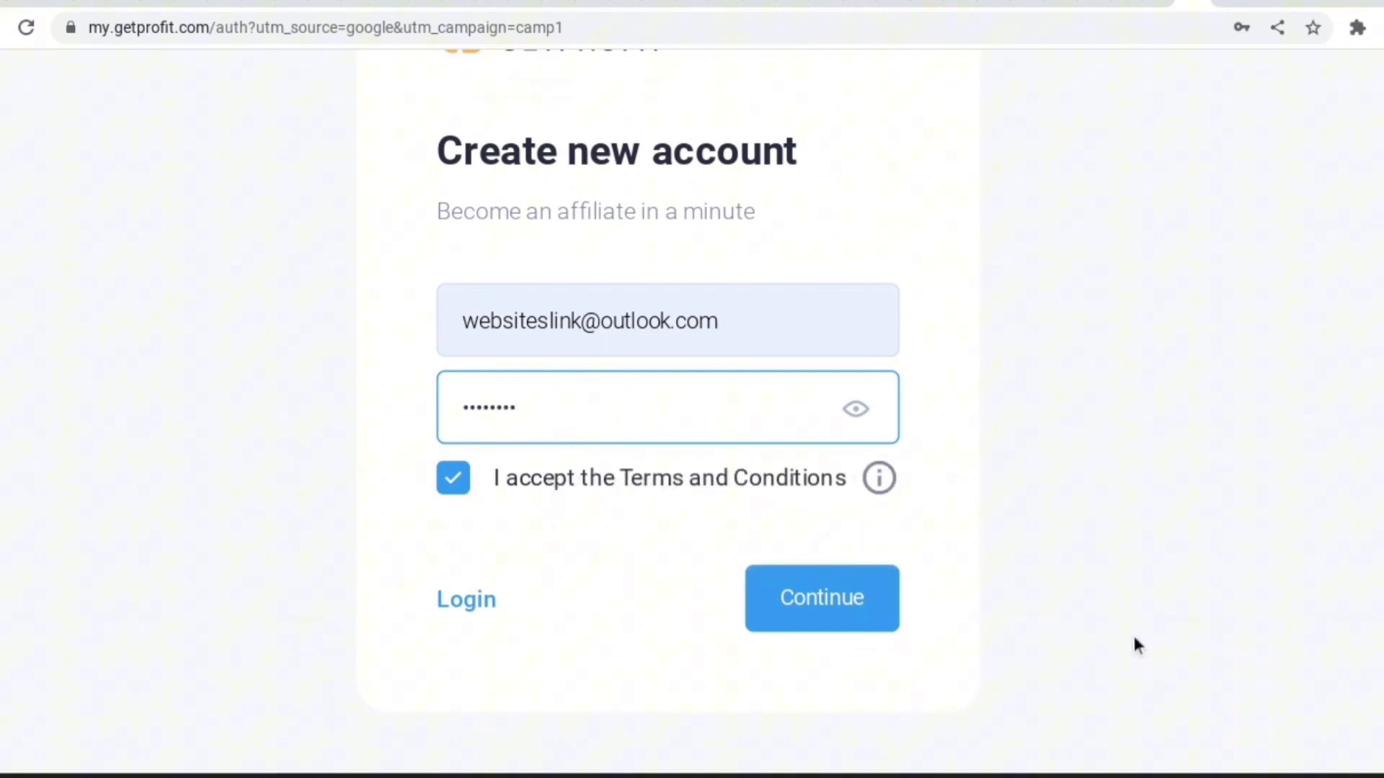
click(820, 598)
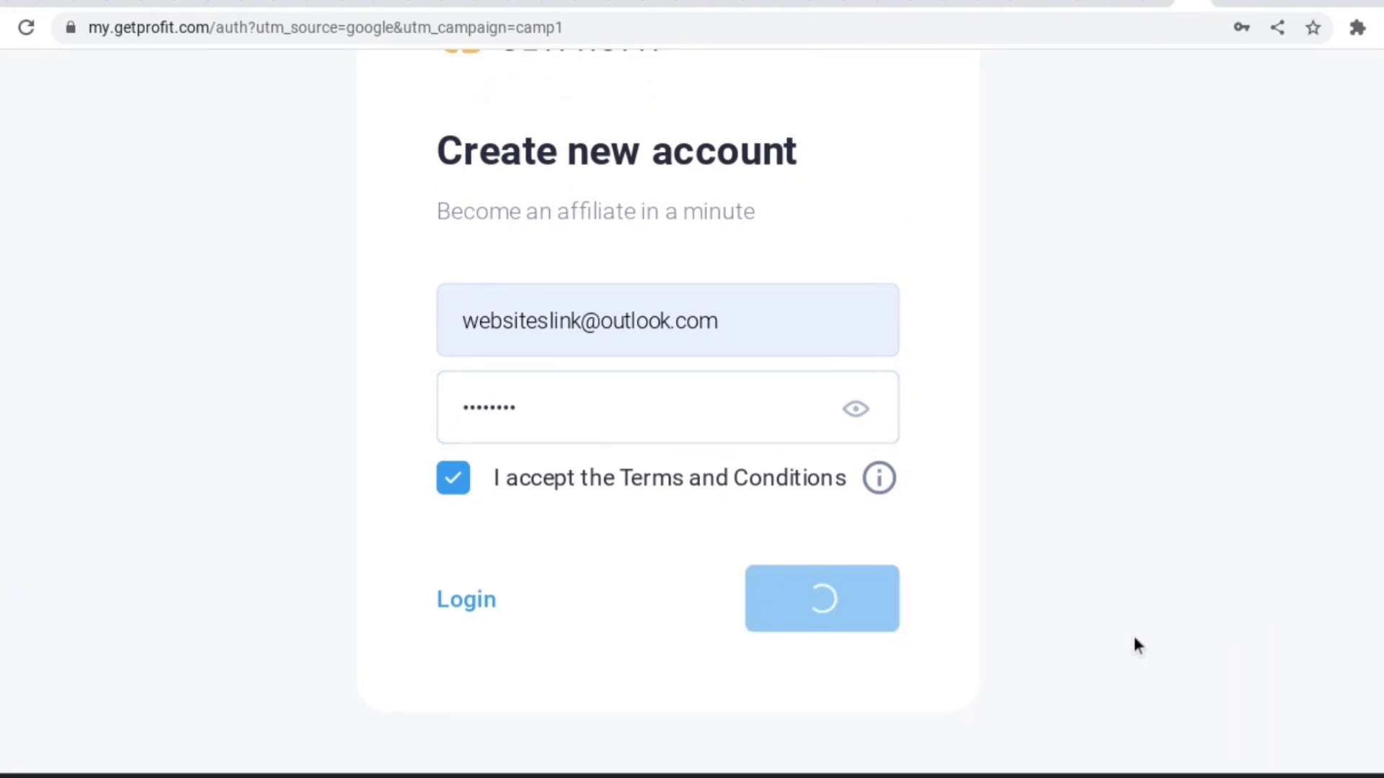
click(820, 598)
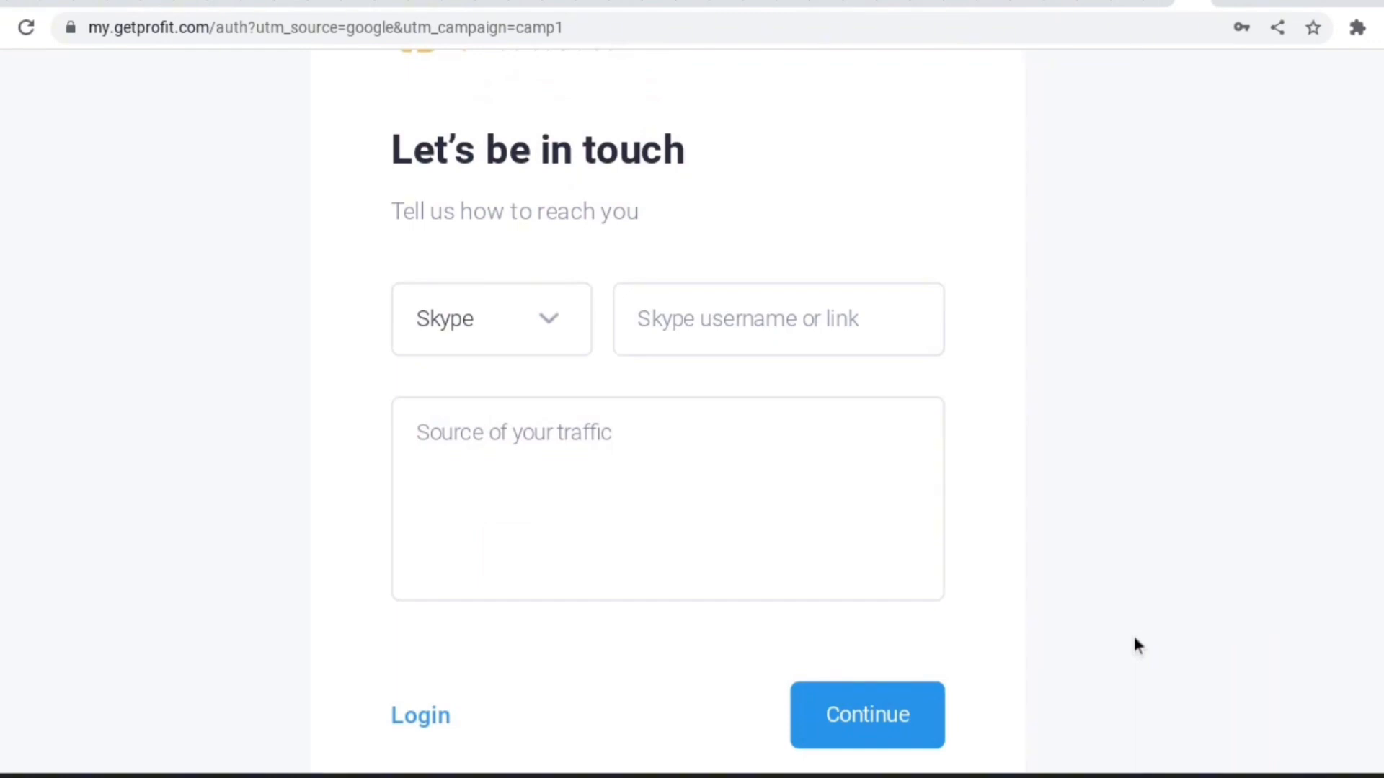
Step: Choose WhatsApp as the contact method and enter the username 'we'
click(491, 319)
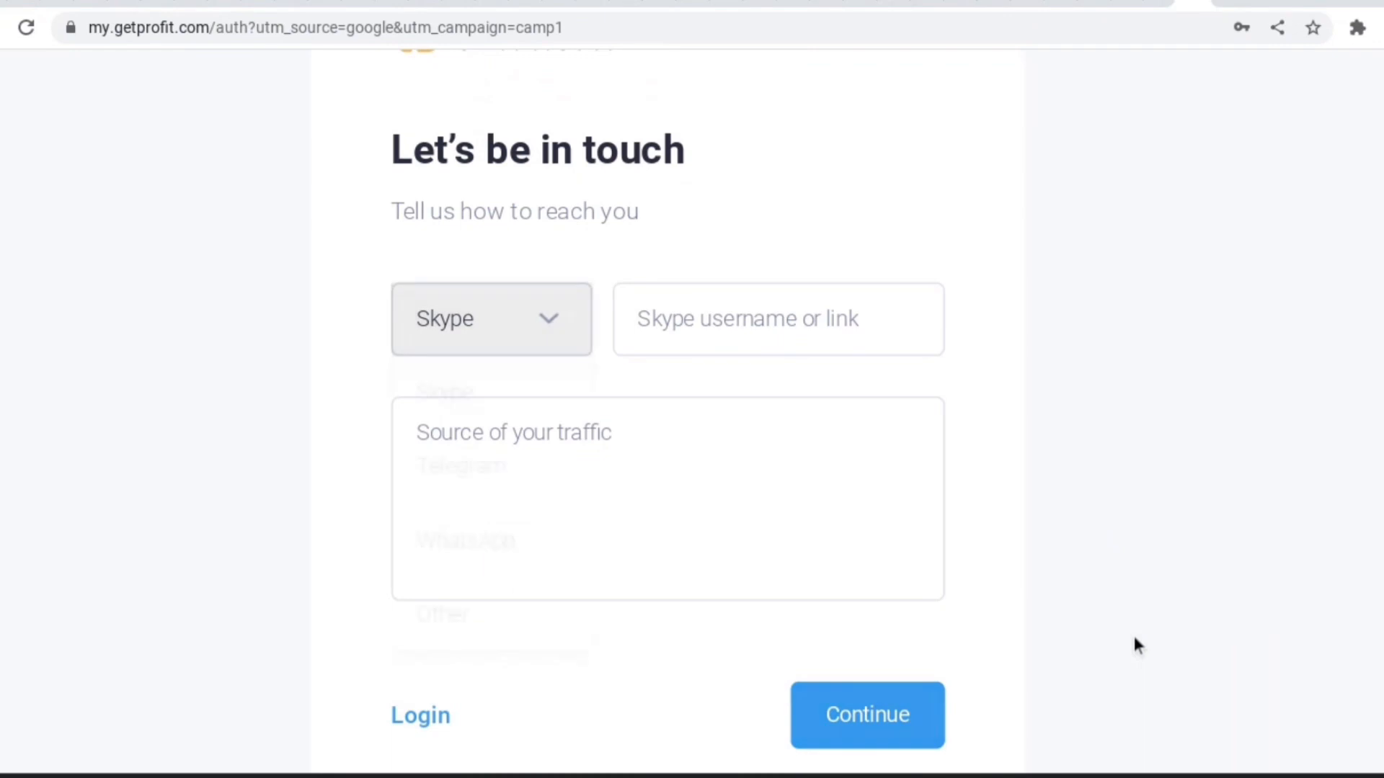
click(491, 318)
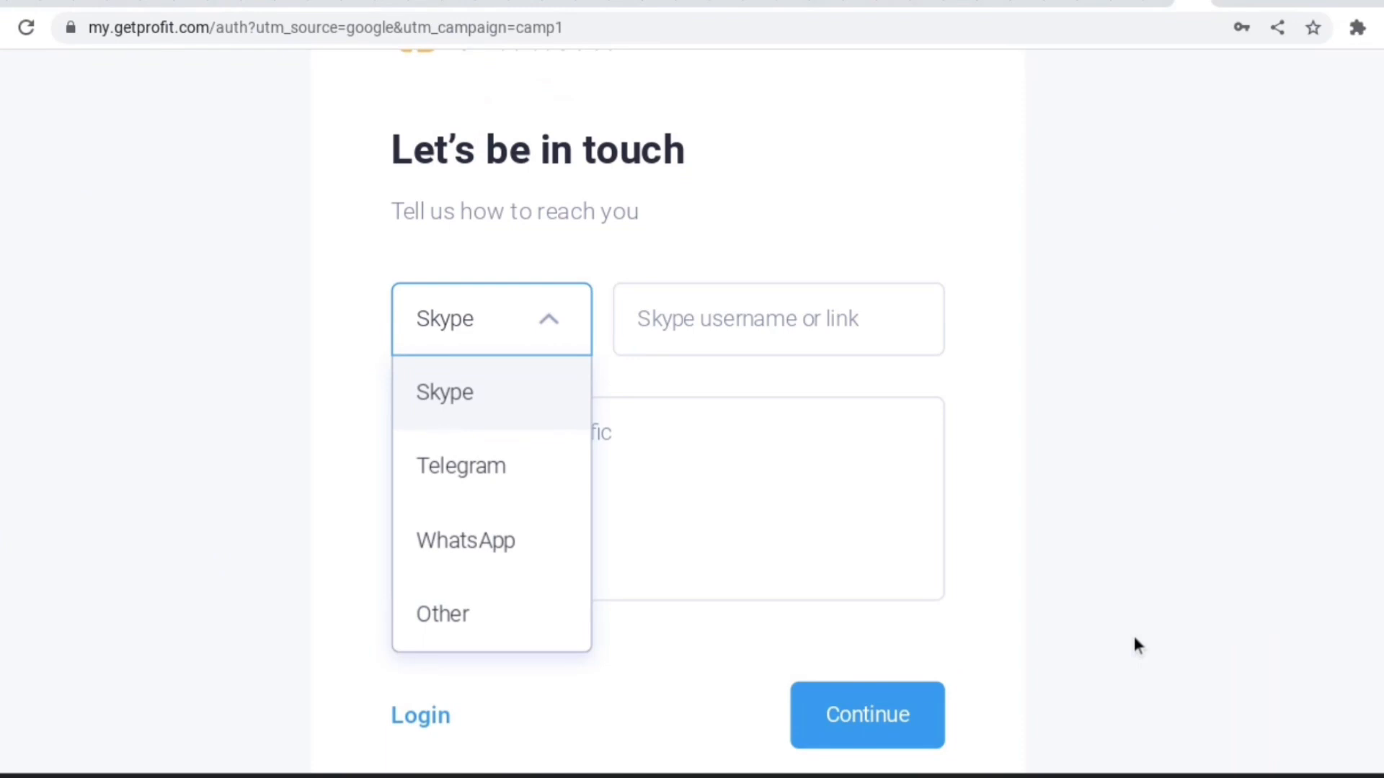
click(465, 539)
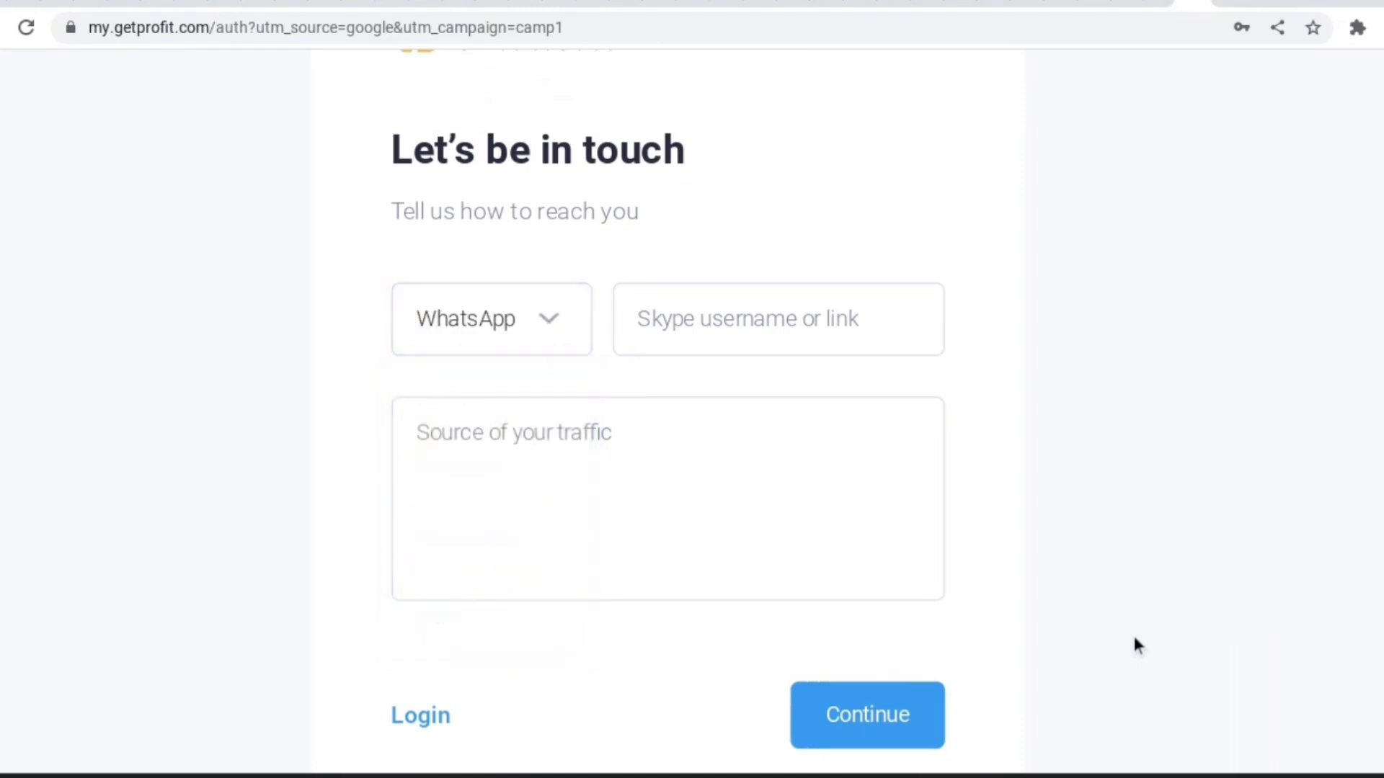
click(777, 319)
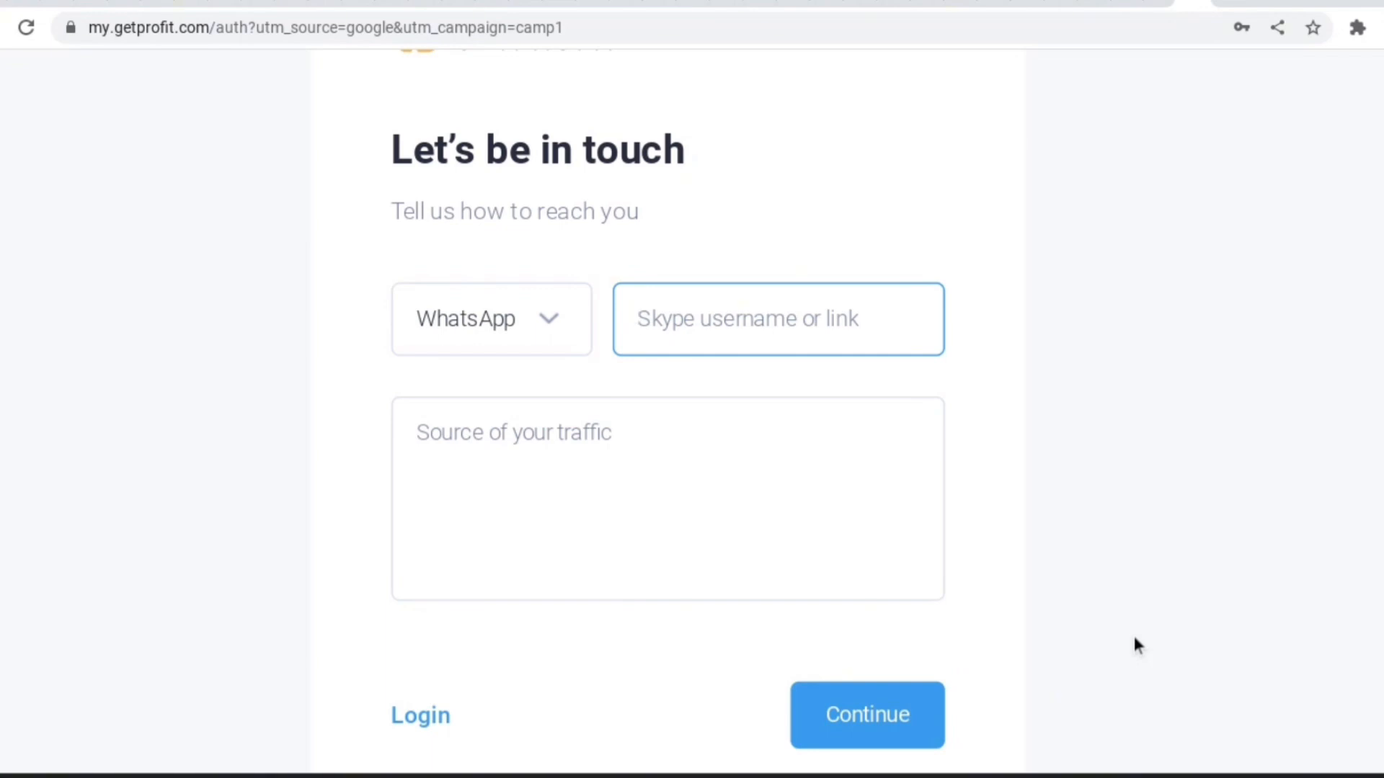
text(weblink)
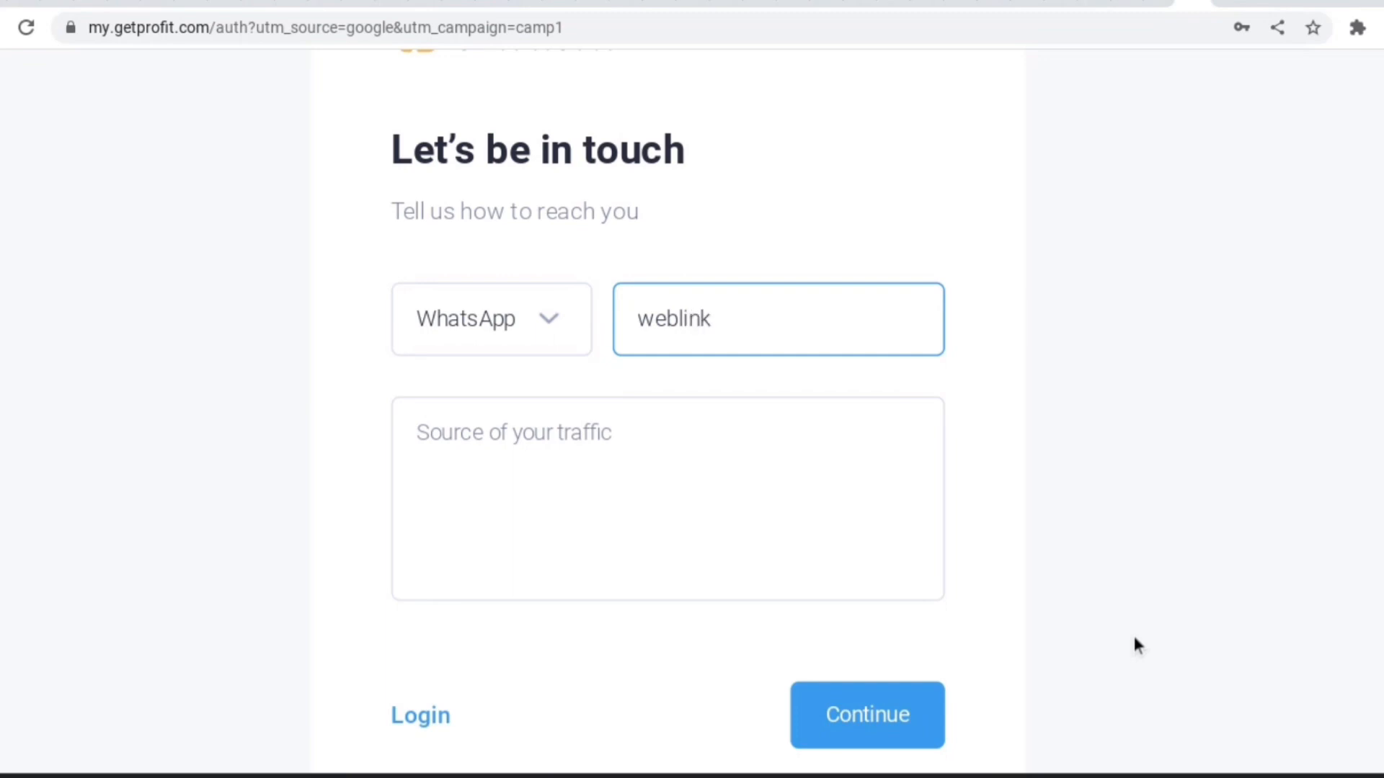
Step: Describe the traffic source as a websites promoter and digital marketer, then continue
click(666, 498)
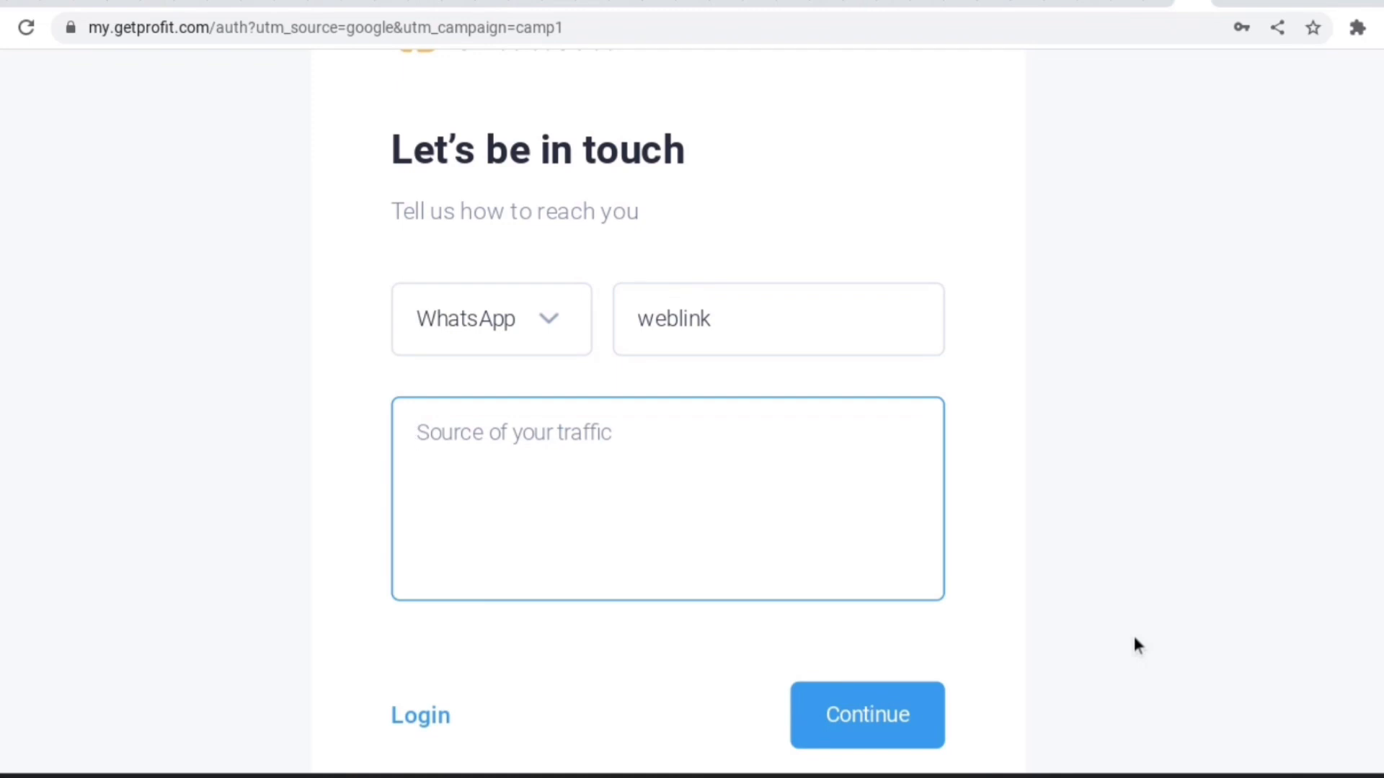
text(I am a websites promoter, digital marketer, content creator and video editor. I operate on almost all the social media network such as Facebook, Instagram, Tiktok, Telegram, Youtube and more, with this I will be able to drag traffic via my handles as well from my website.)
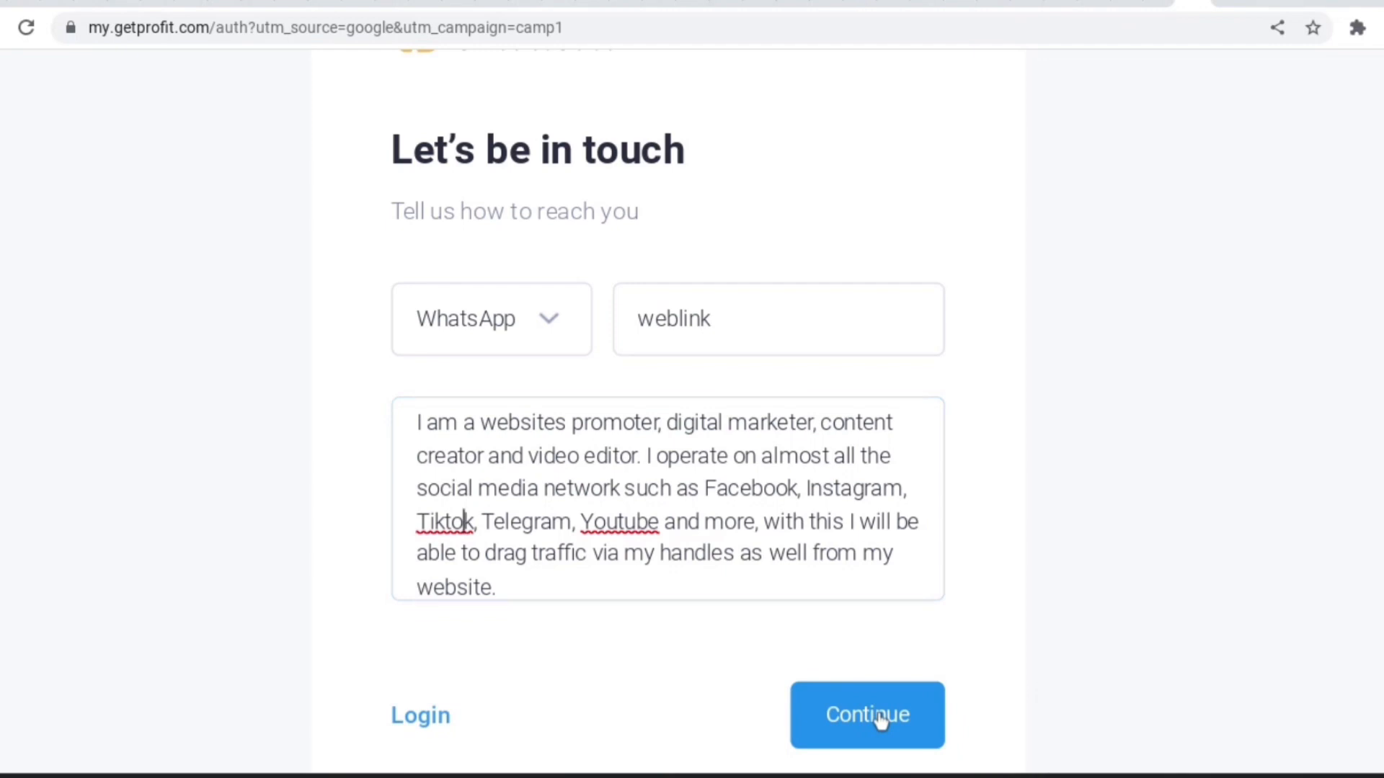
click(666, 500)
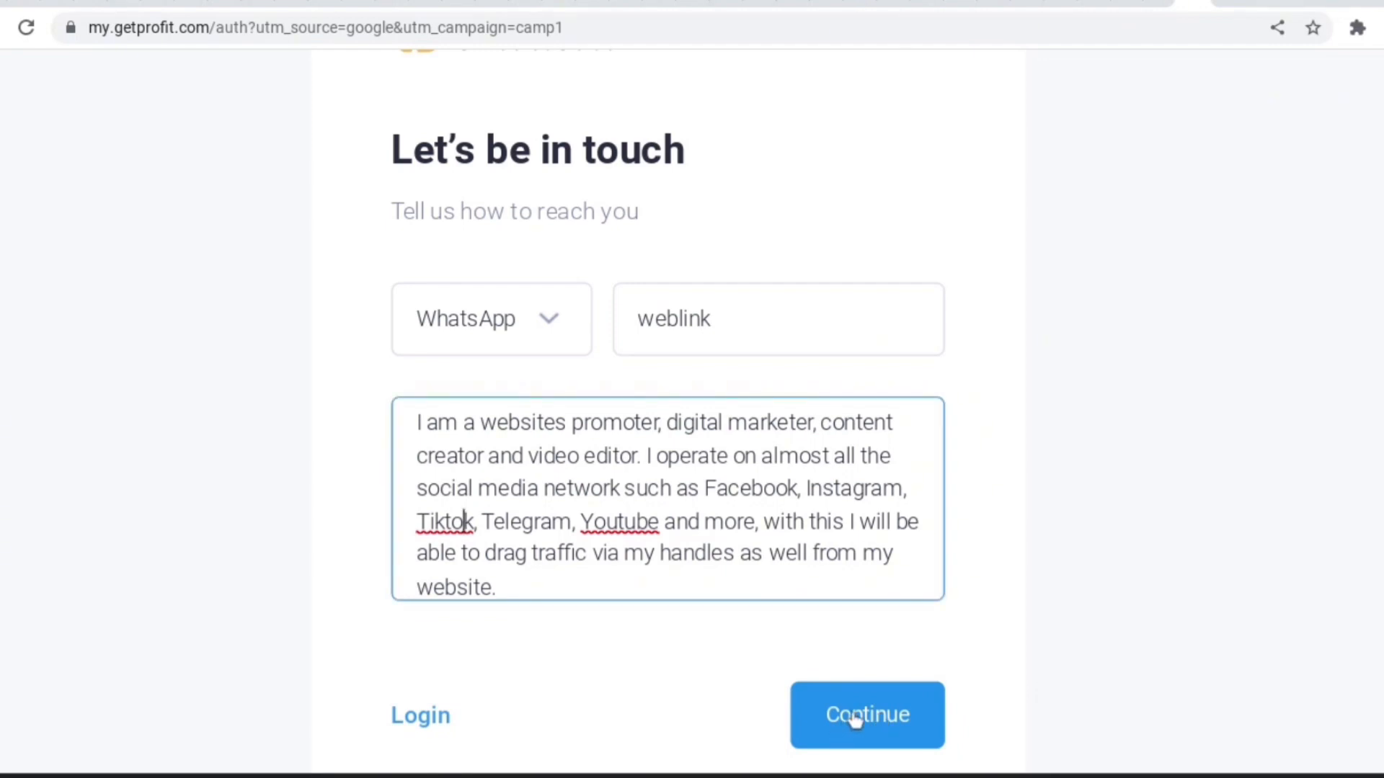
click(866, 715)
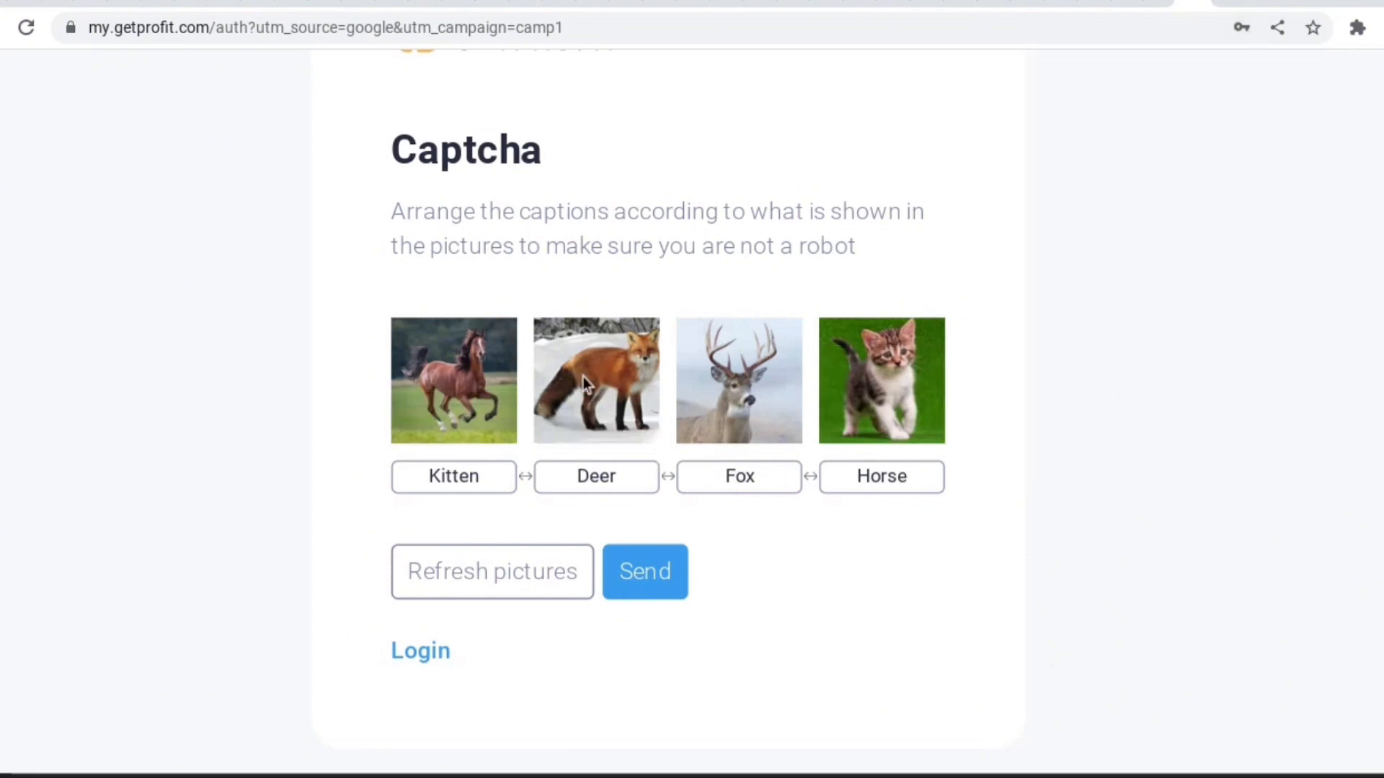
mouse_move(698, 424)
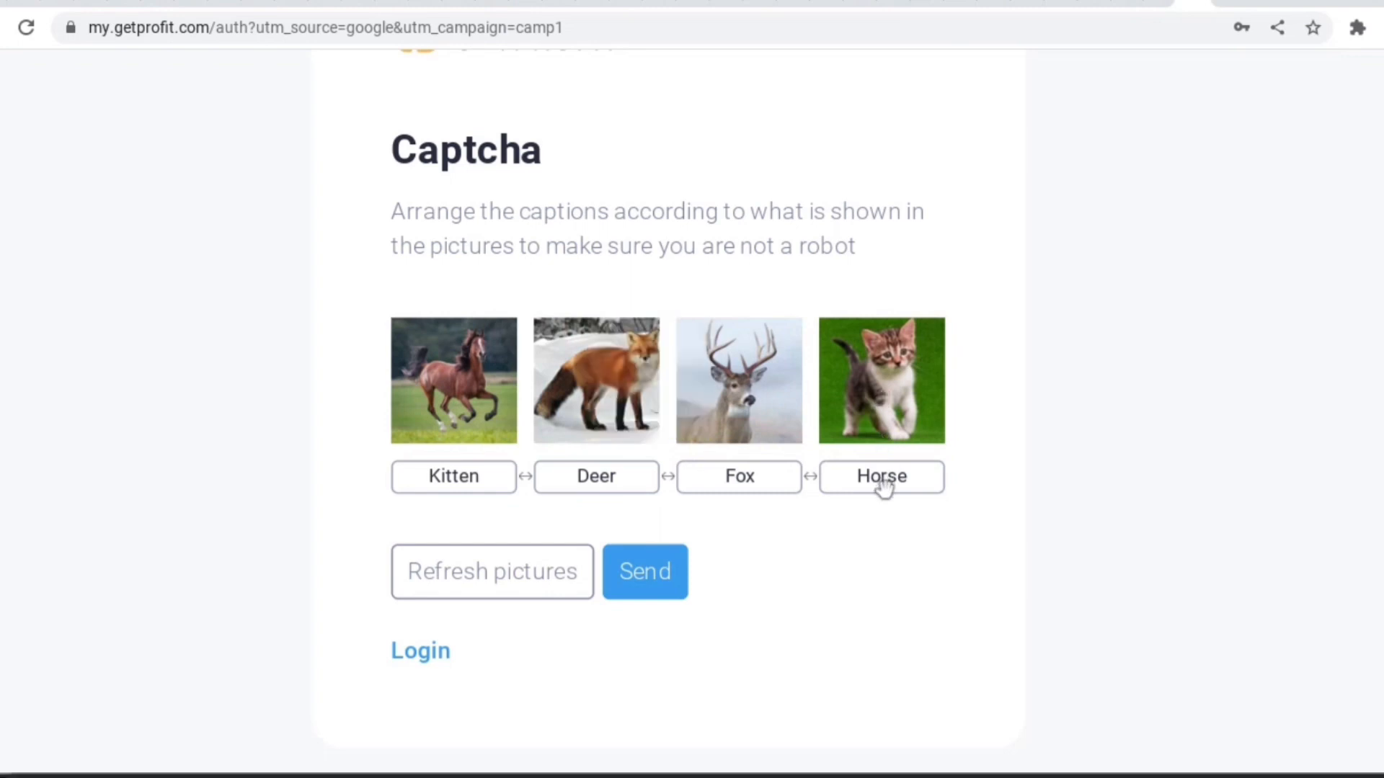
Step: Drag the Horse and Kitten captions under their pictures, send the captcha, and continue
drag(881, 476, 452, 477)
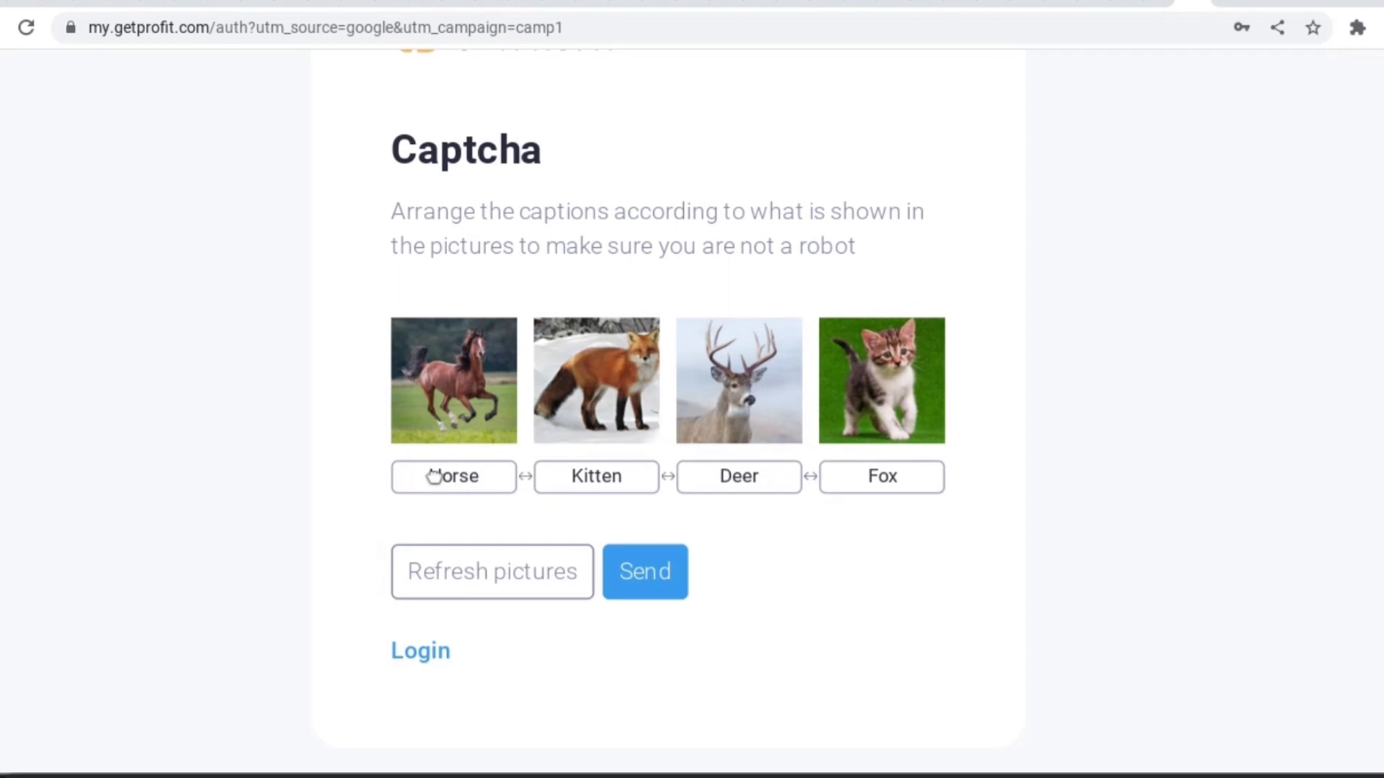
mouse_move(706, 528)
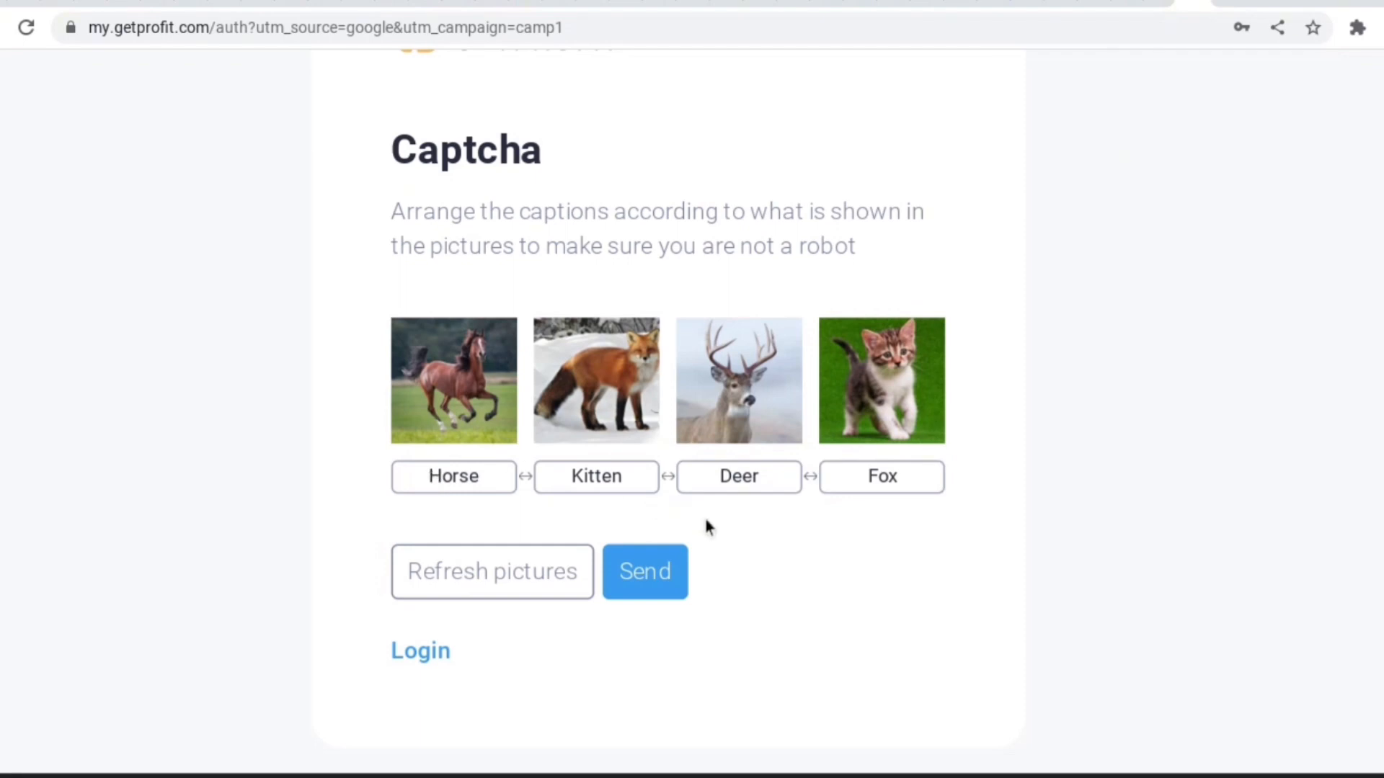
mouse_move(665, 498)
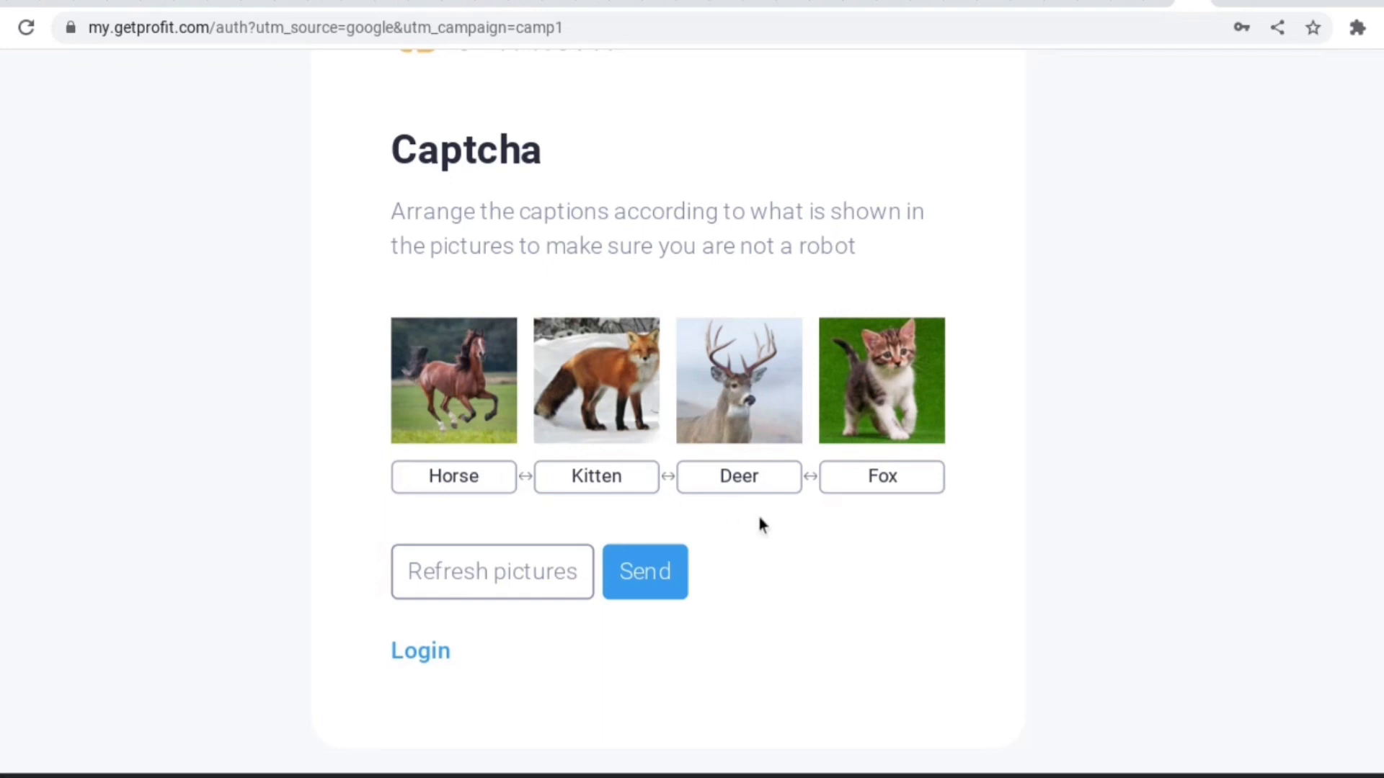
mouse_move(613, 476)
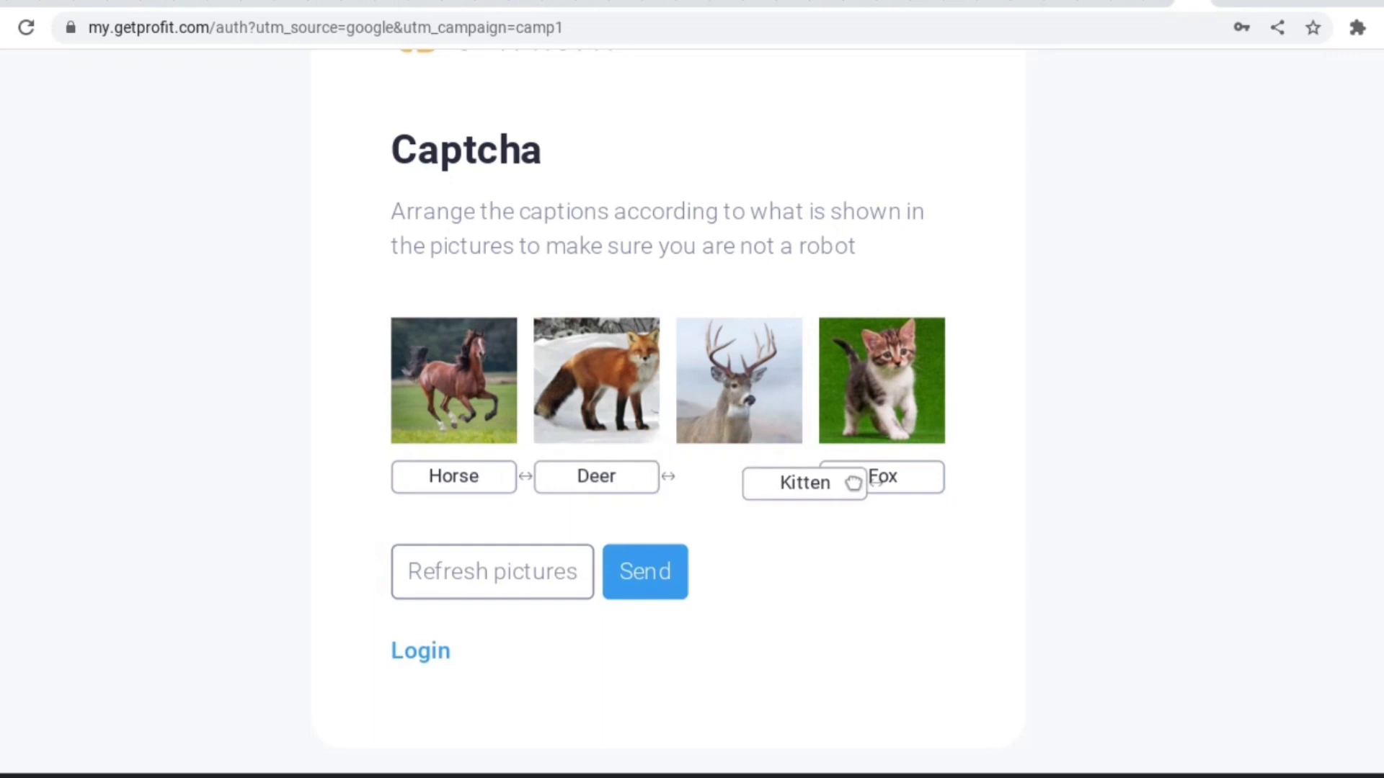
drag(803, 483, 881, 476)
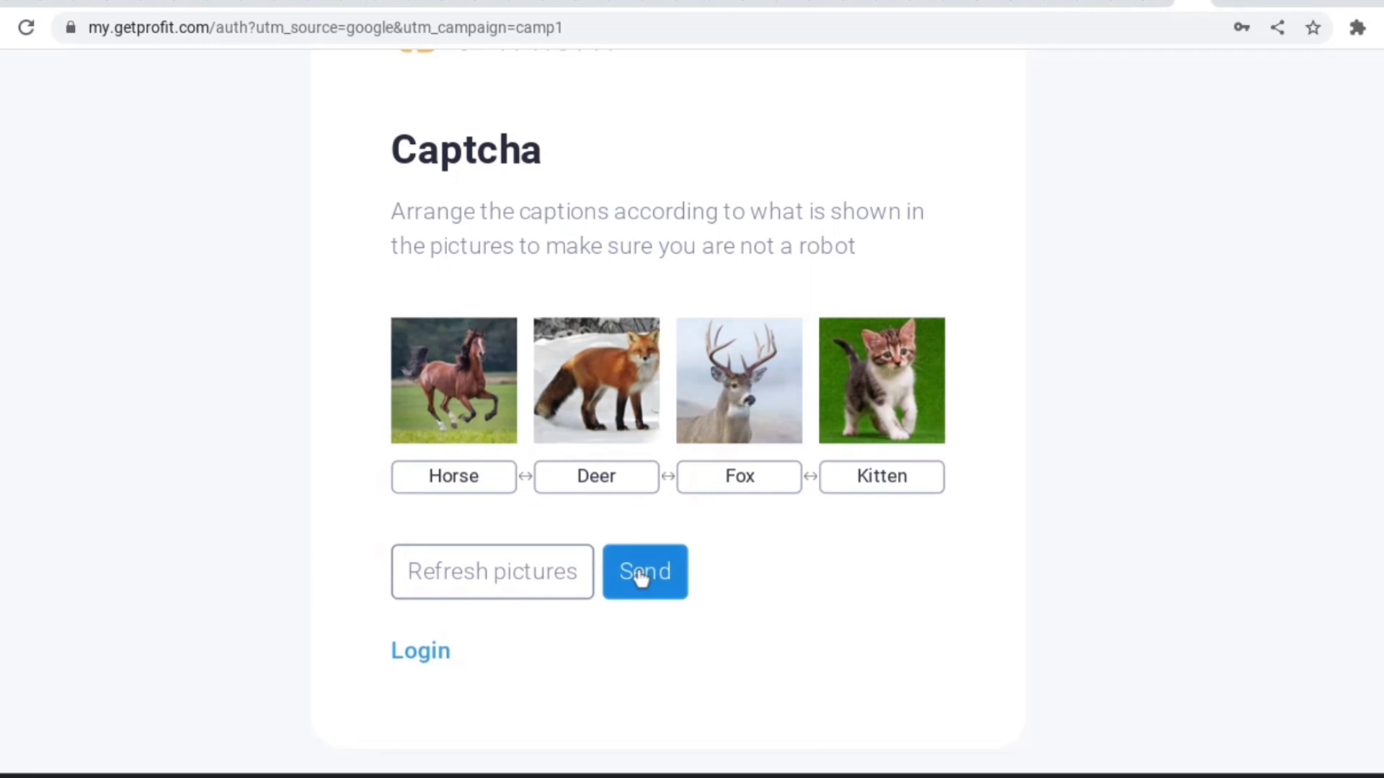
click(644, 571)
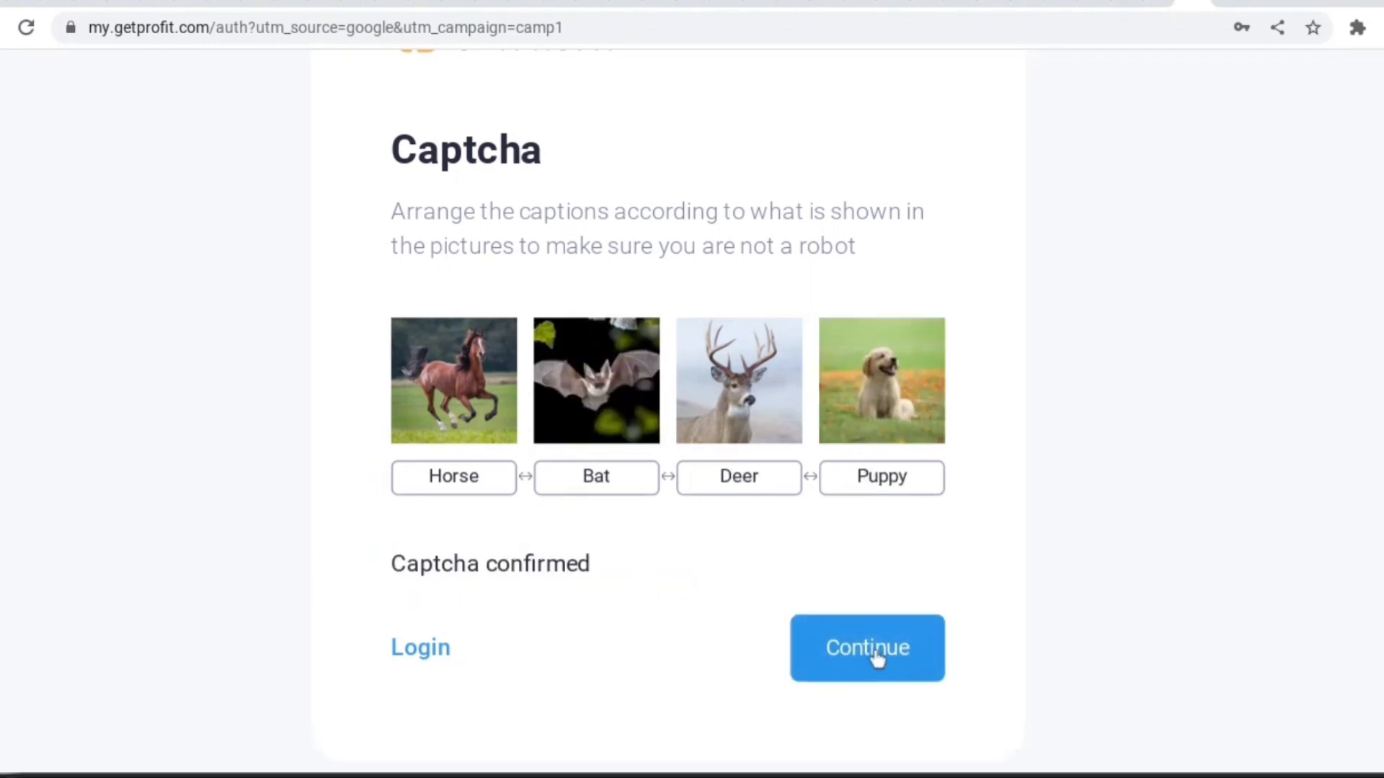
click(866, 648)
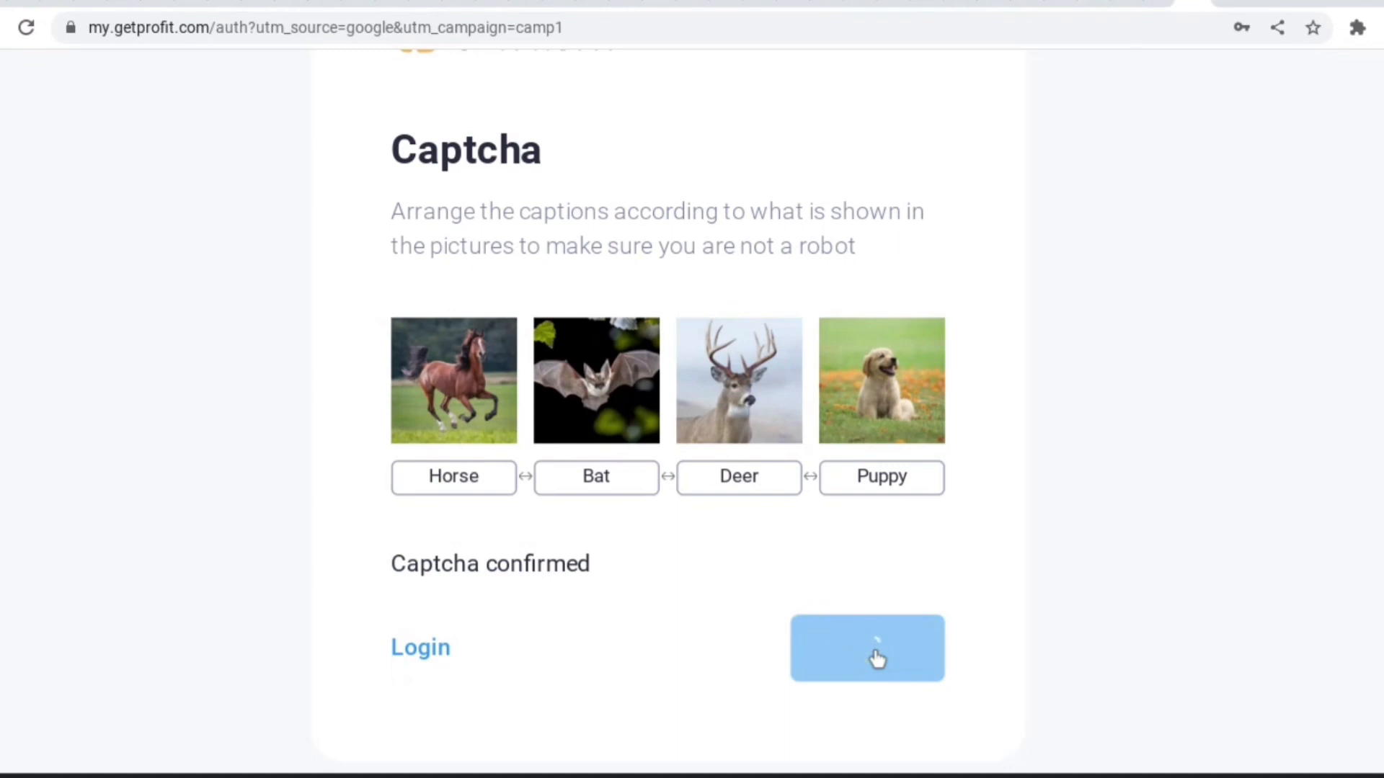
click(866, 648)
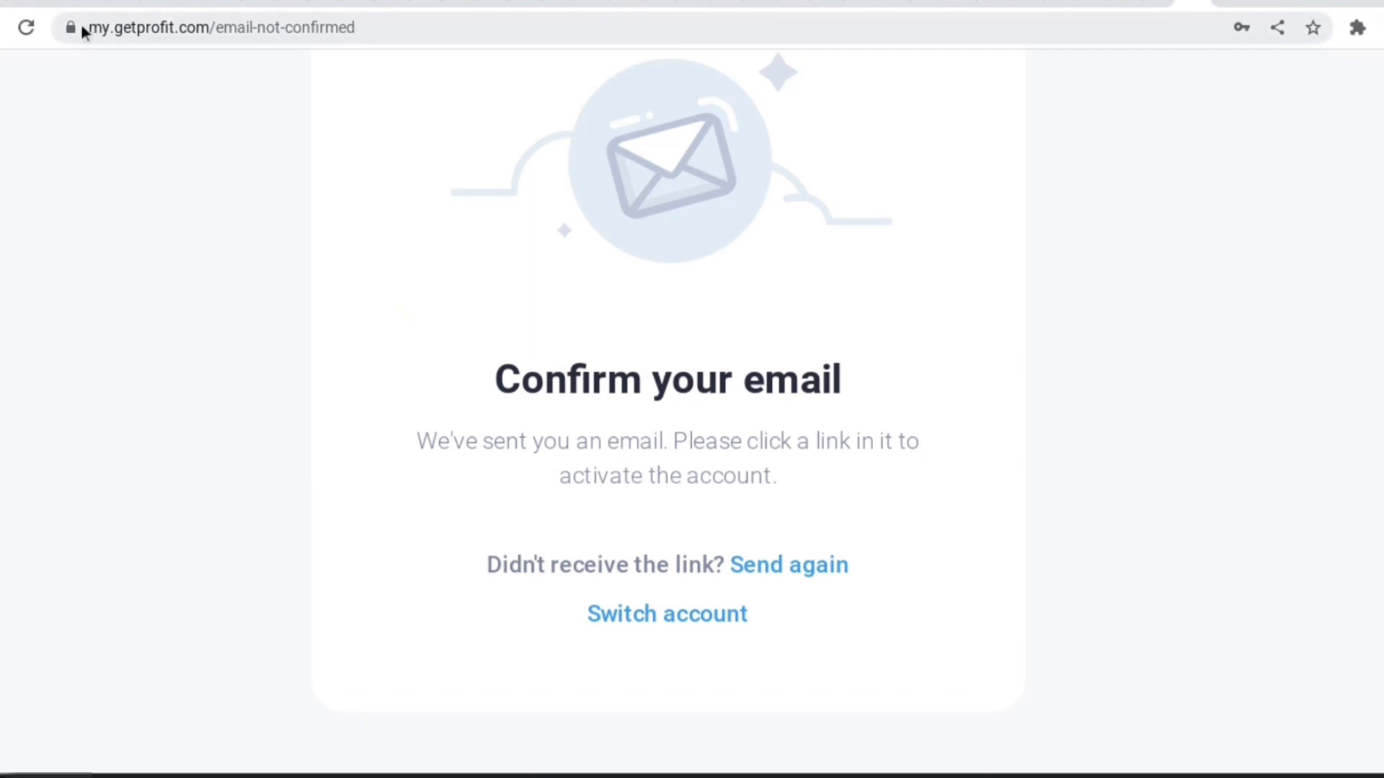
Step: Leave the Confirm your email page using the top-left page control
click(25, 28)
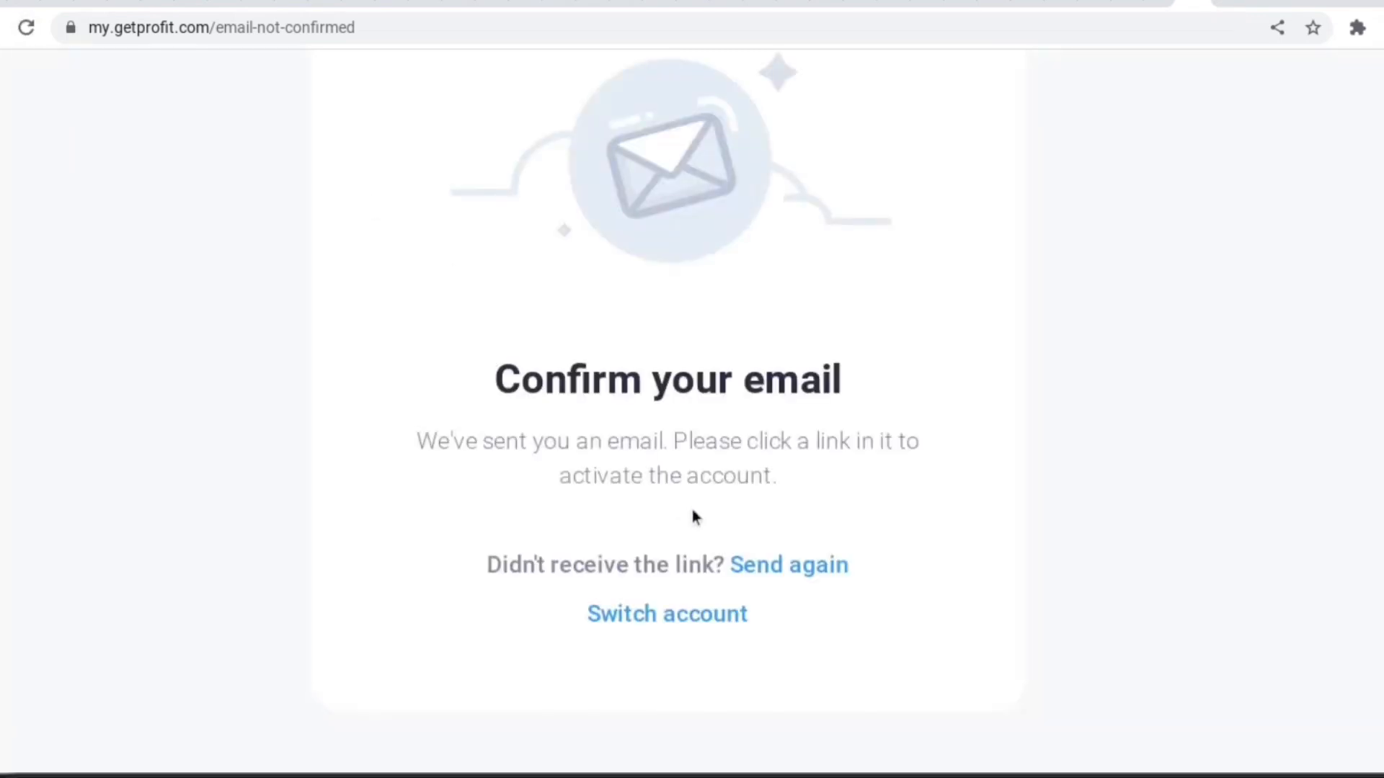
Step: Switch account and log in with the saved email and autofilled password
click(665, 613)
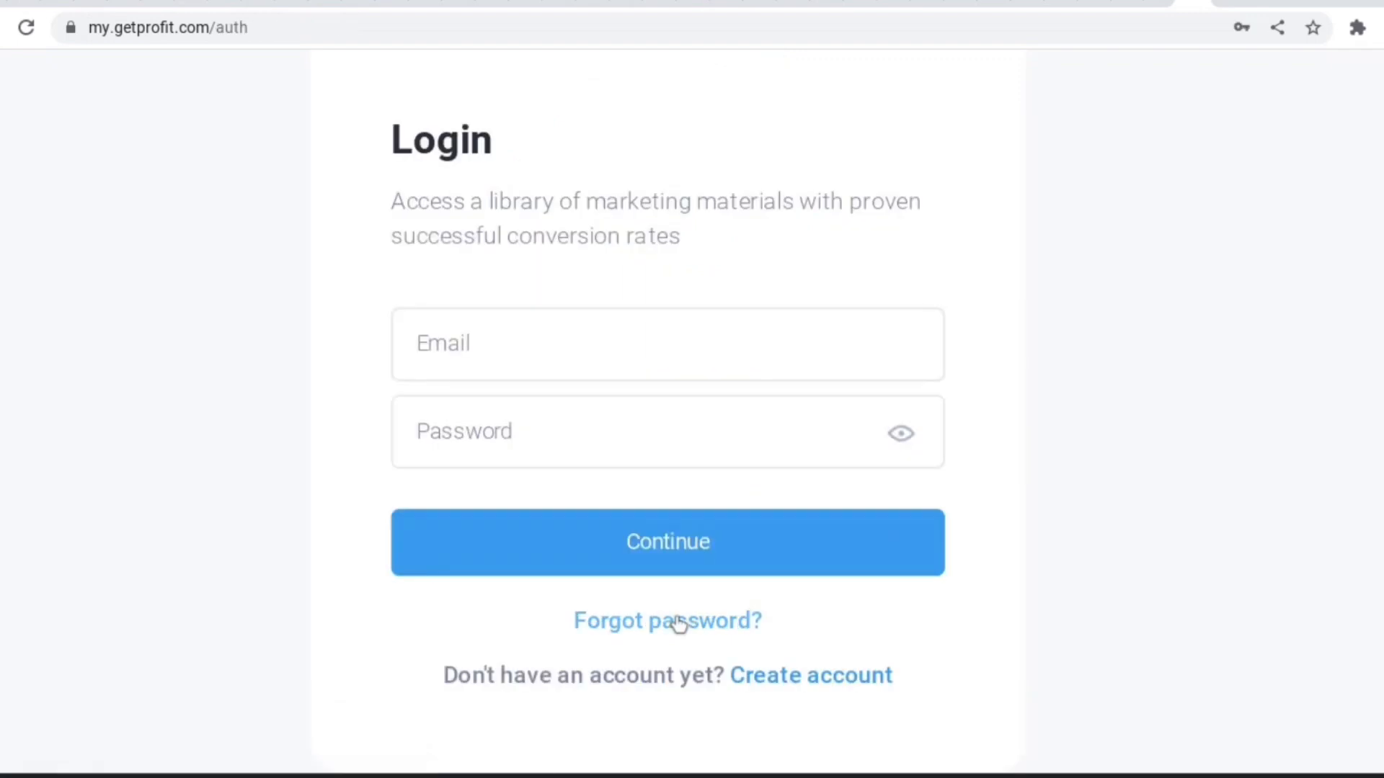
click(668, 344)
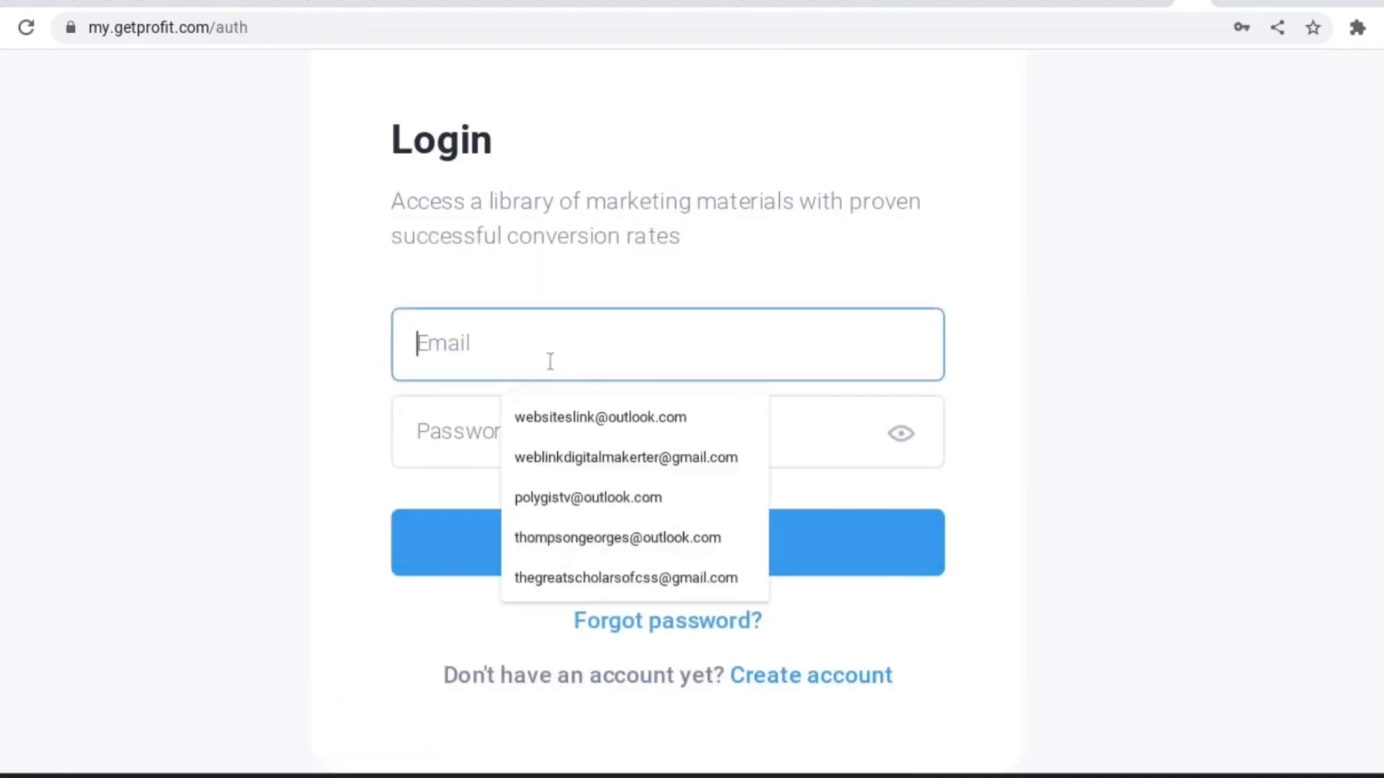
click(599, 416)
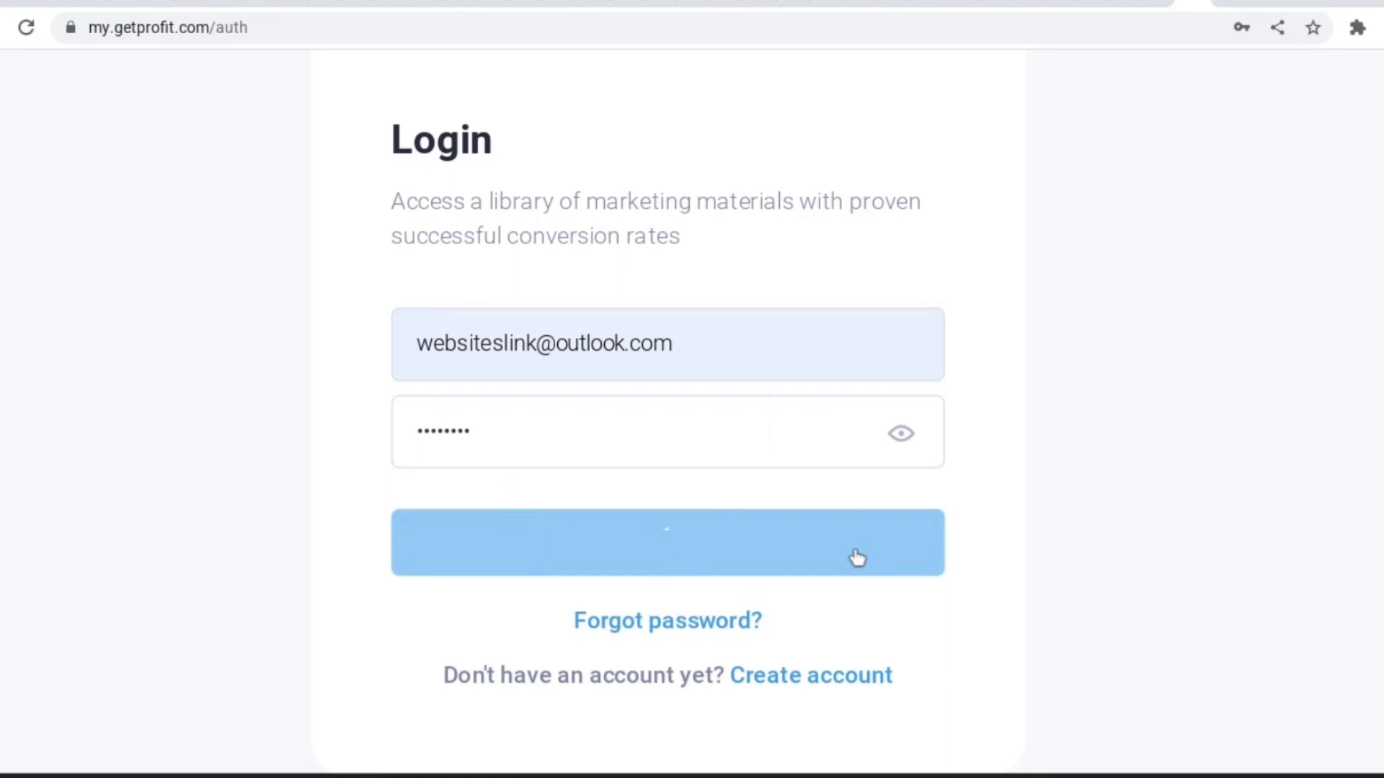
click(667, 542)
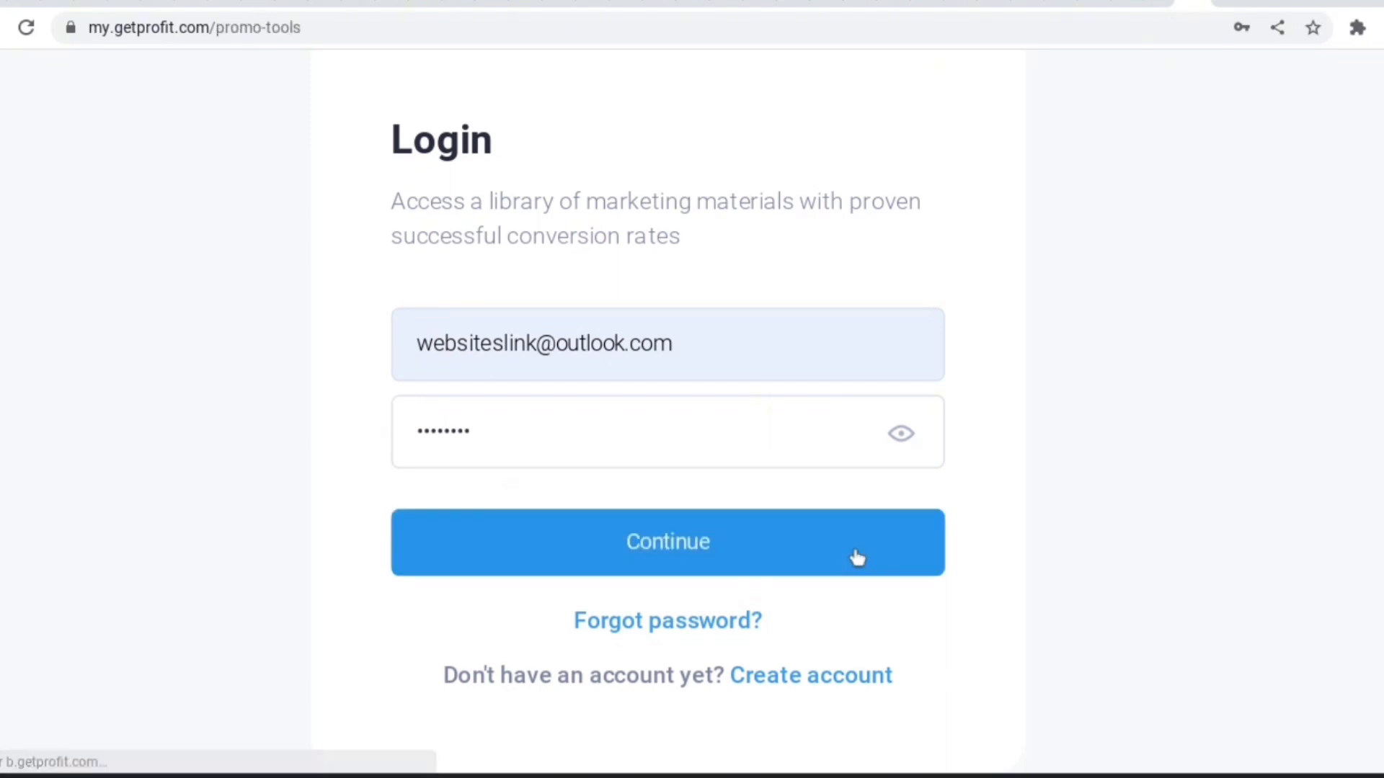
click(668, 542)
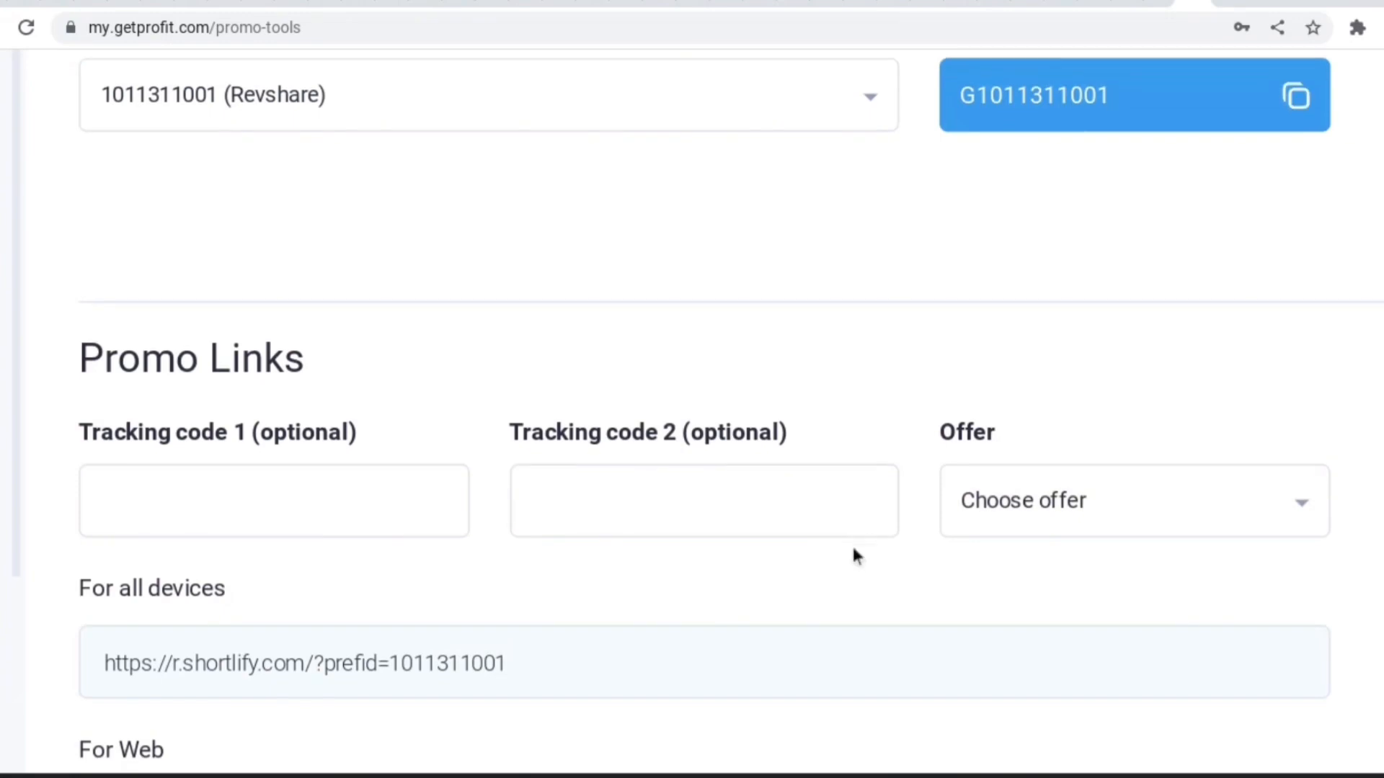
scroll(down, 3)
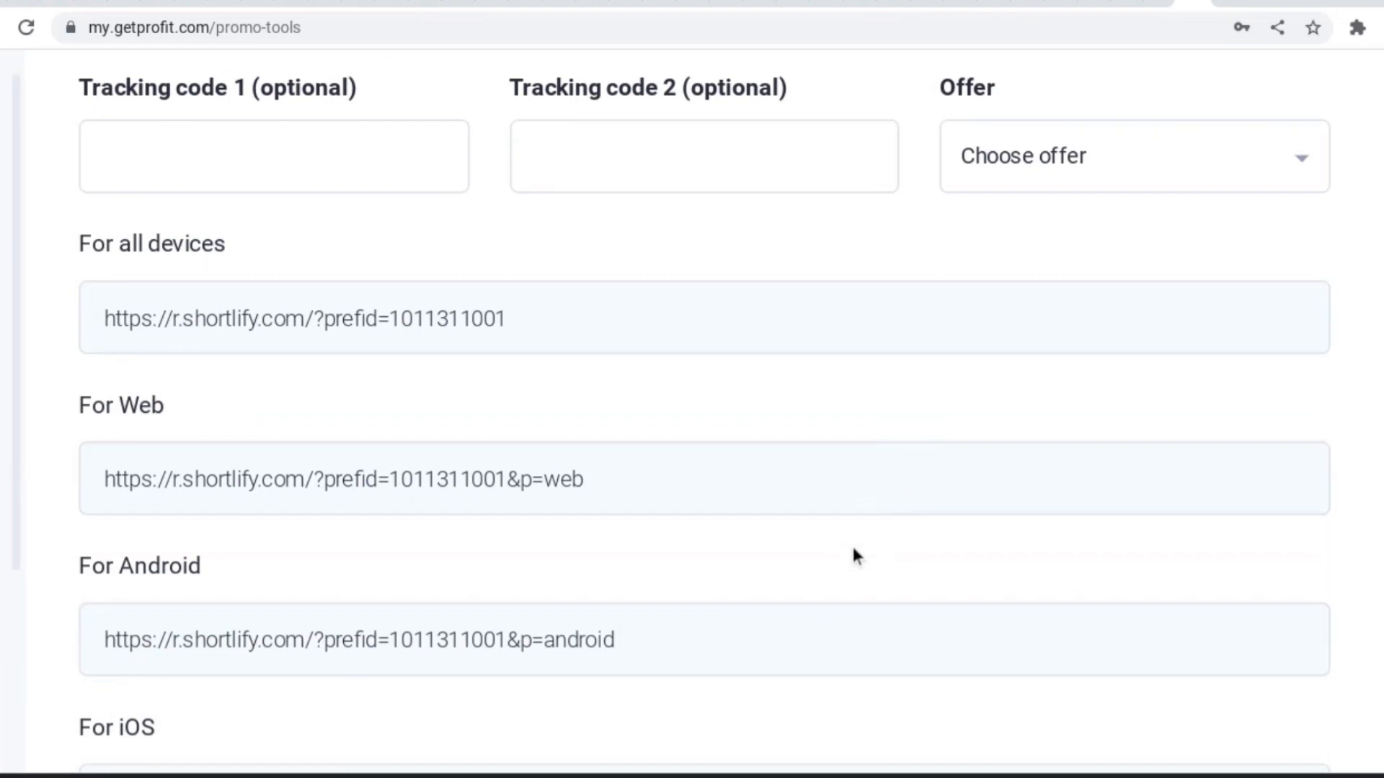
scroll(down, 3)
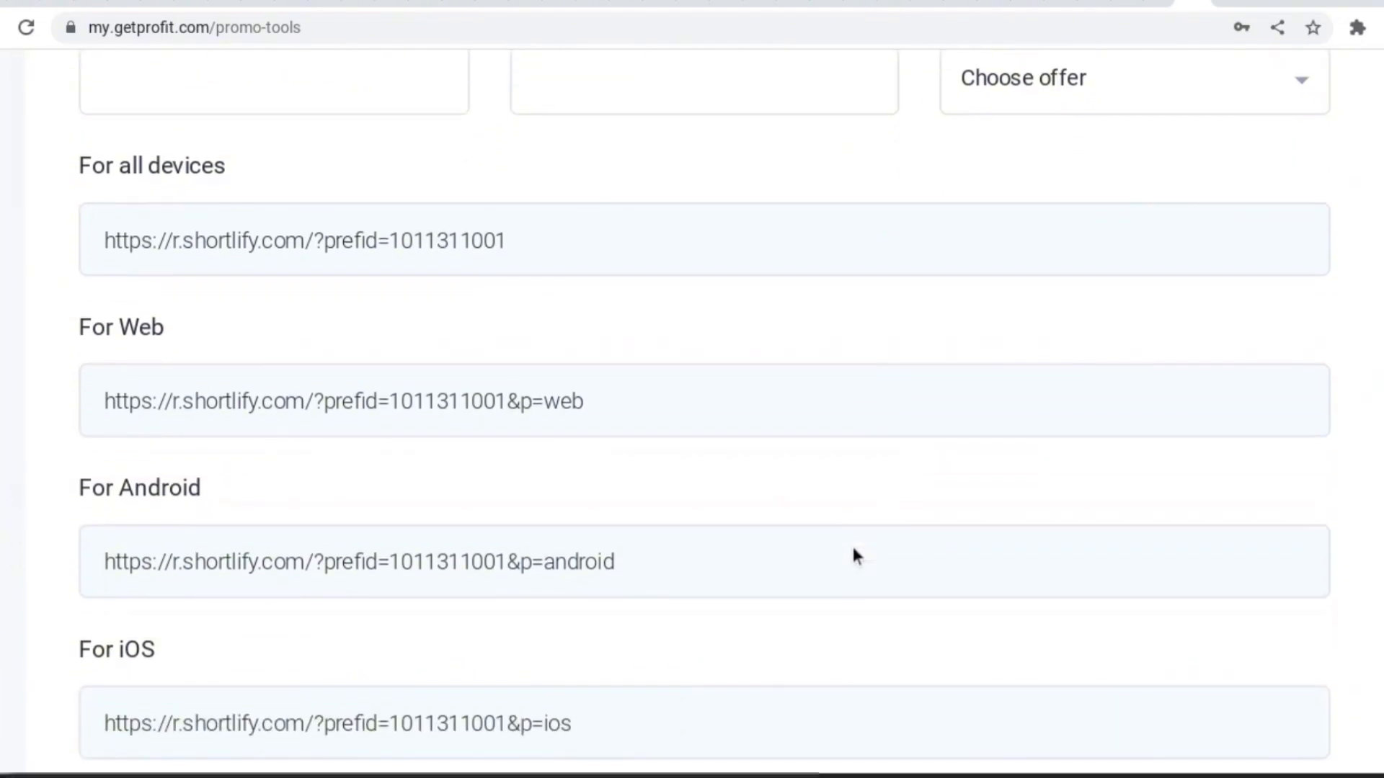
scroll(down, 3)
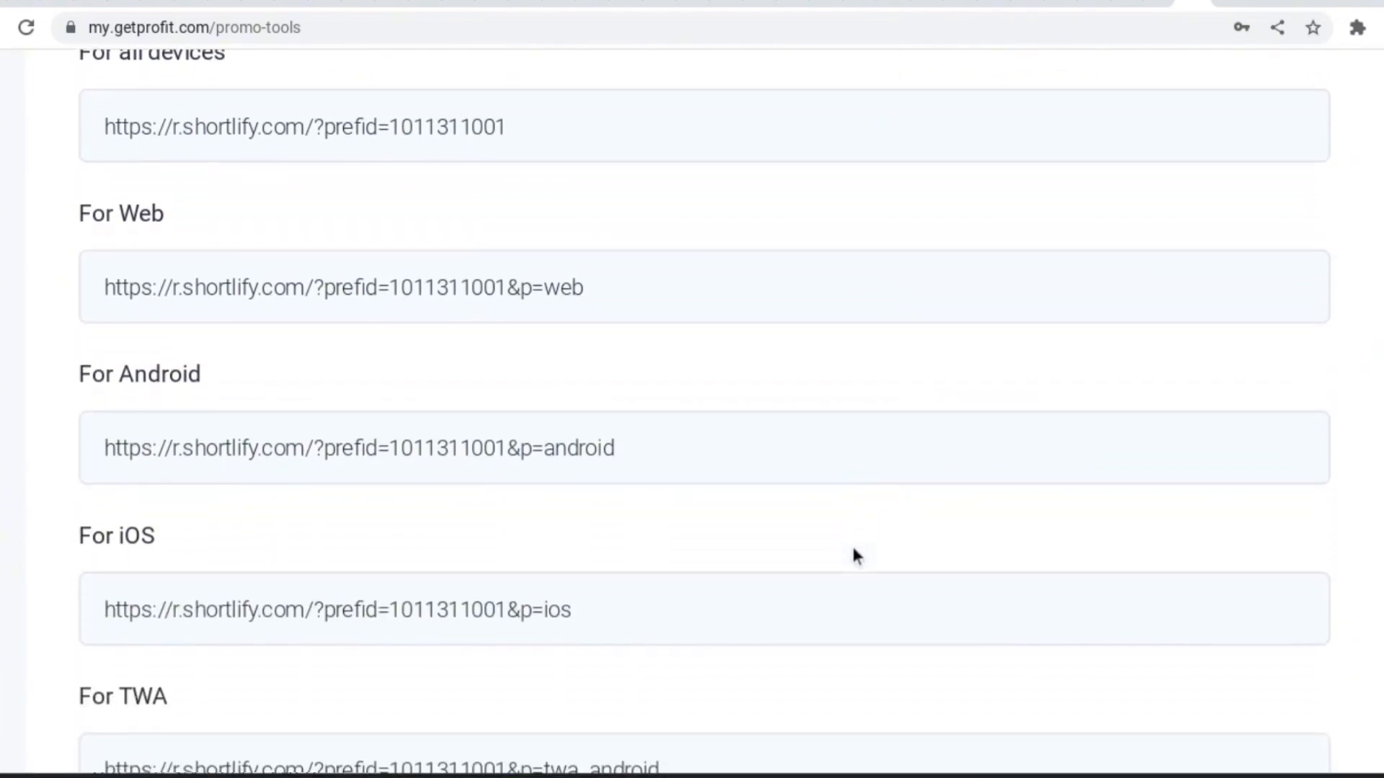
scroll(down, 3)
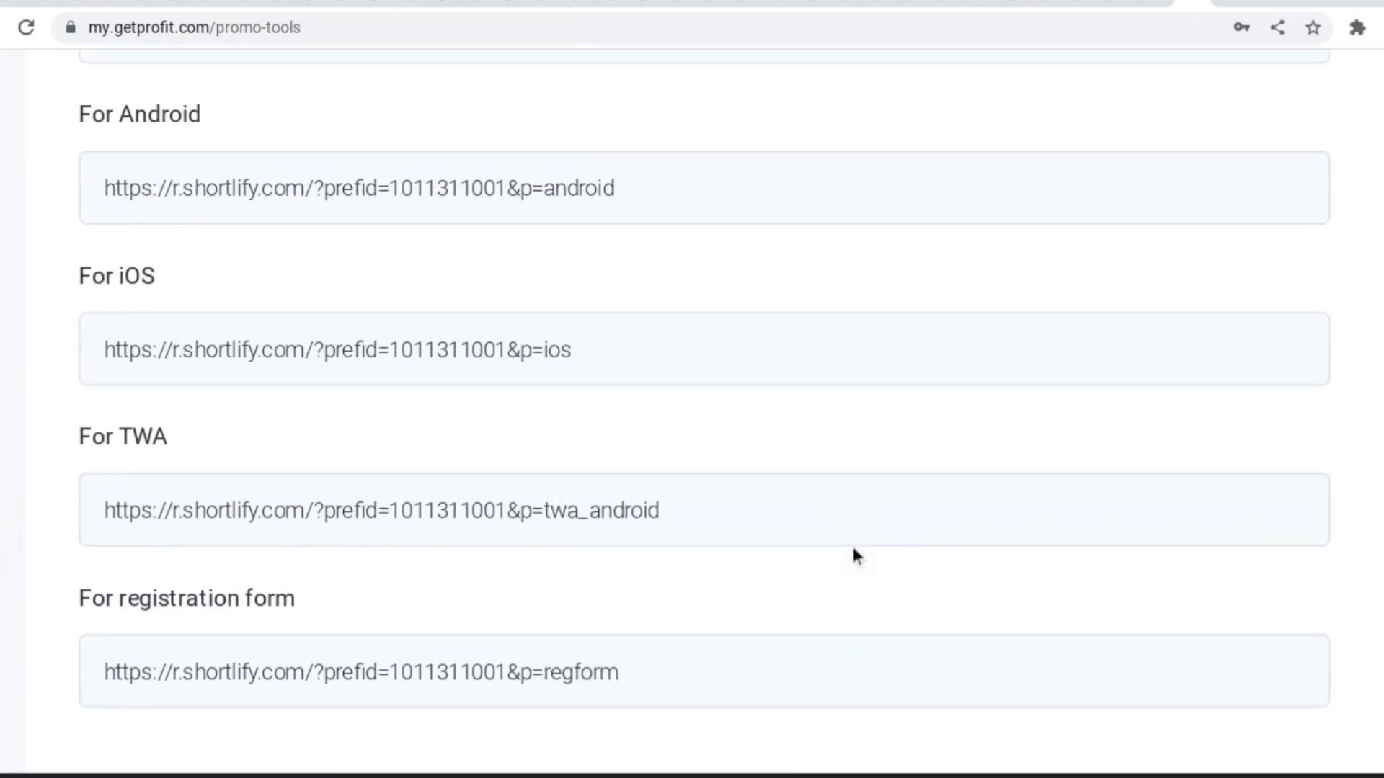
scroll(up, 3)
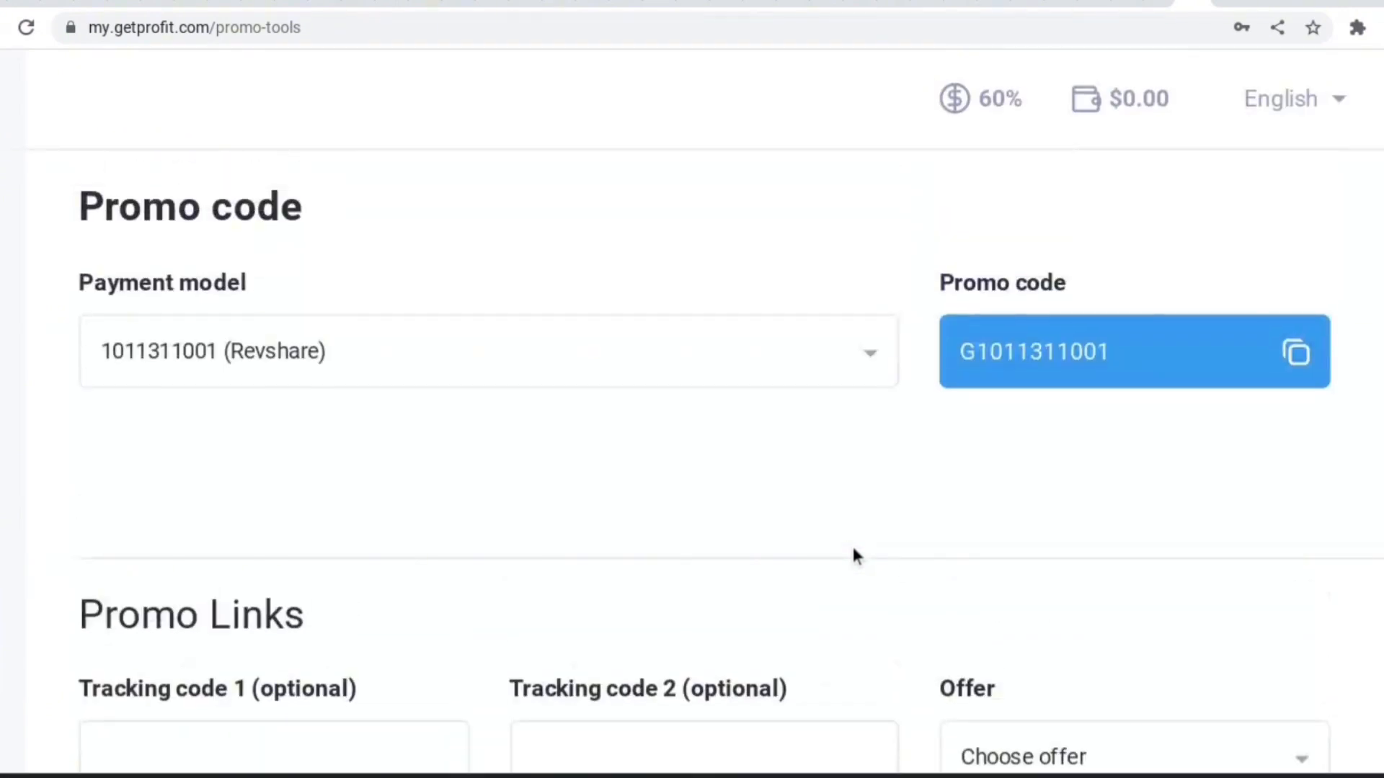
scroll(down, 3)
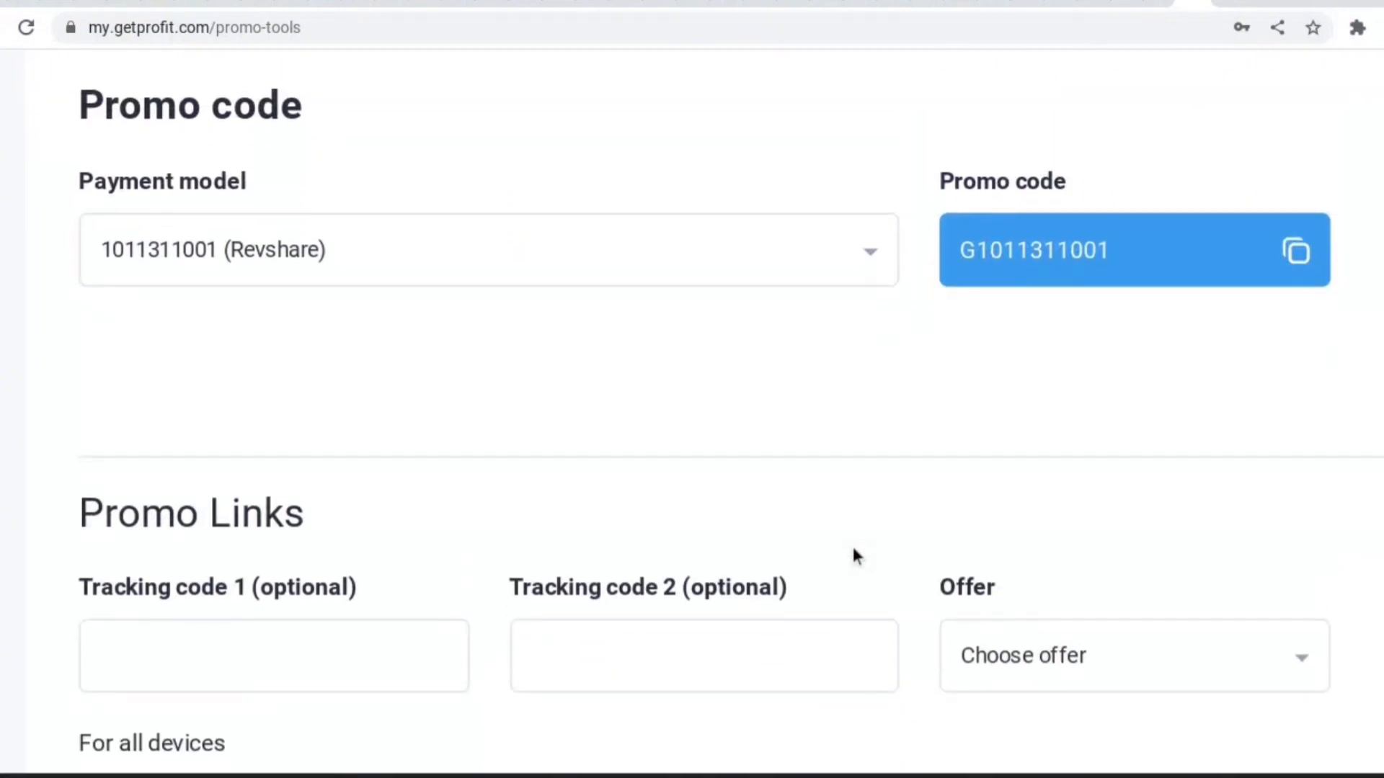
scroll(down, 3)
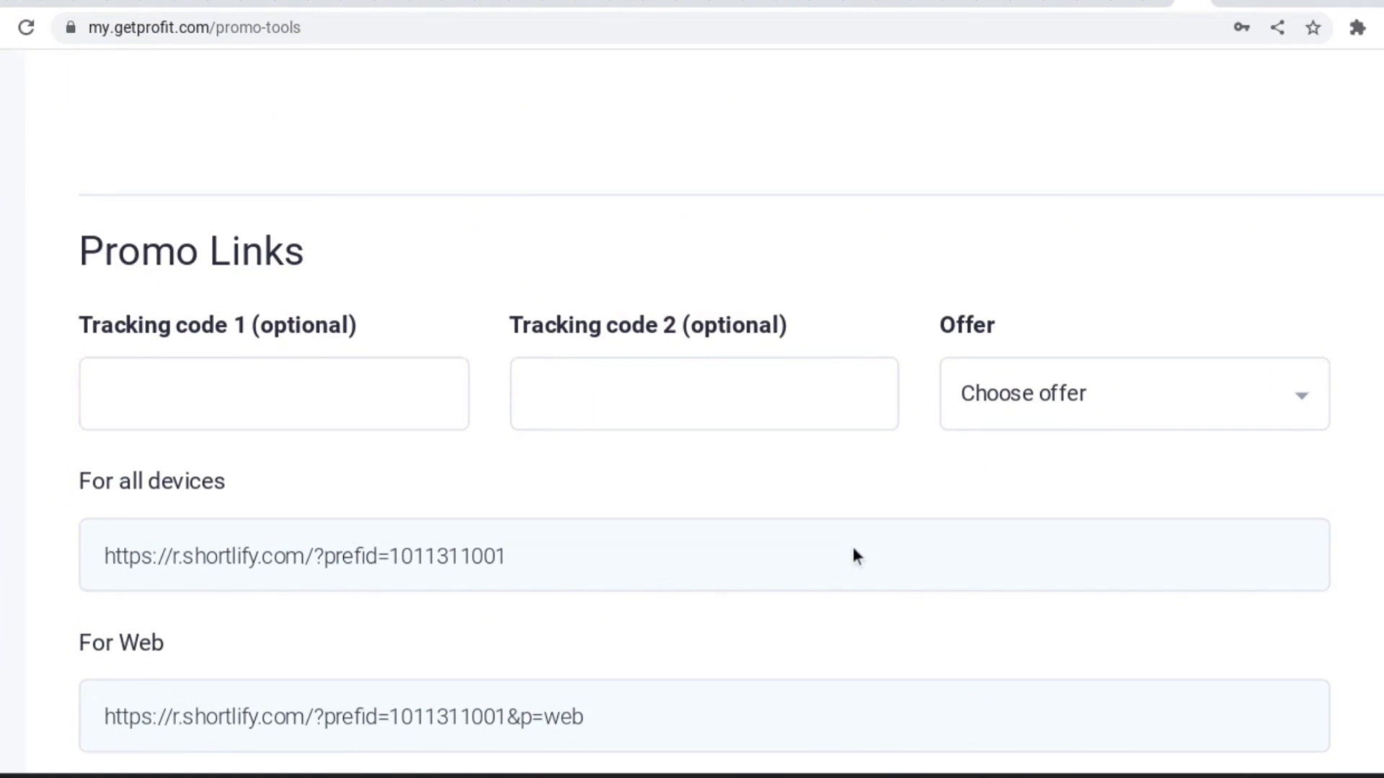
scroll(down, 3)
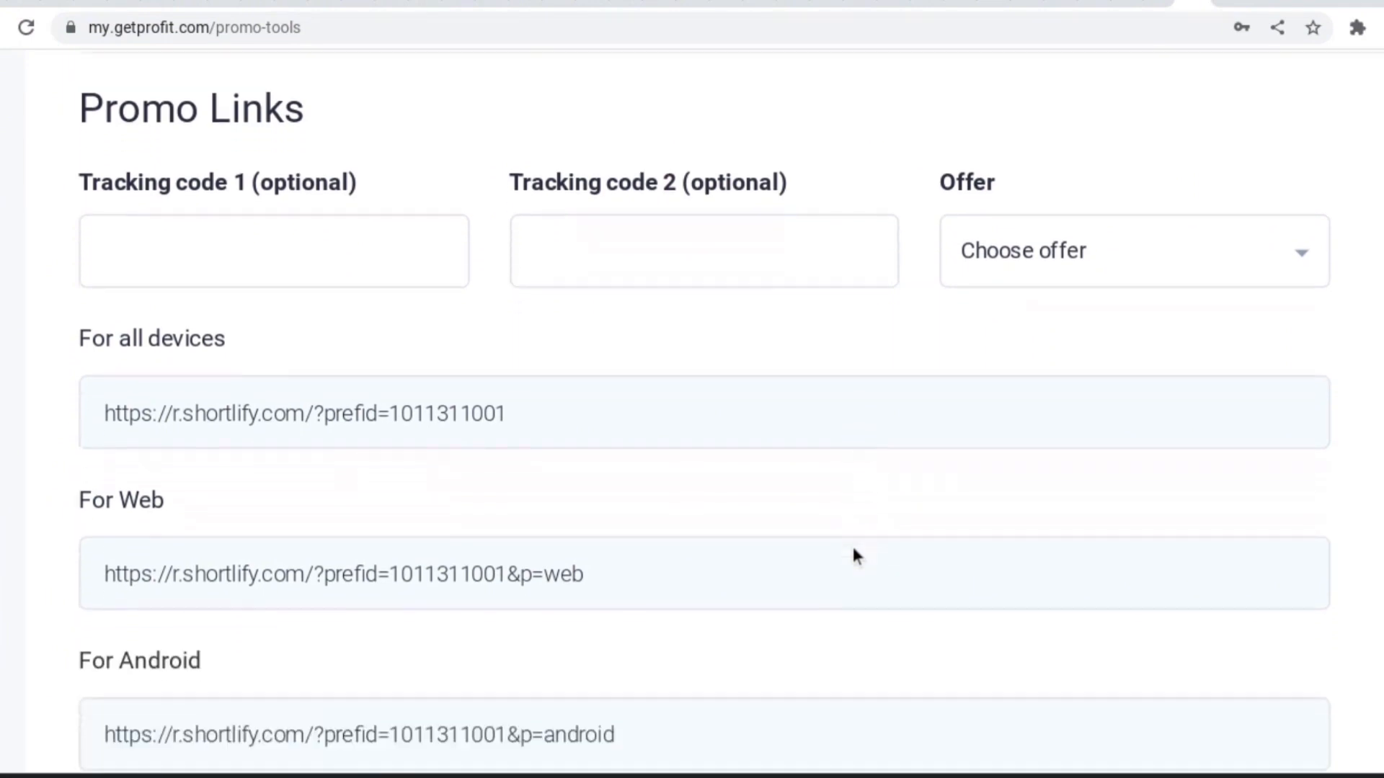
scroll(down, 3)
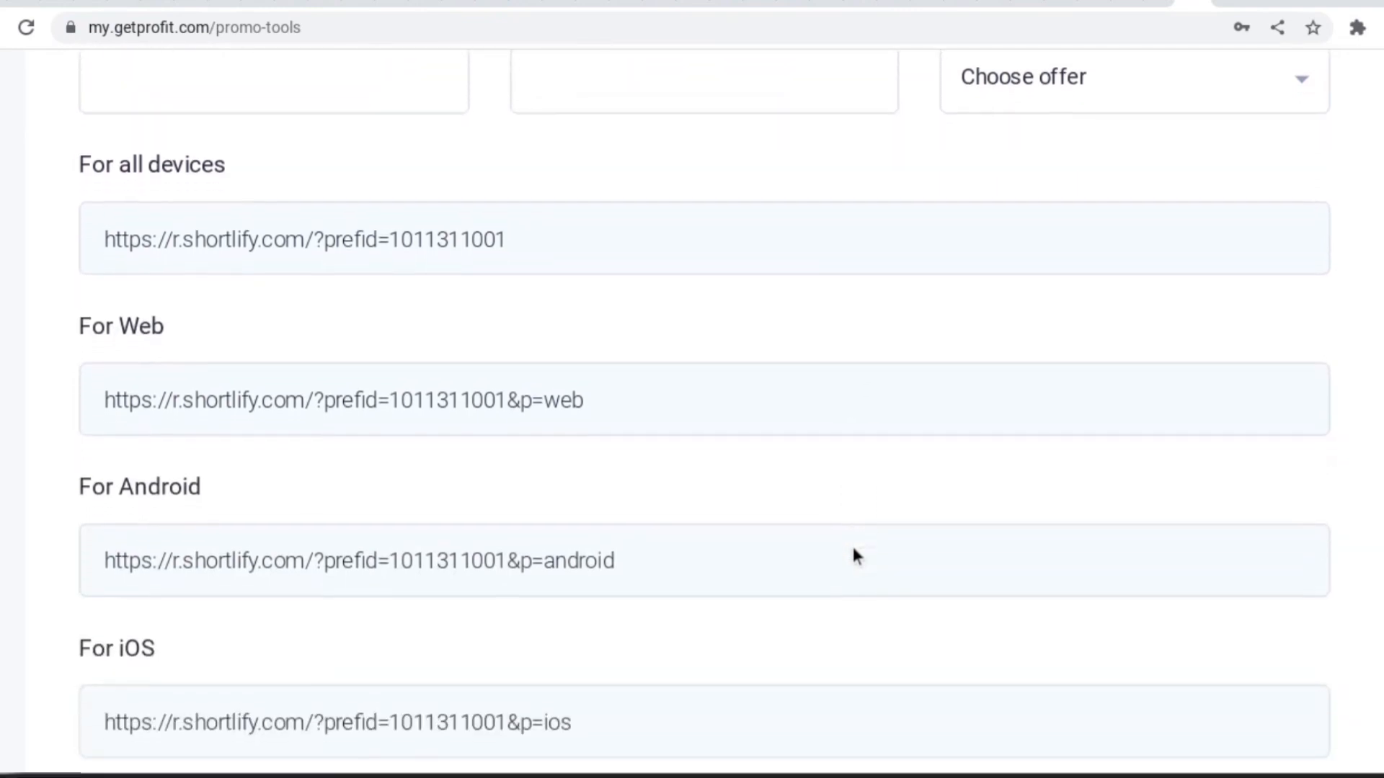
scroll(down, 3)
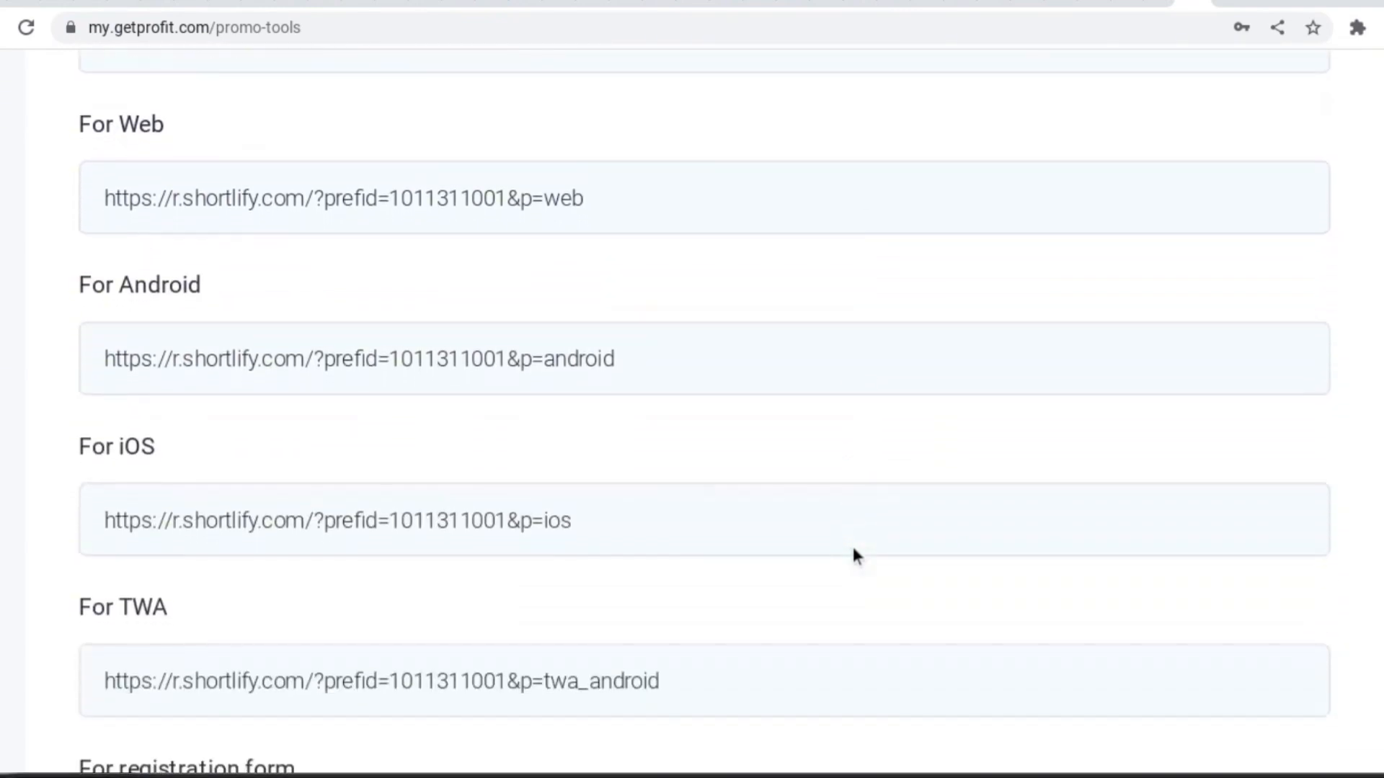
scroll(down, 3)
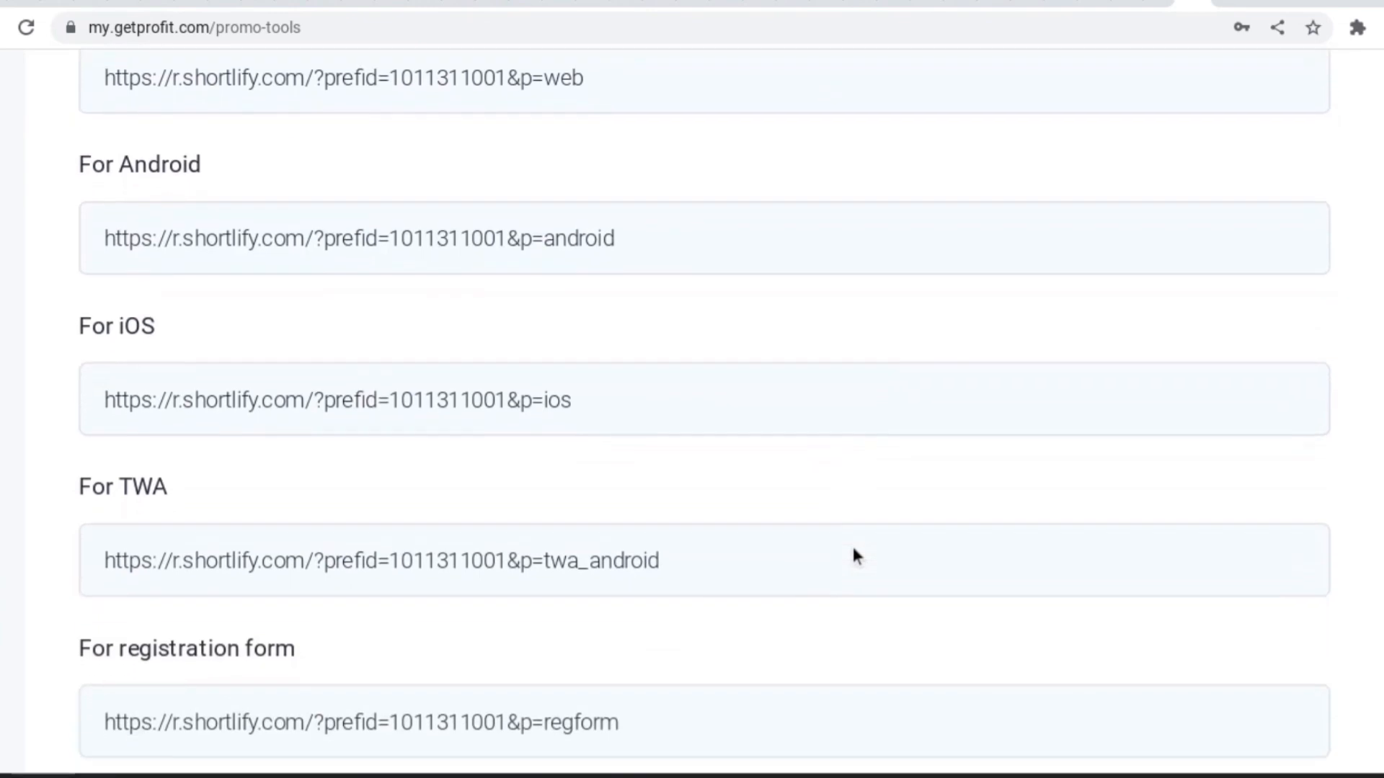
scroll(down, 3)
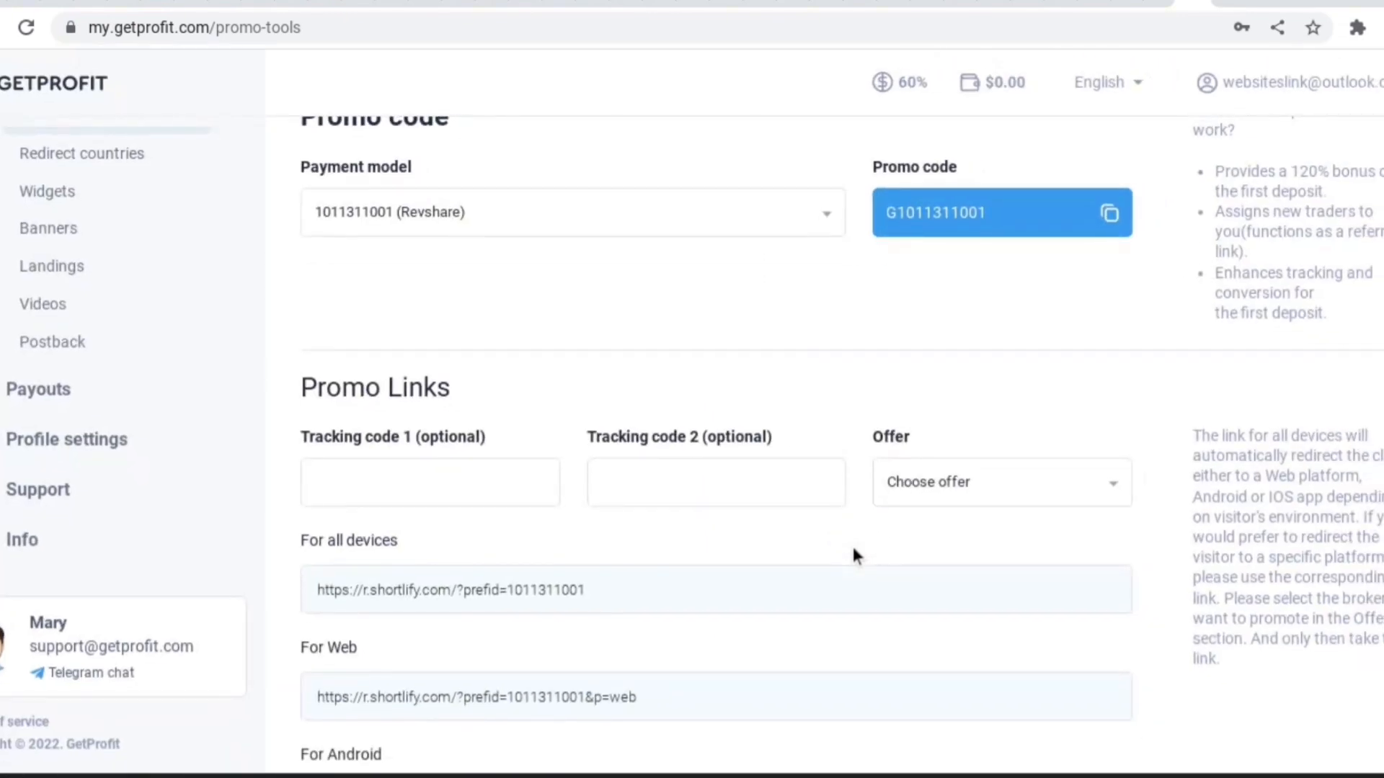
right_click(857, 556)
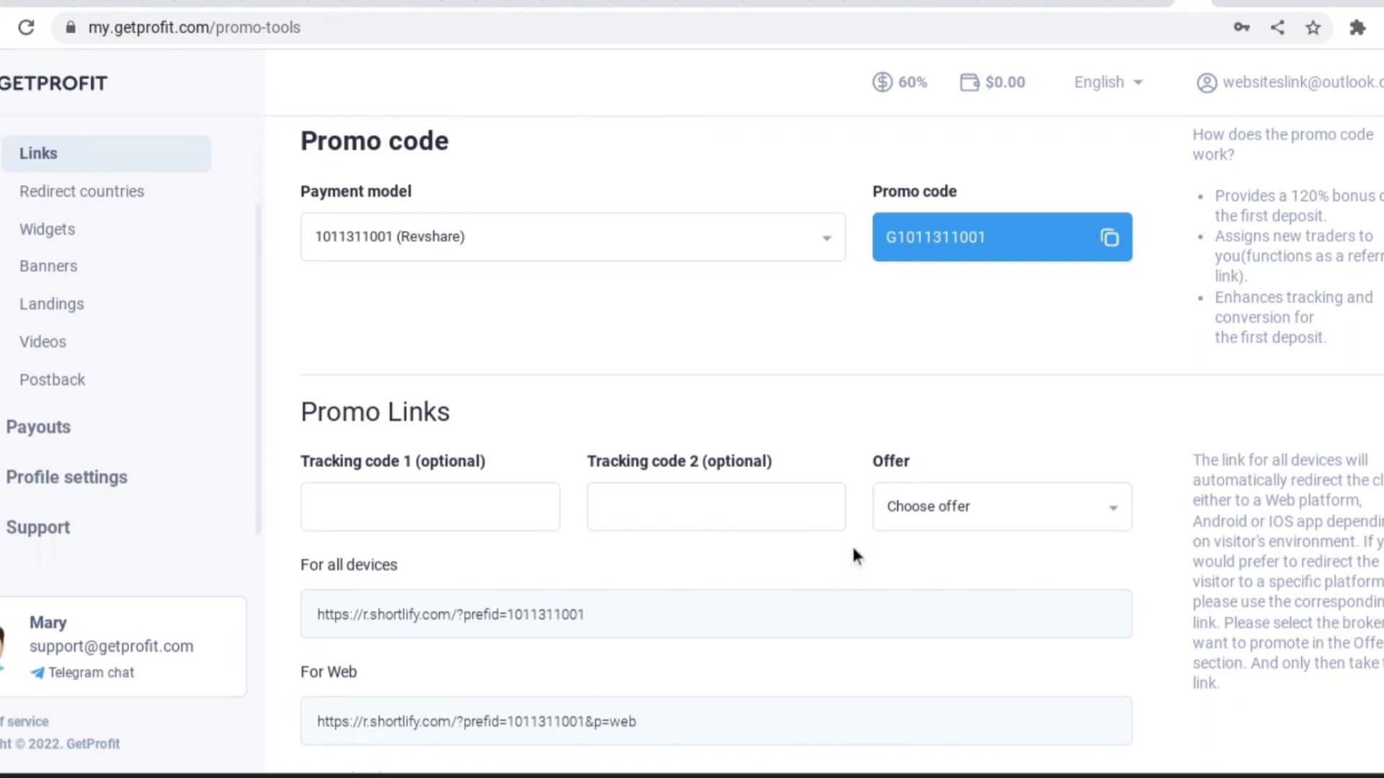
Step: Browse the ExpertOption banner gallery, then move on to the Videos library
click(49, 266)
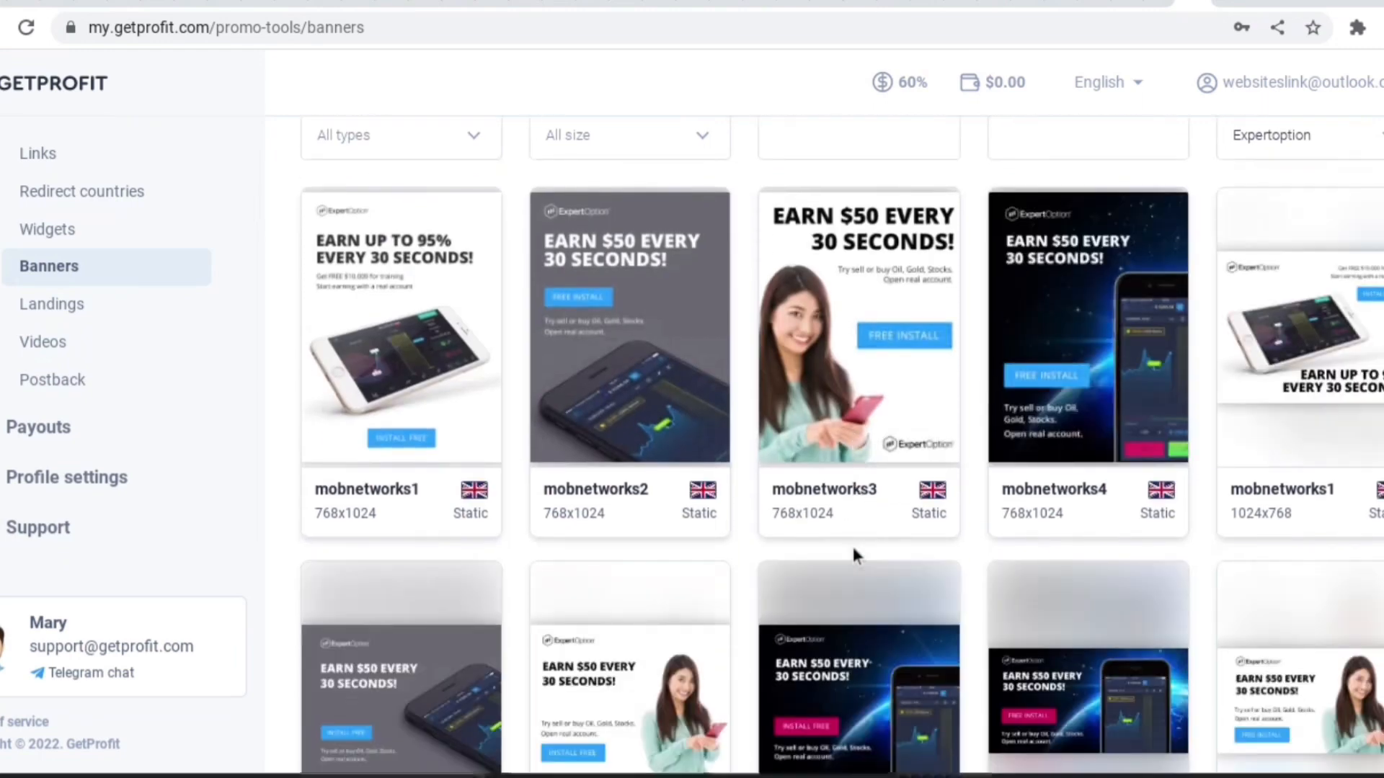
scroll(down, 3)
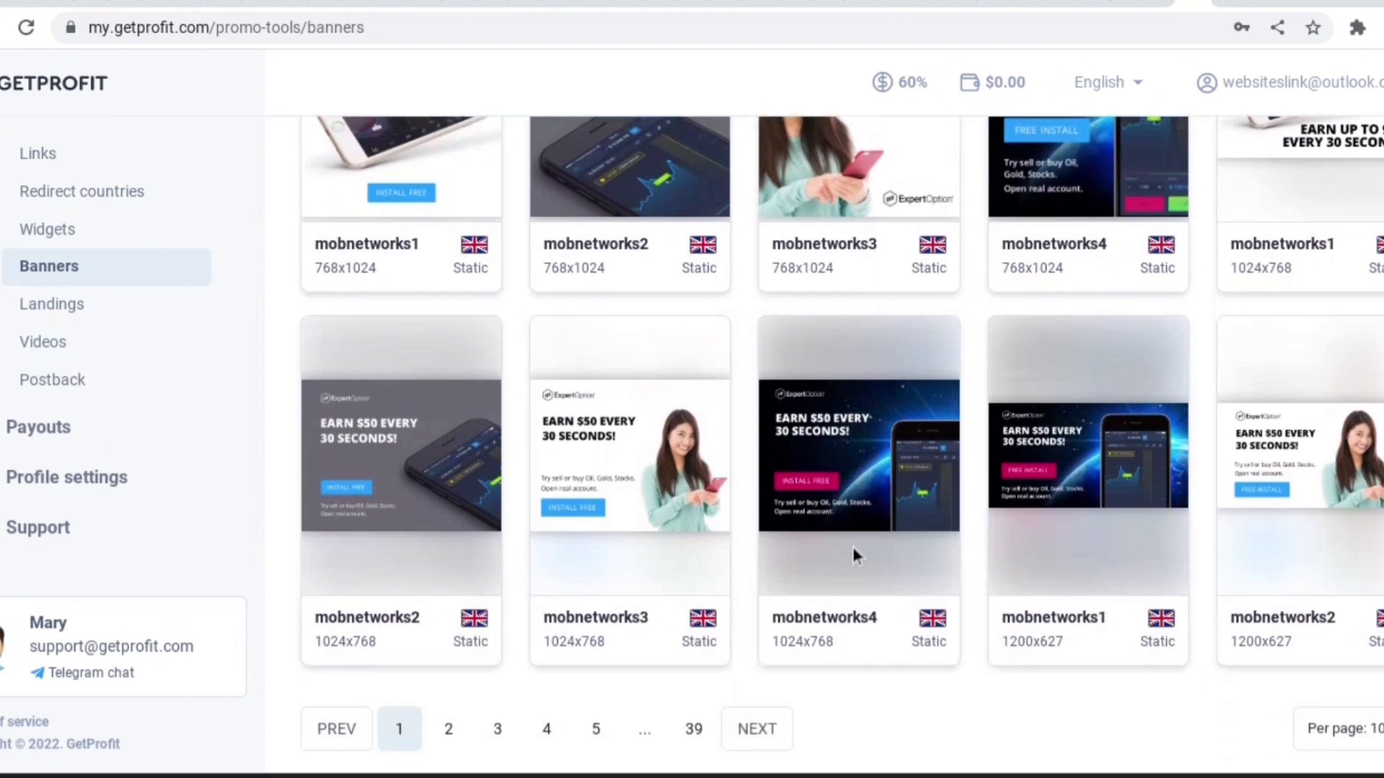
scroll(up, 3)
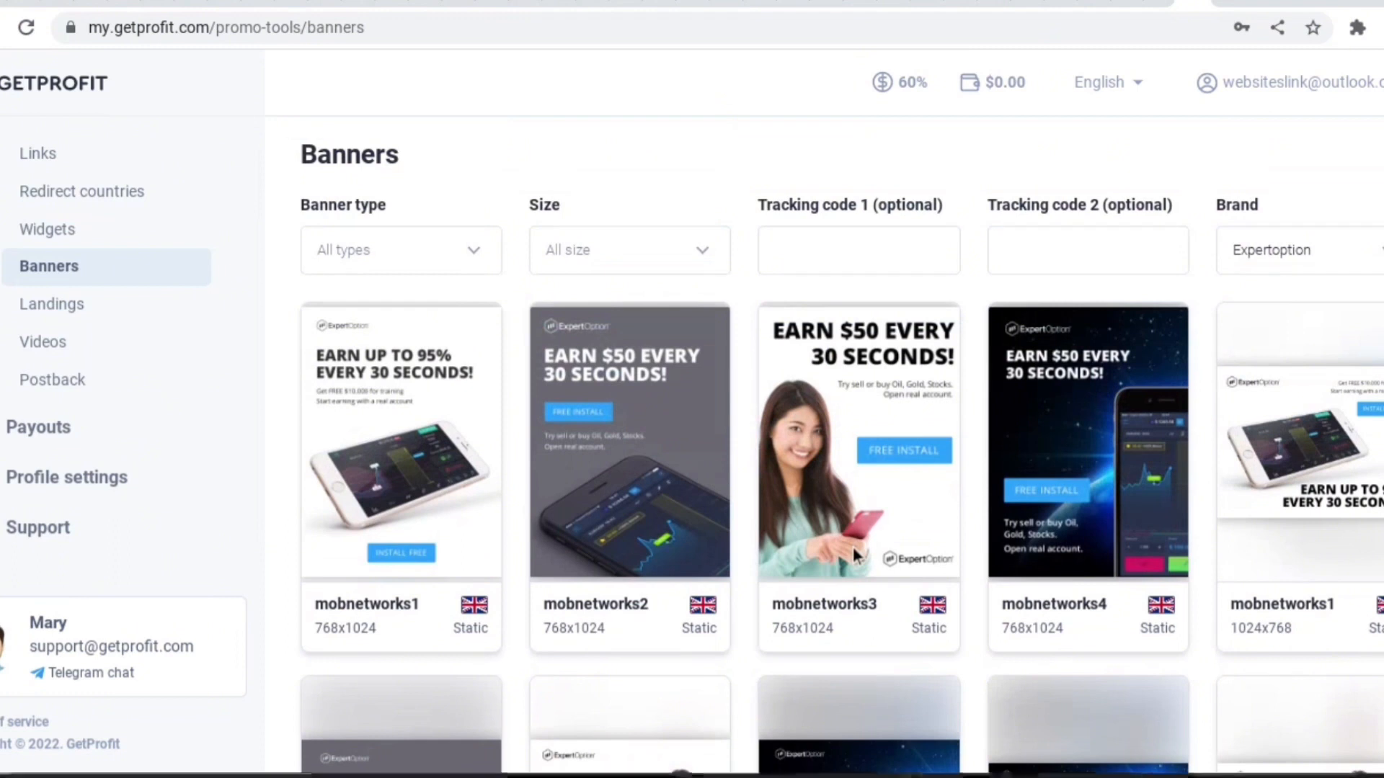
click(43, 342)
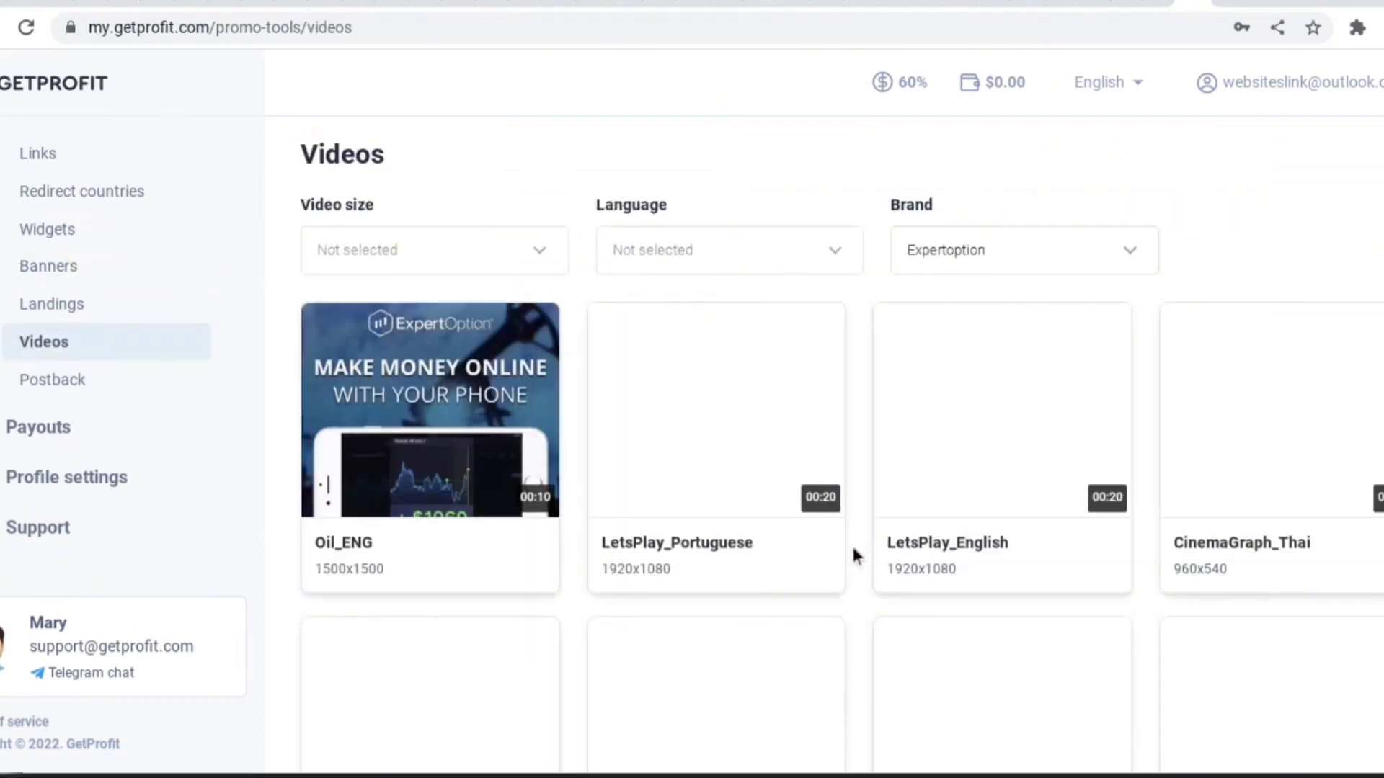
Step: Open LetsPlay_Portuguese, copy its iframe embed code, and download the video
scroll(down, 3)
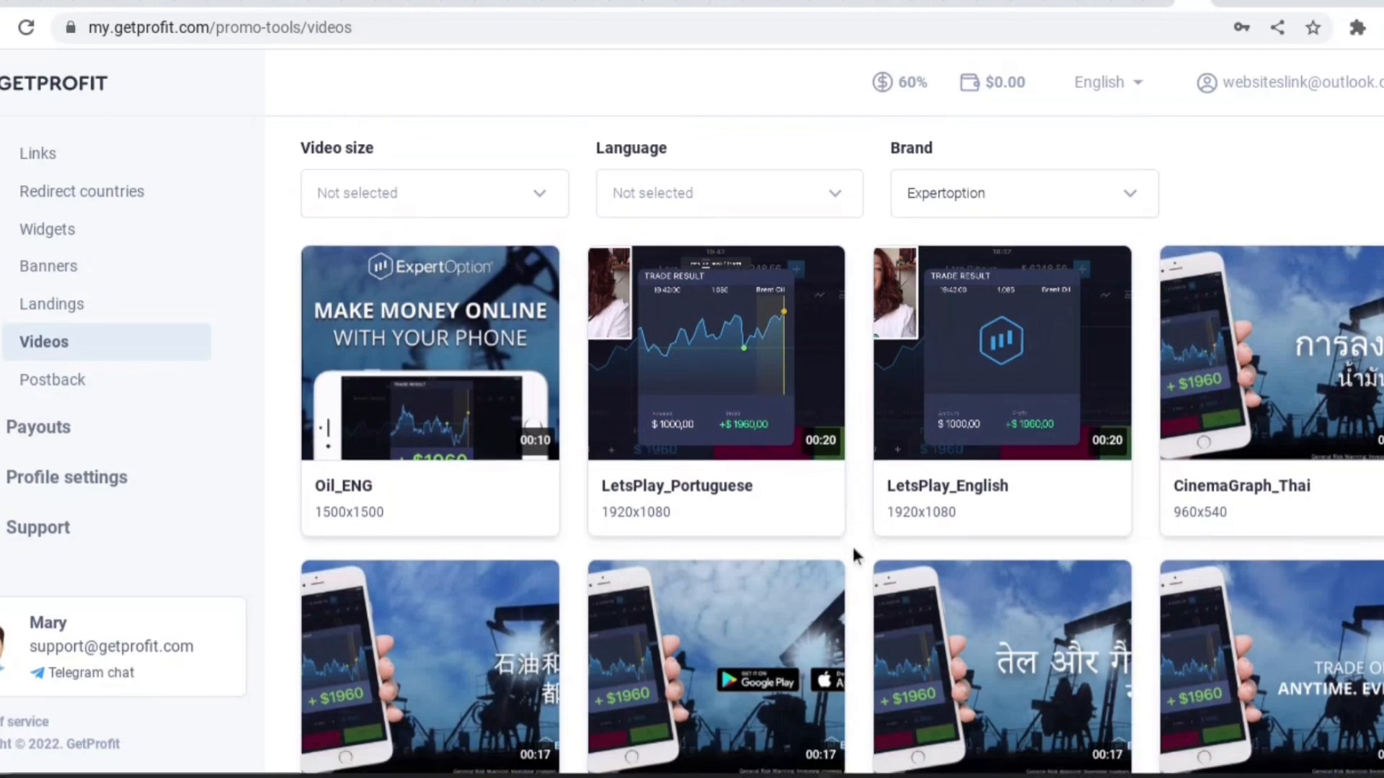
scroll(down, 3)
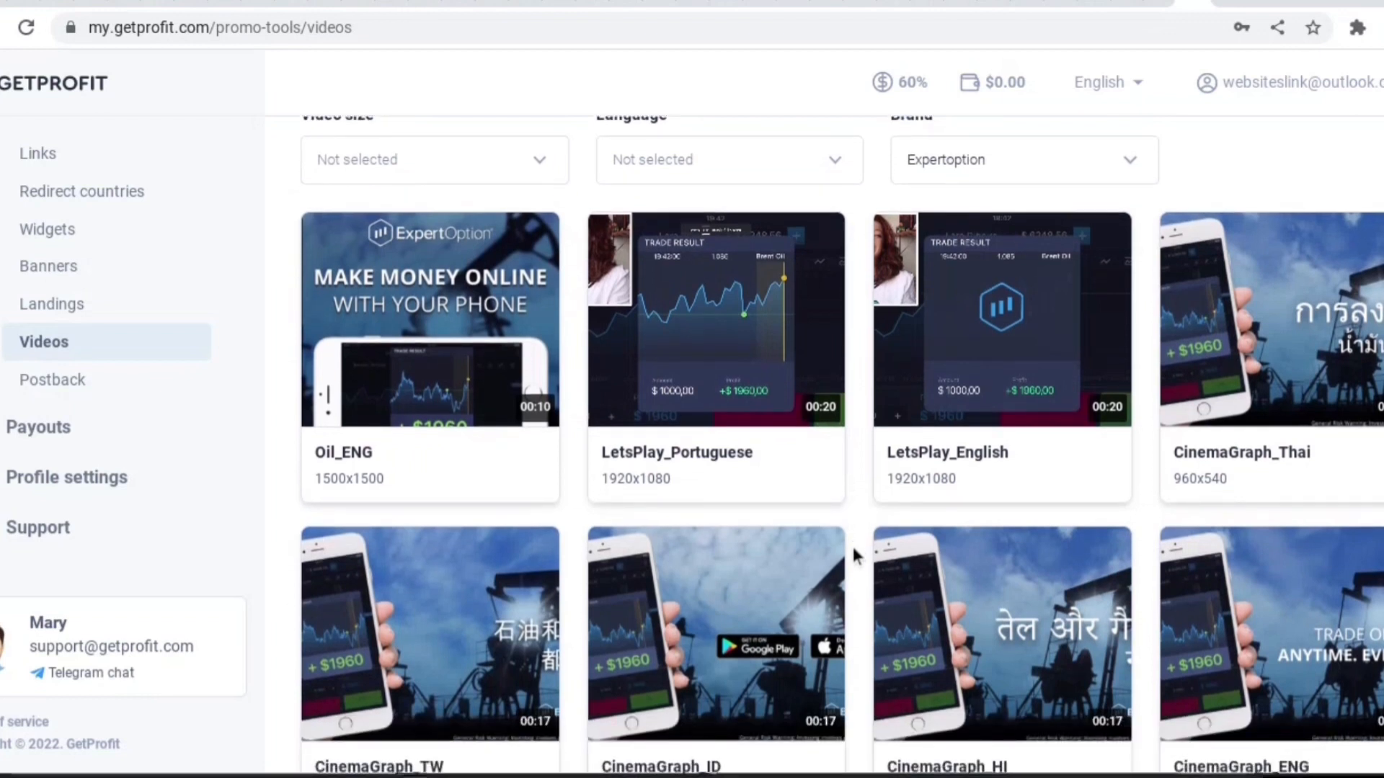
click(715, 318)
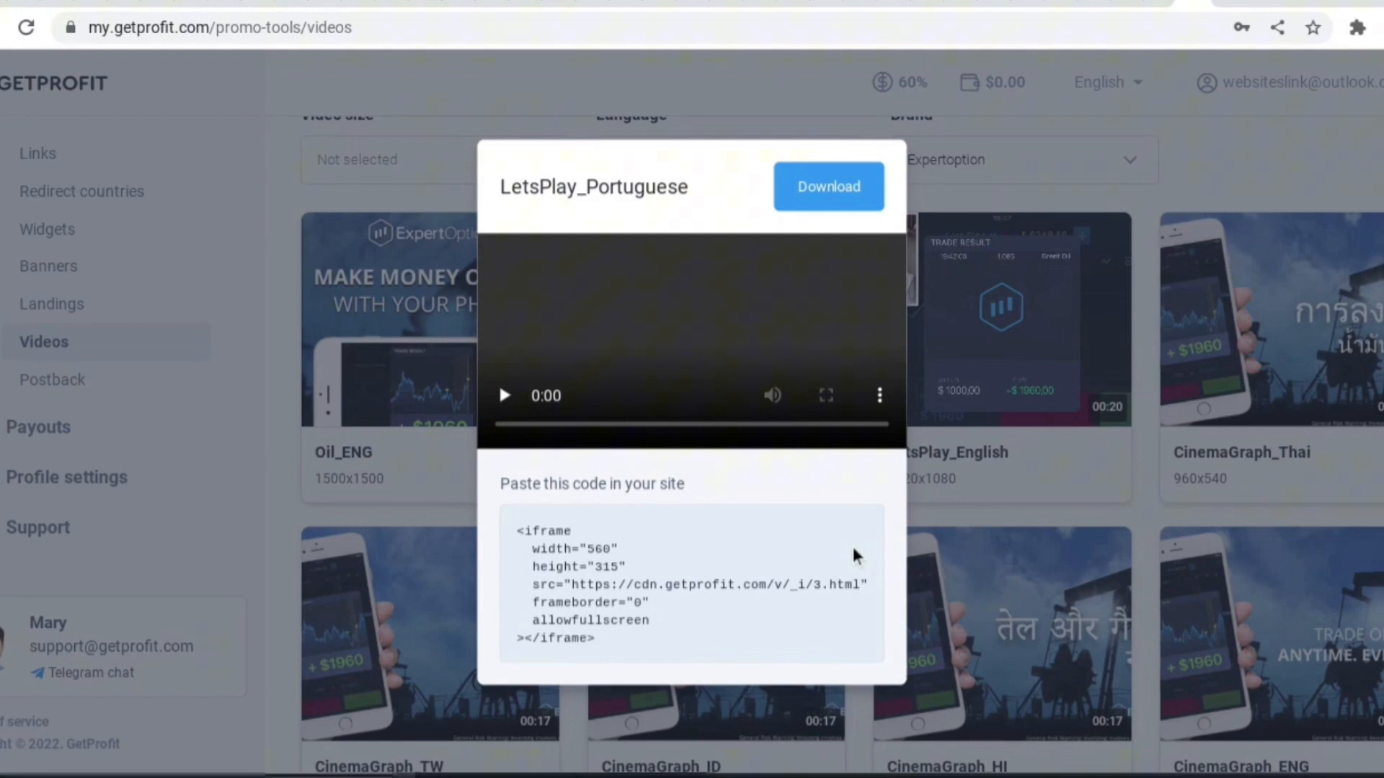
click(503, 396)
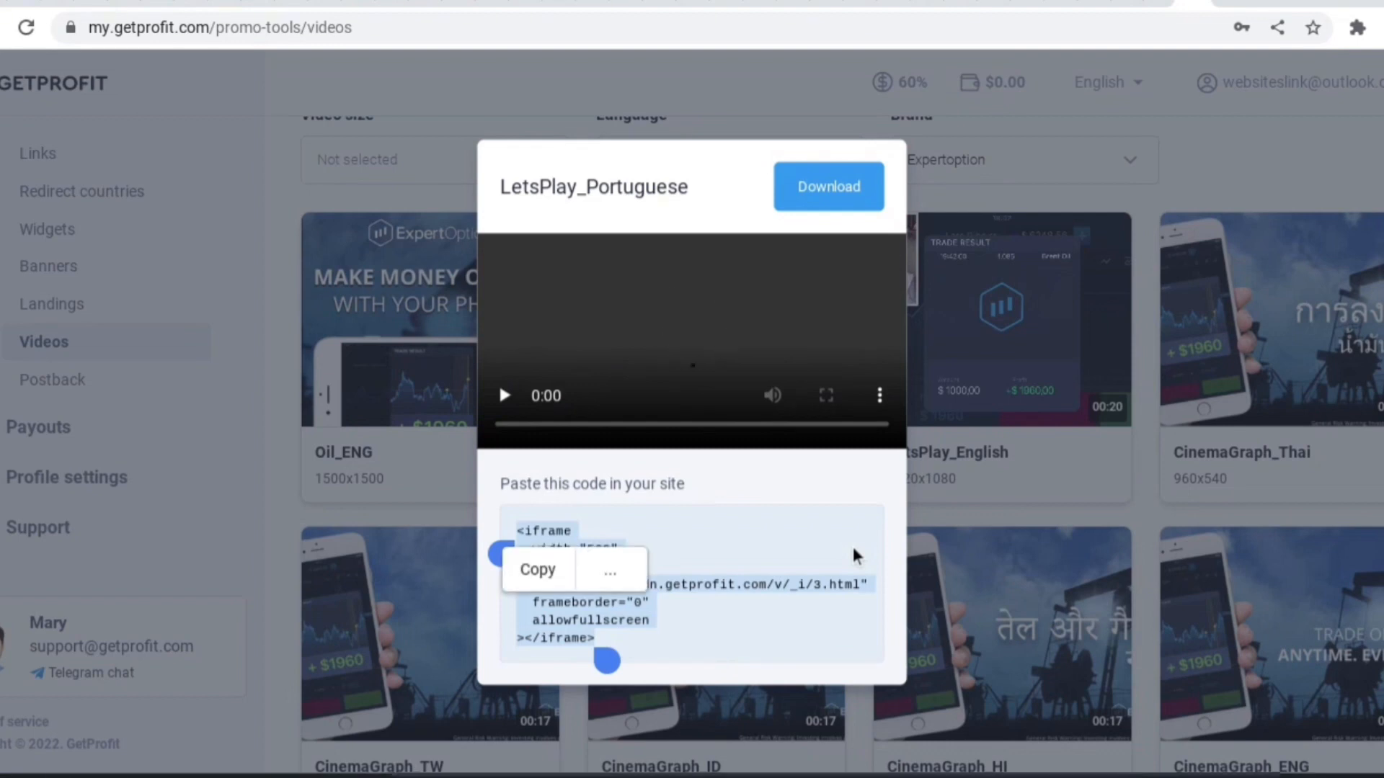
click(537, 569)
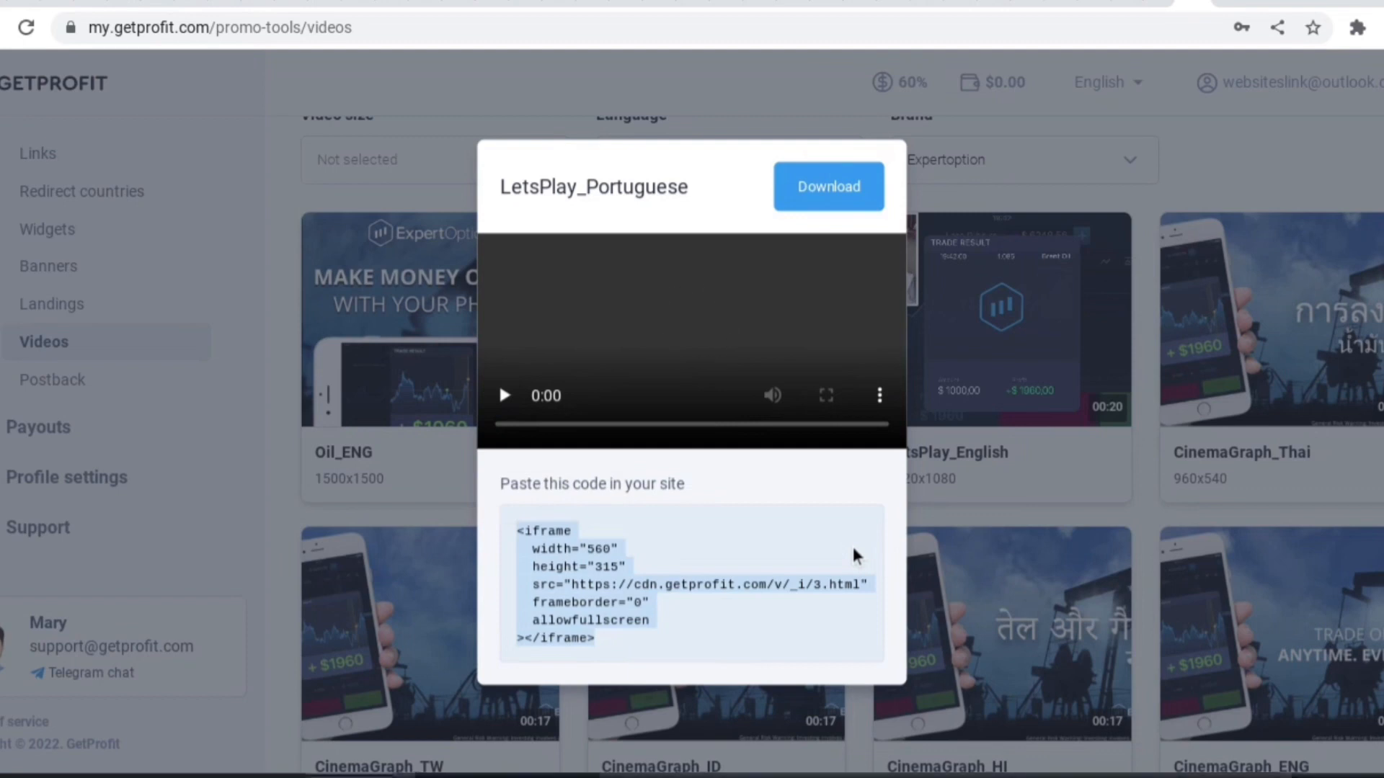
click(504, 396)
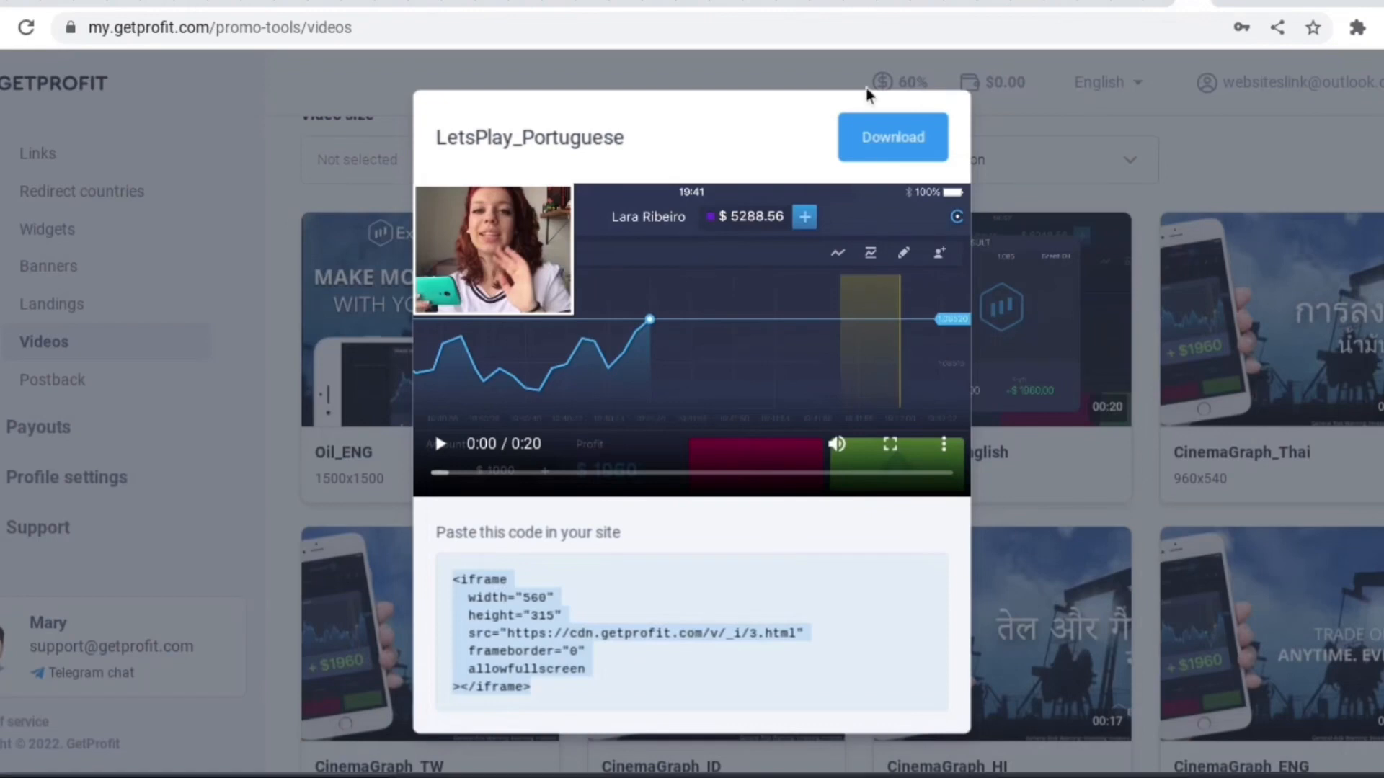
click(891, 136)
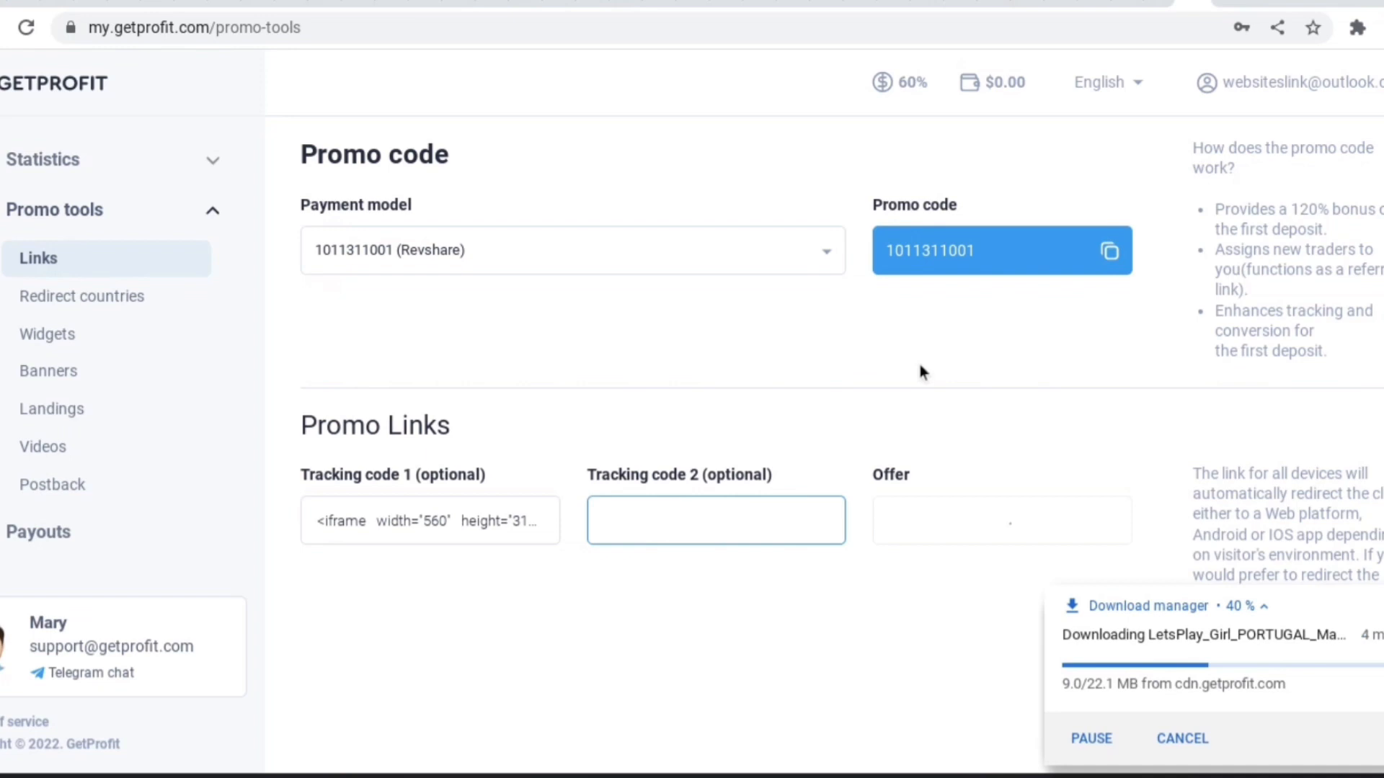
Step: Place the cursor in Tracking code 2, then head to the Banners gallery
click(715, 520)
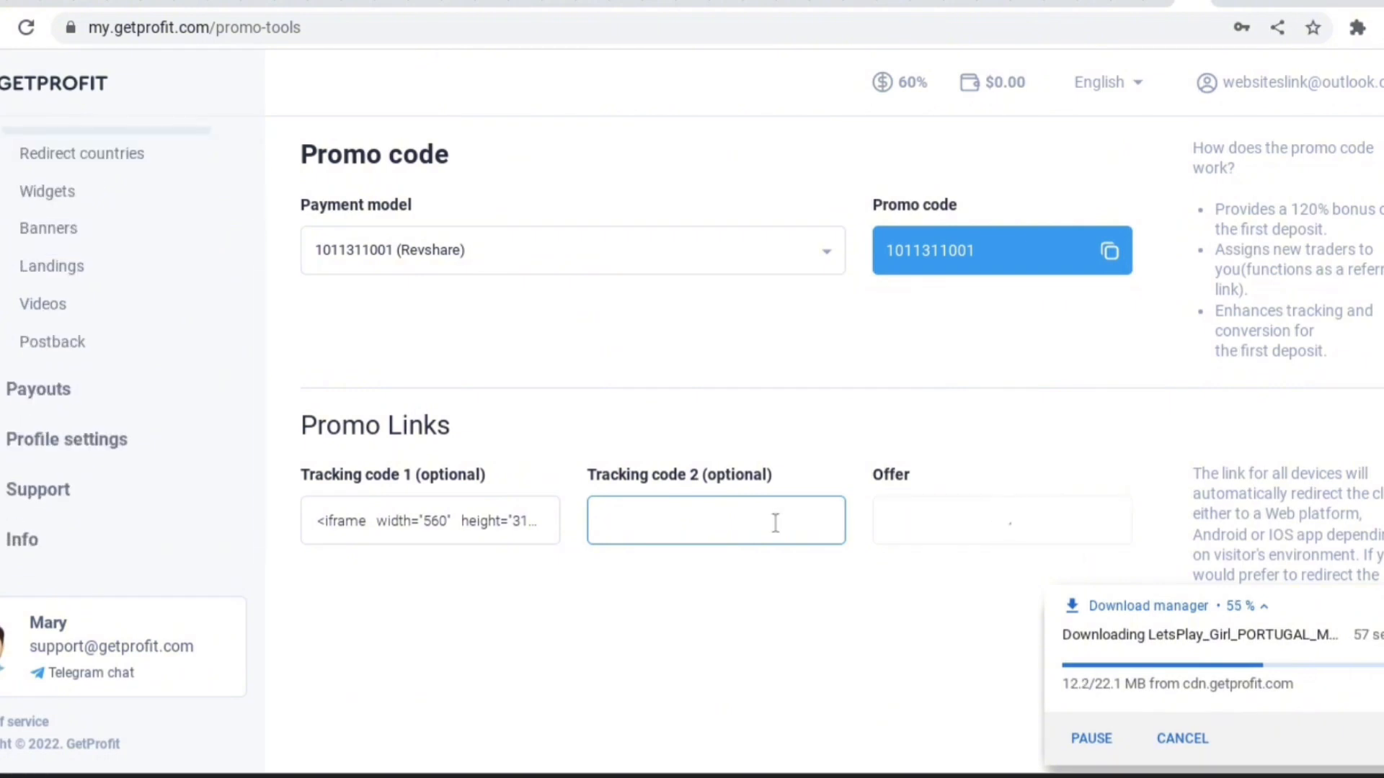
click(715, 519)
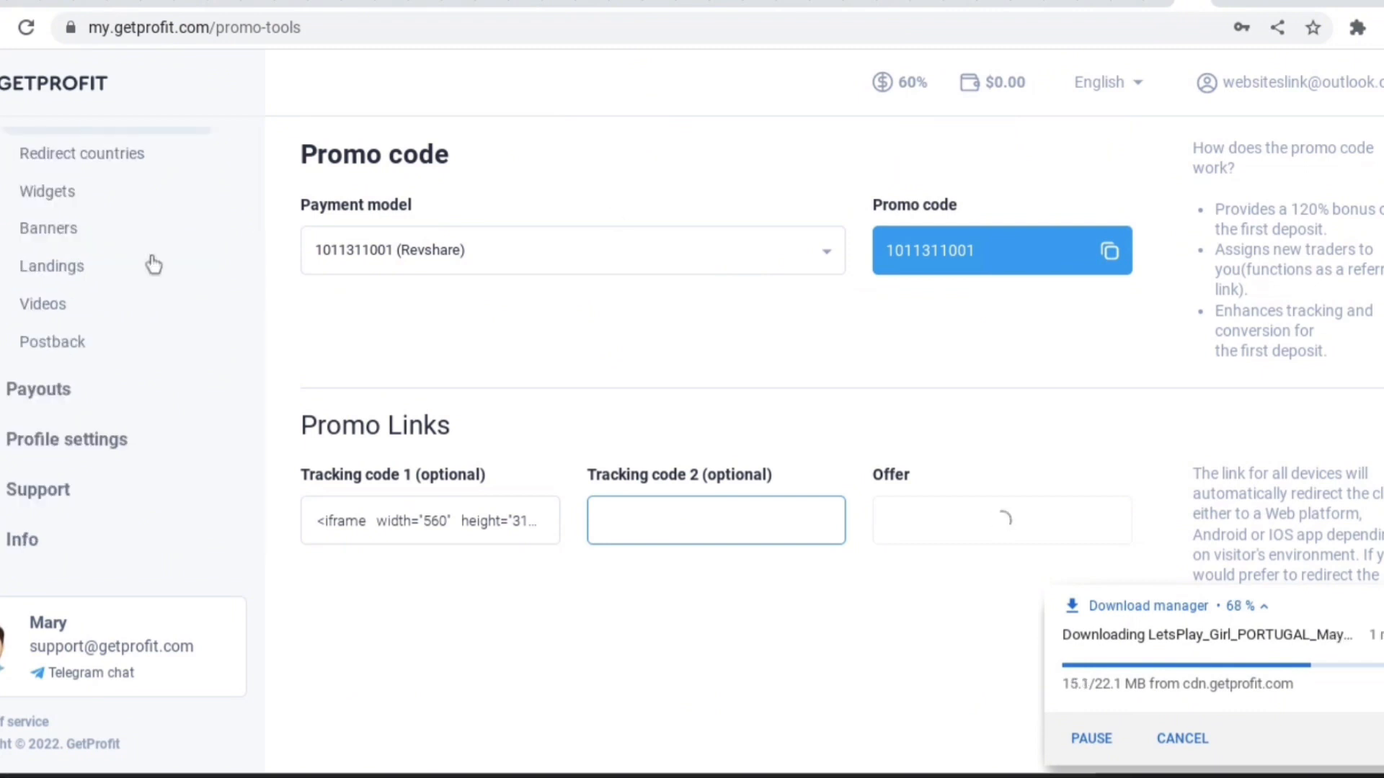
click(48, 228)
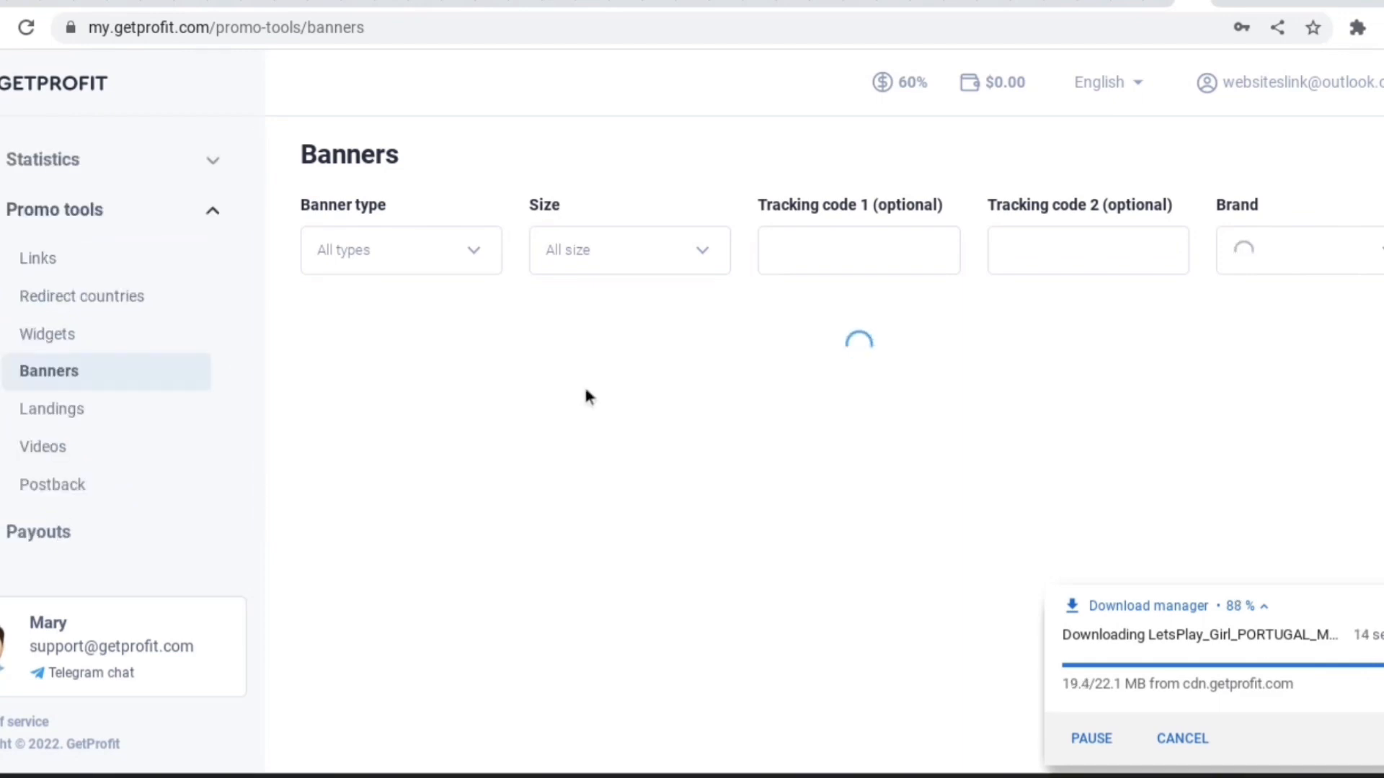
mouse_move(899, 82)
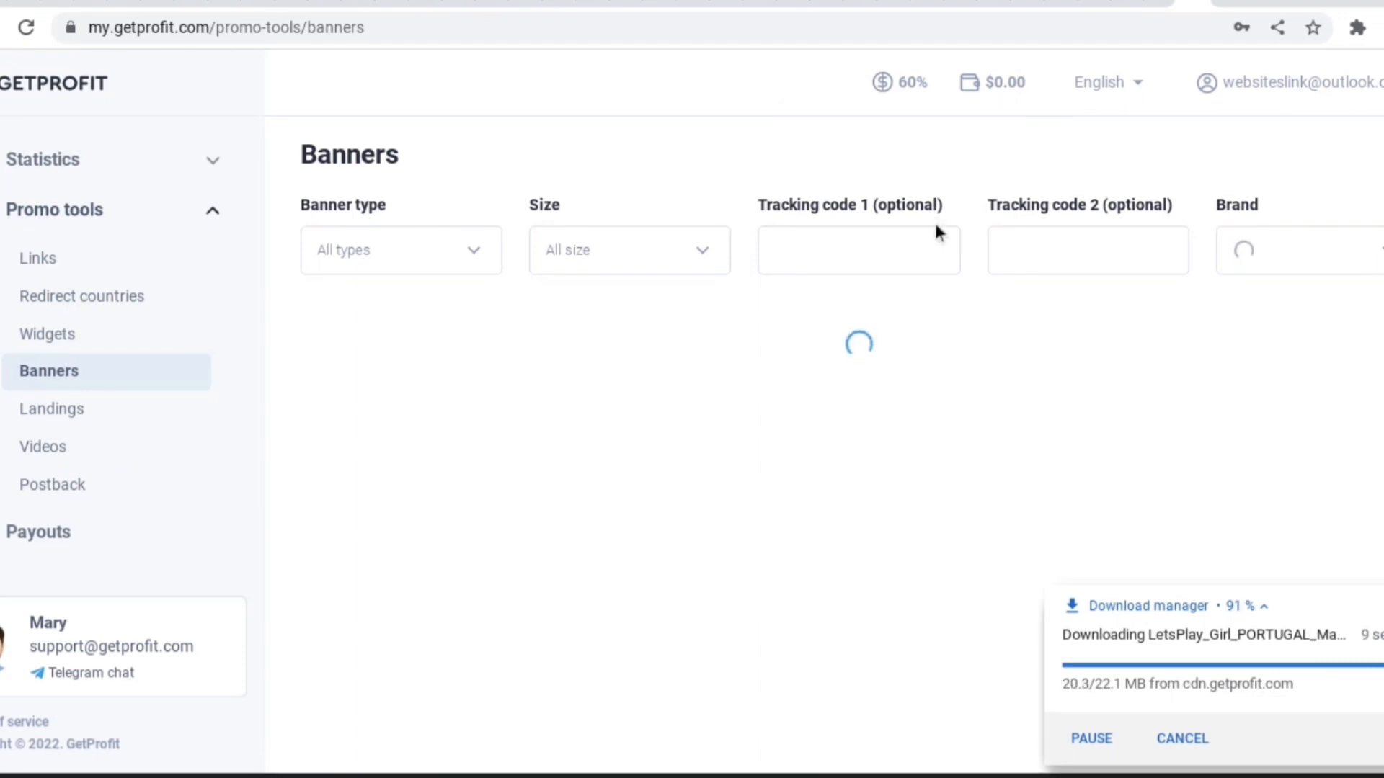
mouse_move(1105, 315)
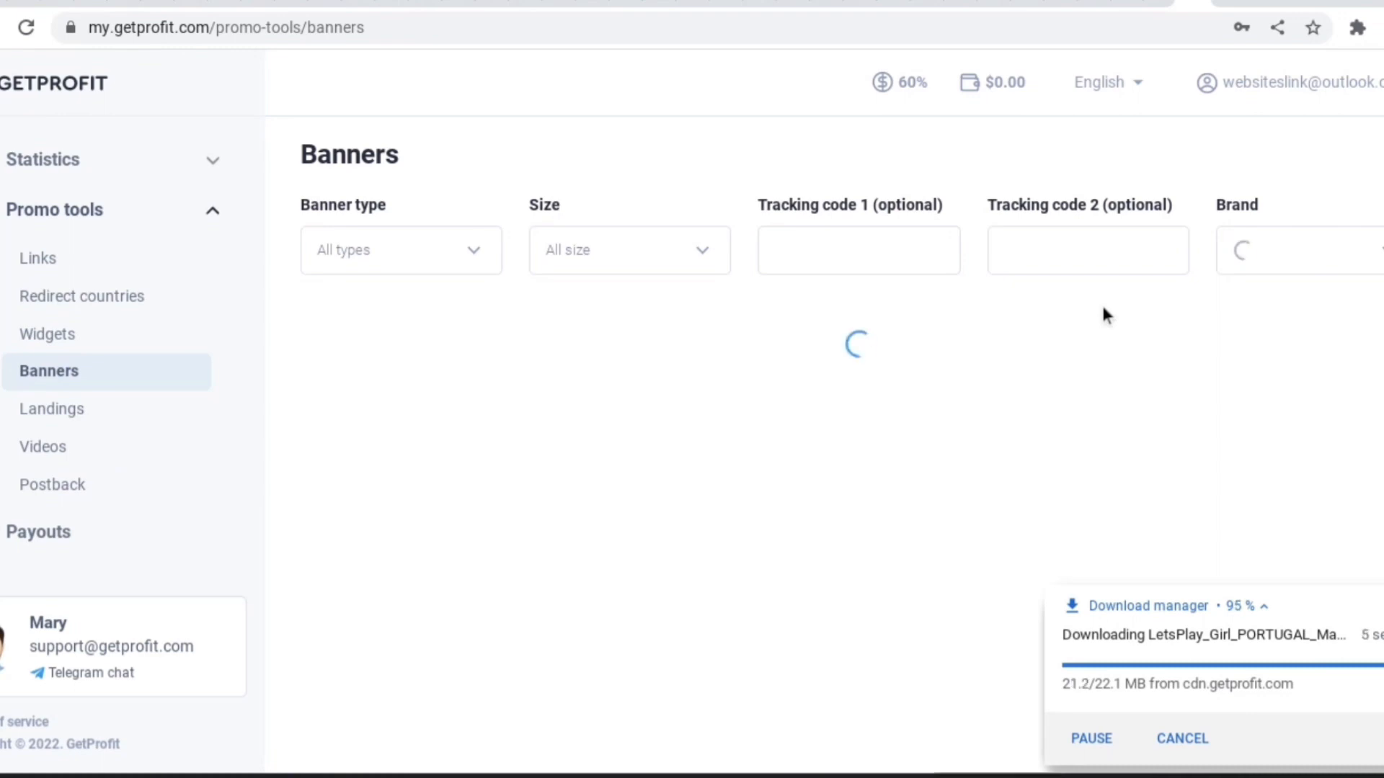
Step: Return to the Videos library listing Oil_ENG, LetsPlay_Portuguese and LetsPlay_English
click(43, 446)
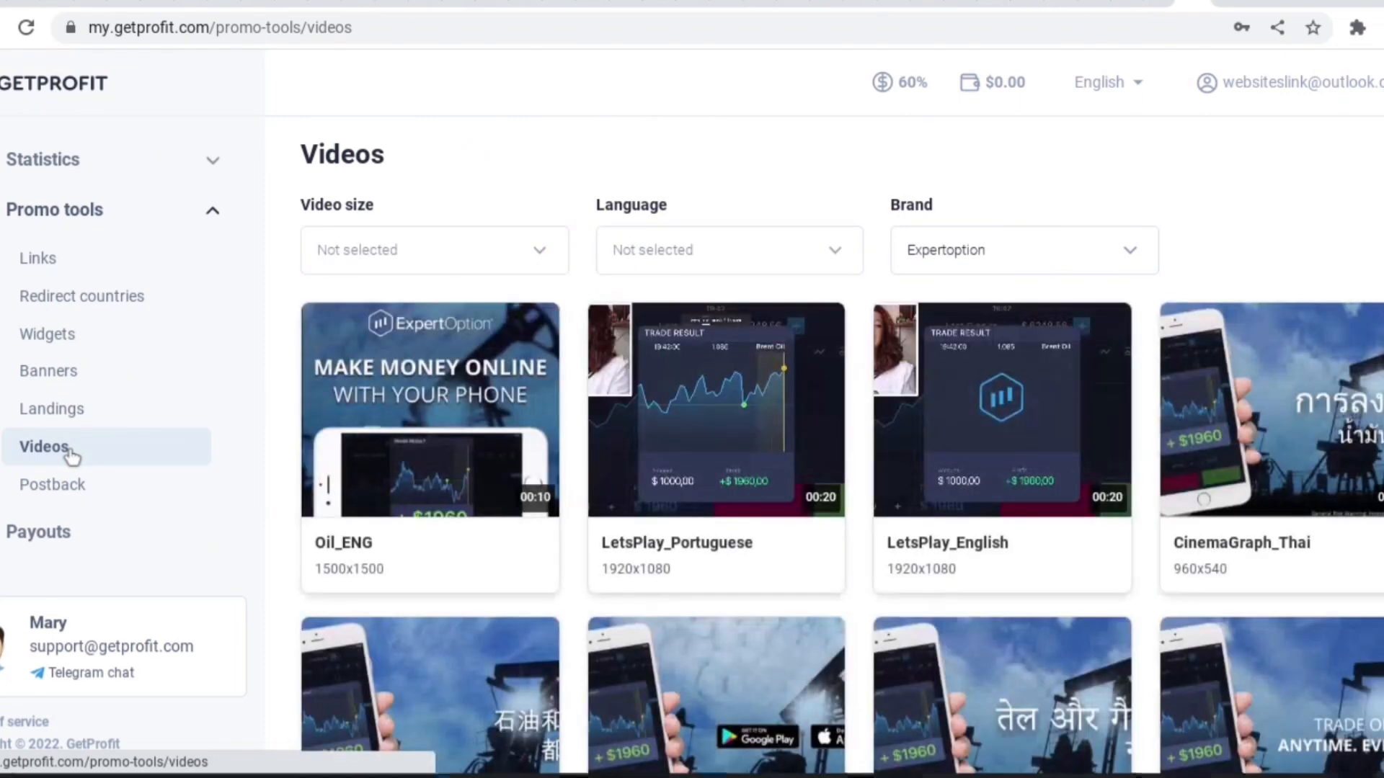
scroll(down, 3)
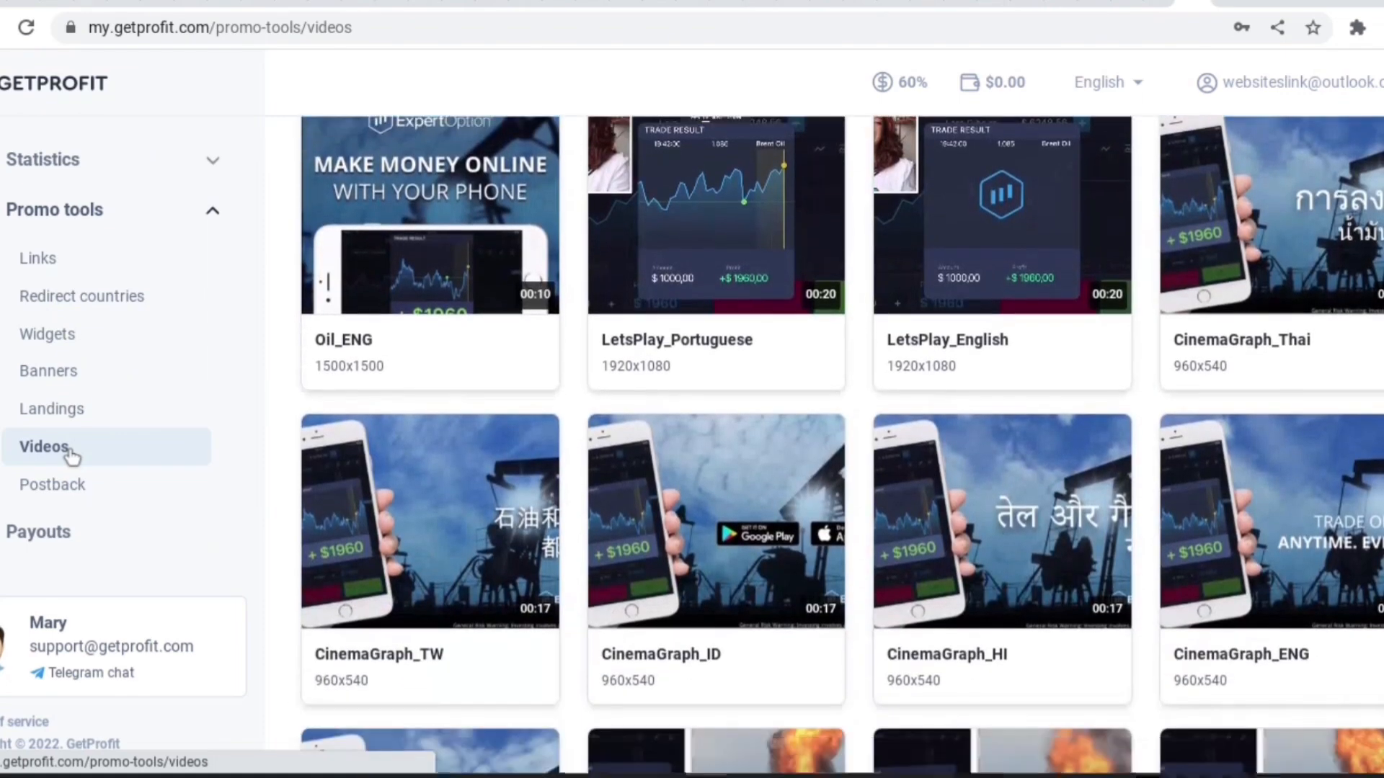
scroll(down, 3)
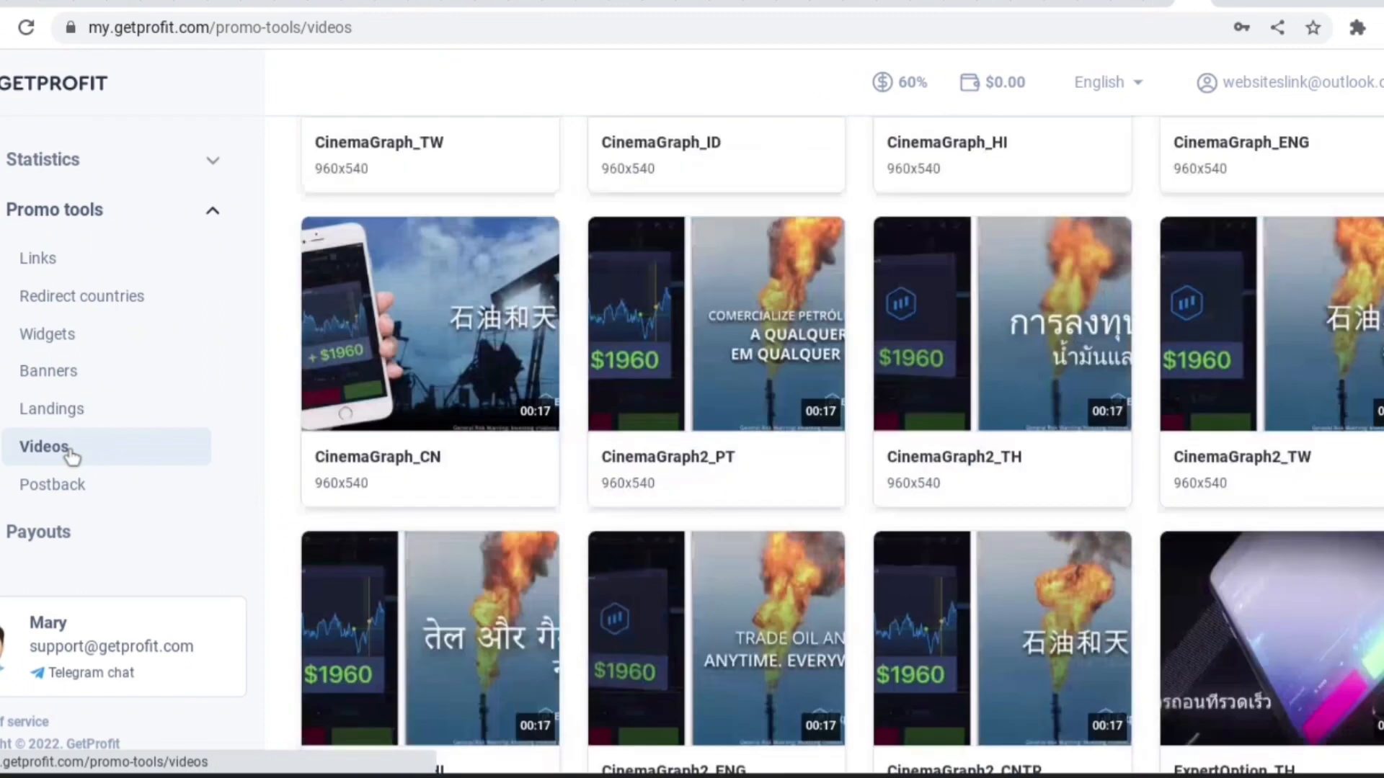
scroll(down, 3)
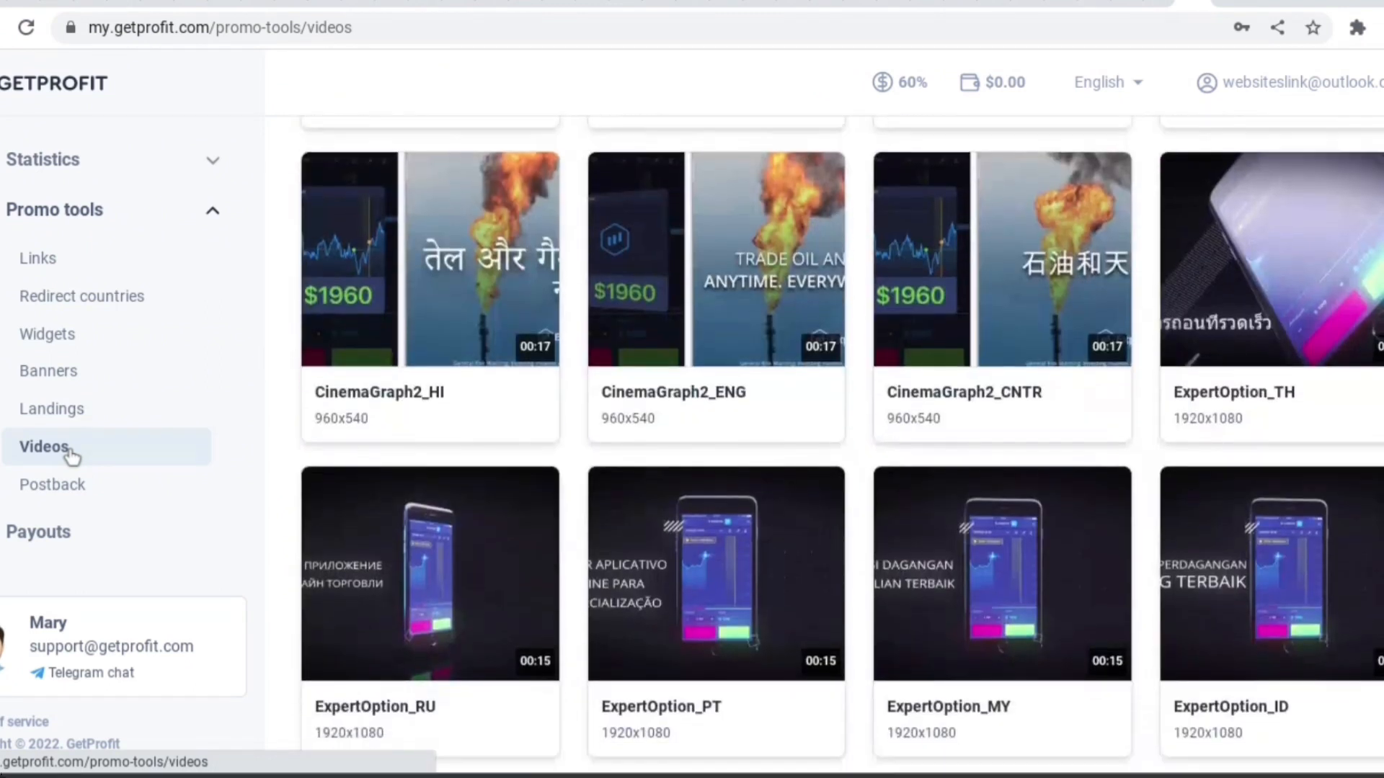